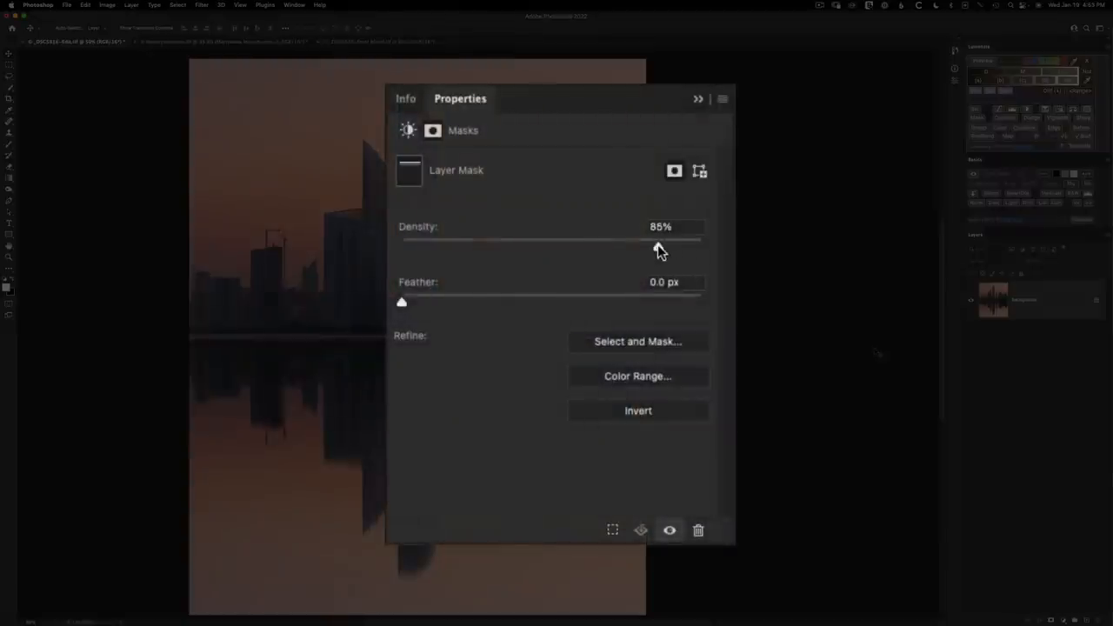
Step: Lower the mask Density slider in Properties to weaken the mask
drag(658, 241, 622, 242)
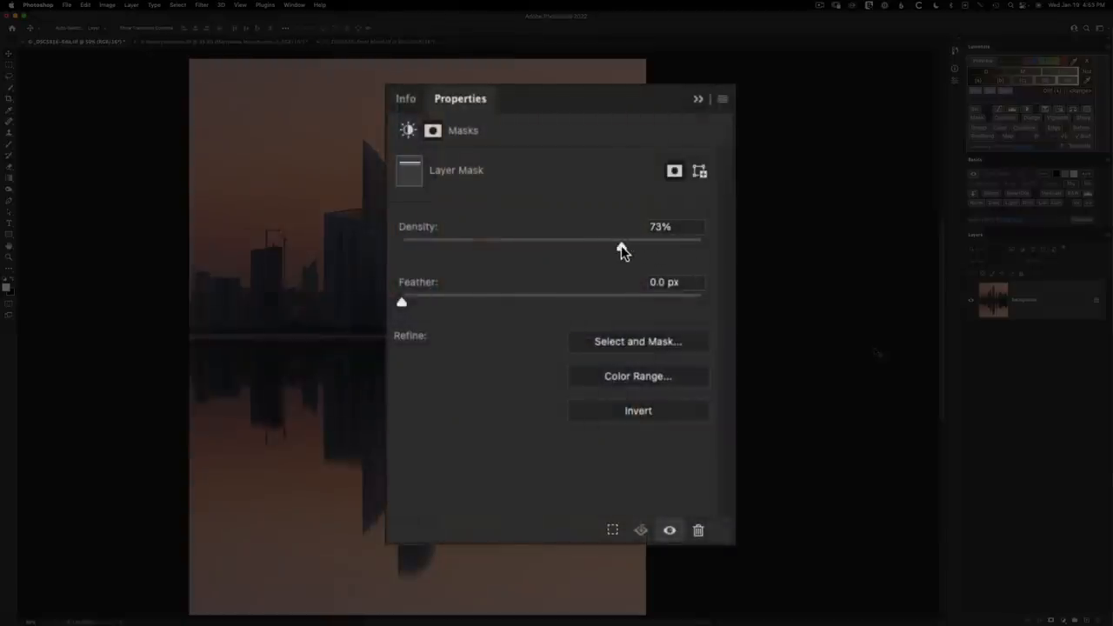
drag(623, 242, 508, 242)
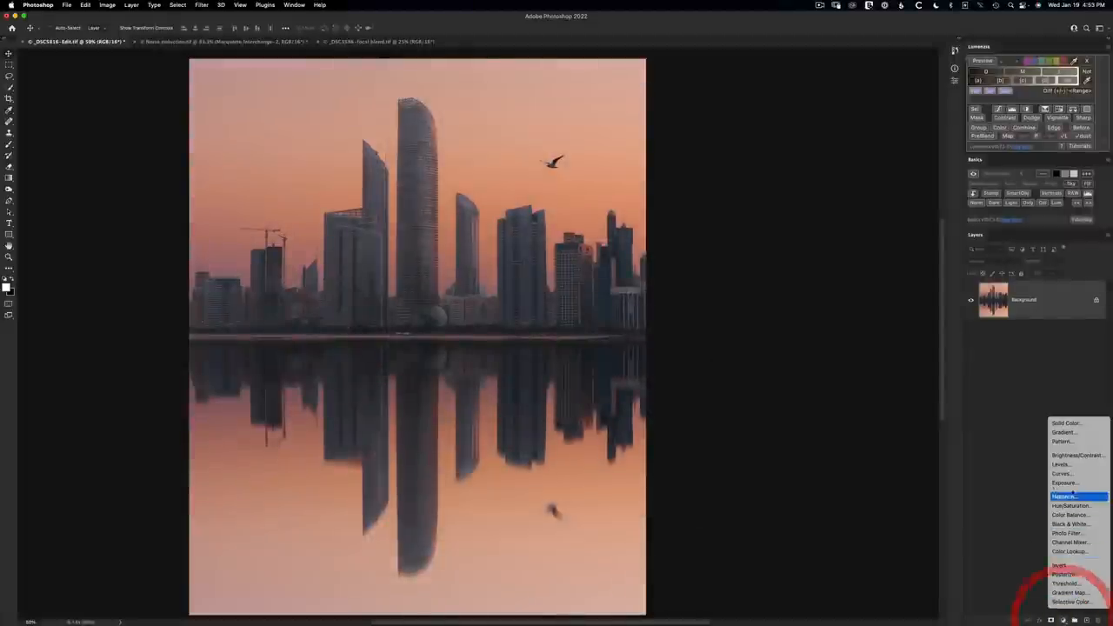
Step: Add a Brightness/Contrast adjustment layer above the Background and target its white mask
click(1078, 455)
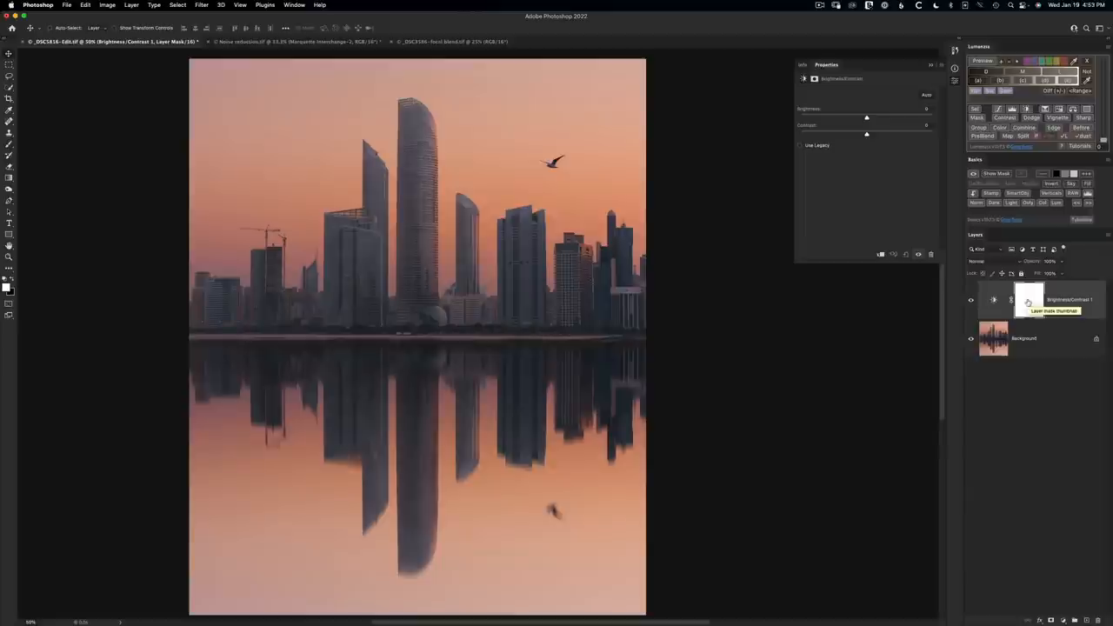
click(1030, 299)
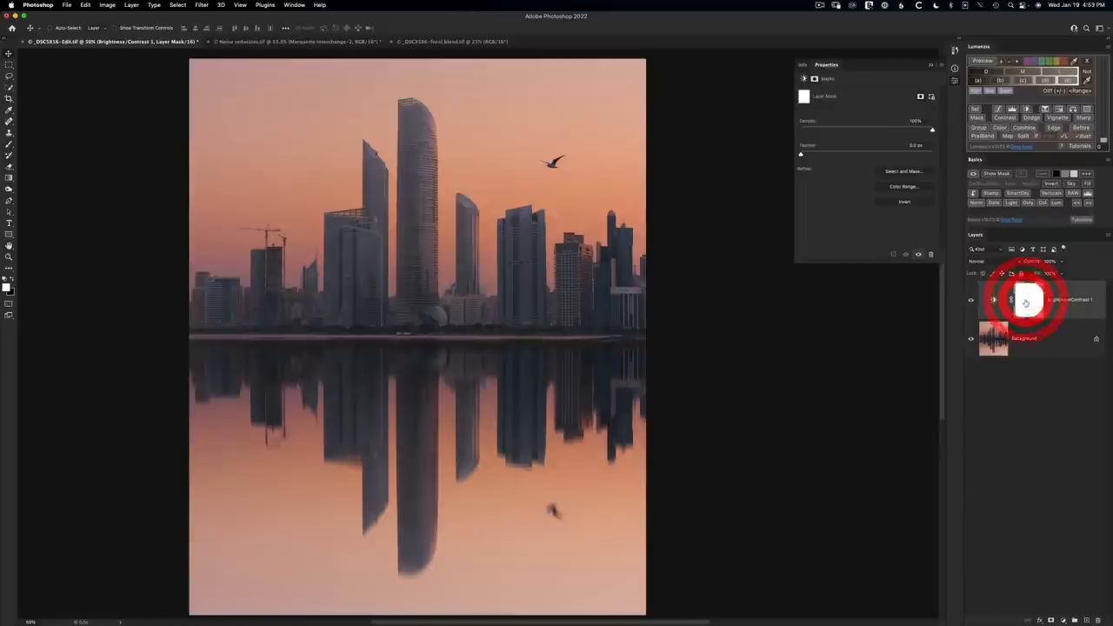
click(1027, 299)
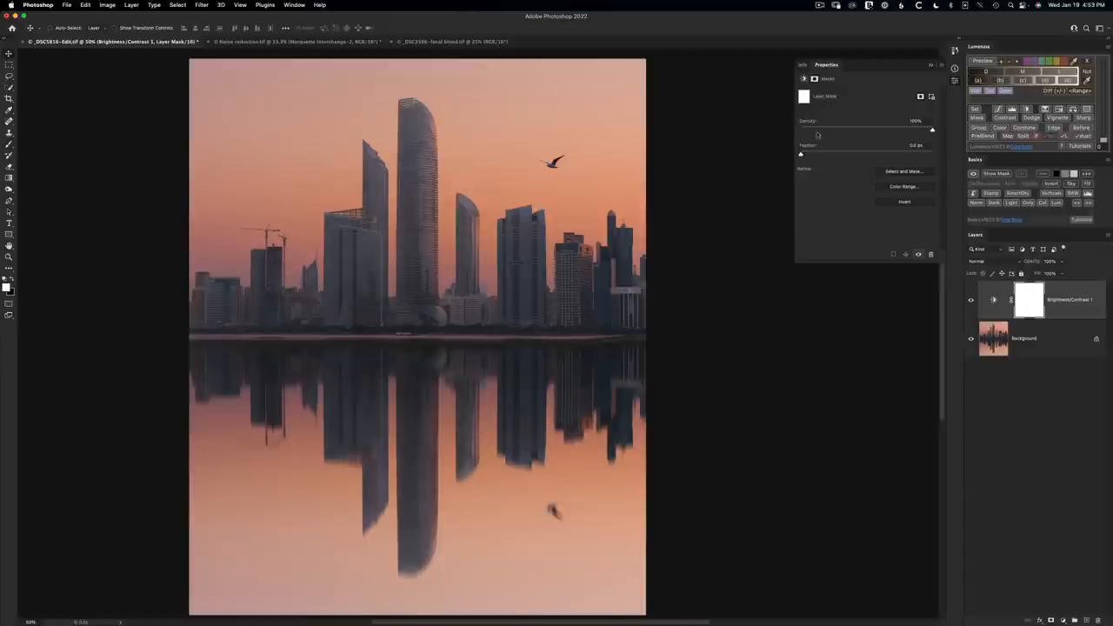
mouse_move(852, 132)
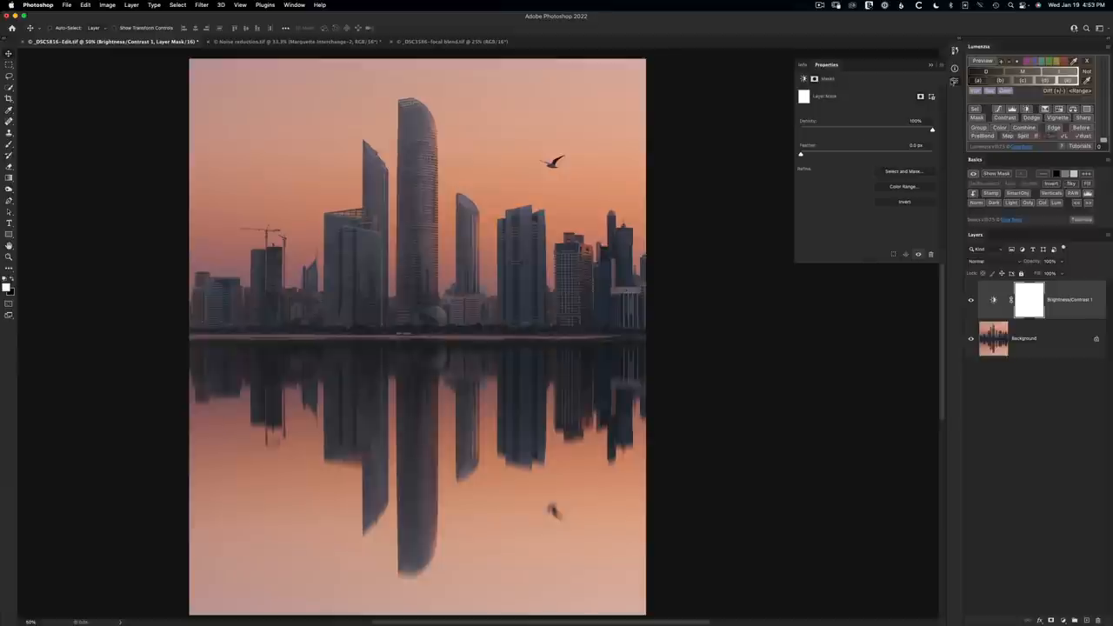
Step: Show the Properties panel via the Window menu and switch it to the mask's Density and Feather settings
click(294, 6)
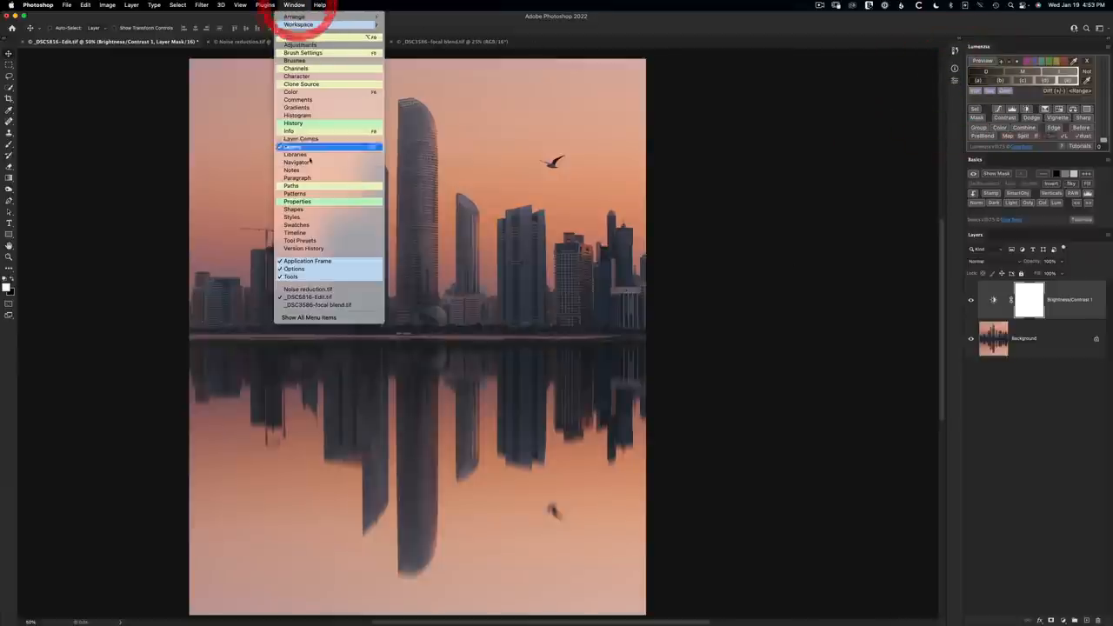
click(295, 201)
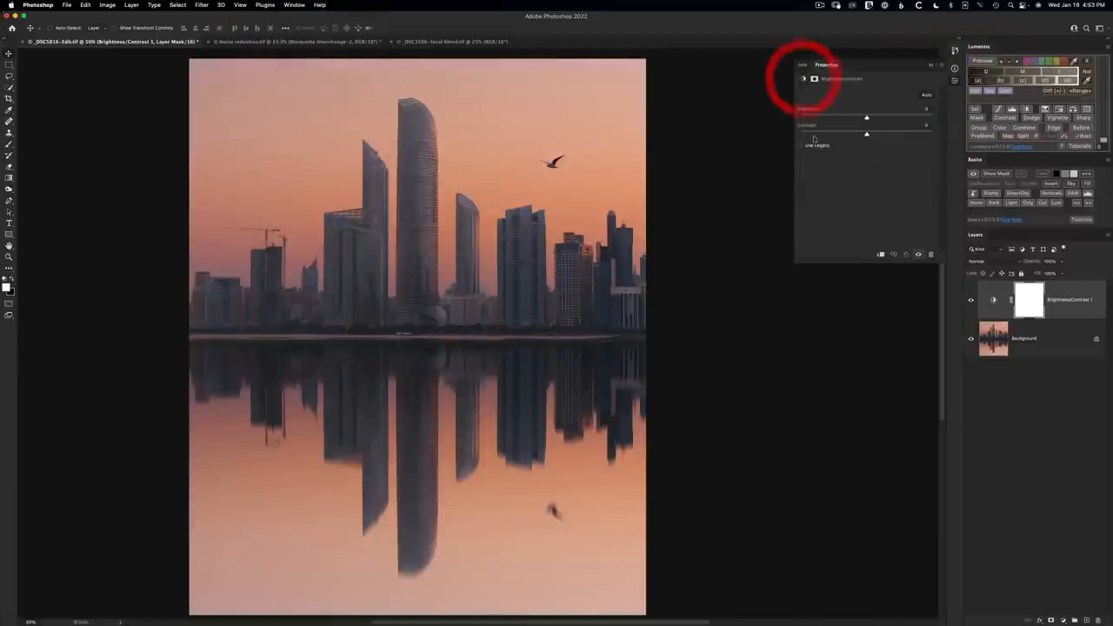
click(813, 80)
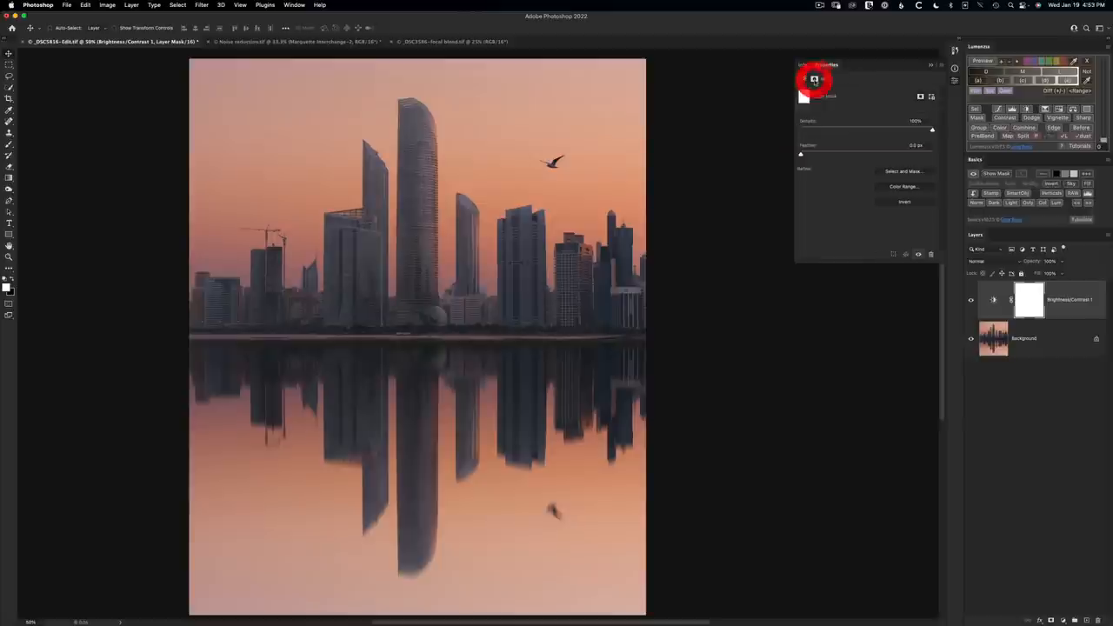
click(813, 78)
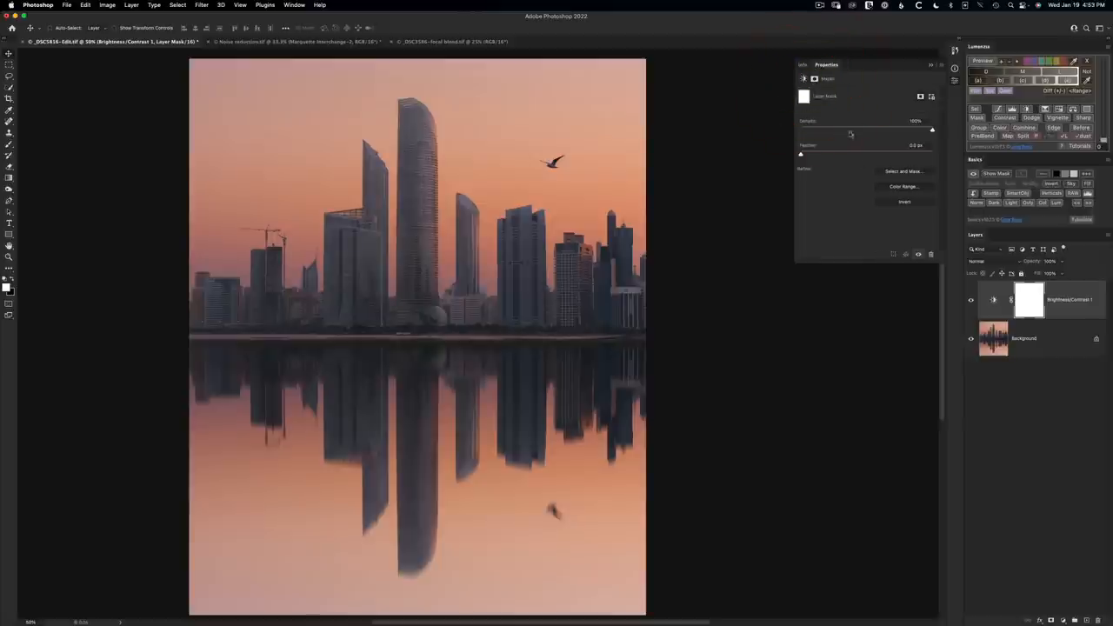
mouse_move(866, 153)
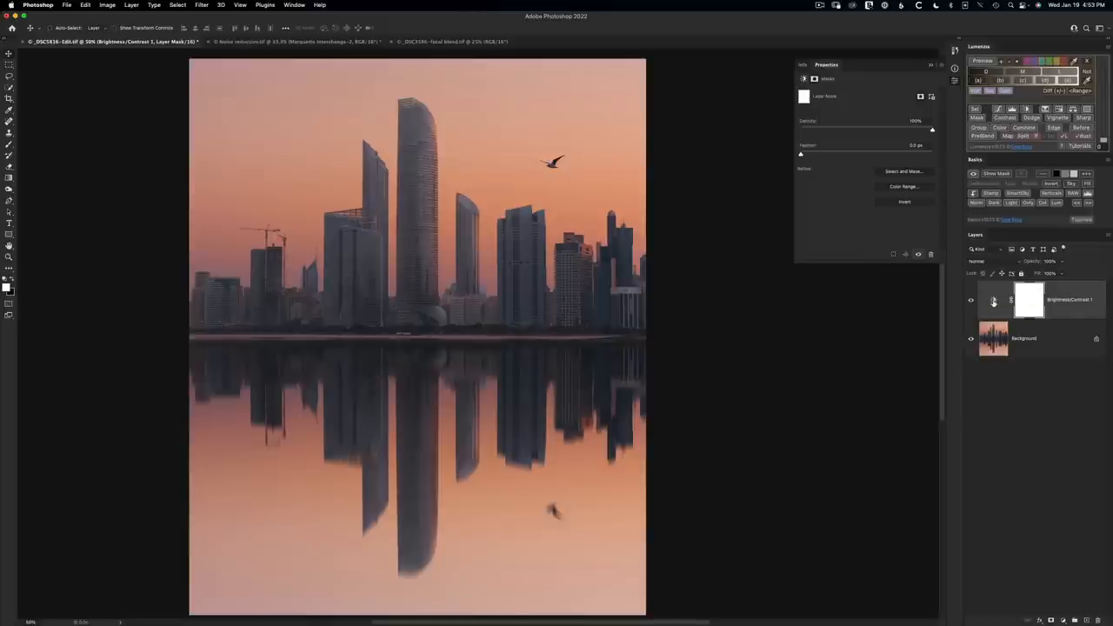
Step: Raise the layer's Brightness strongly and invert its mask to black so the brightening is hidden
click(994, 299)
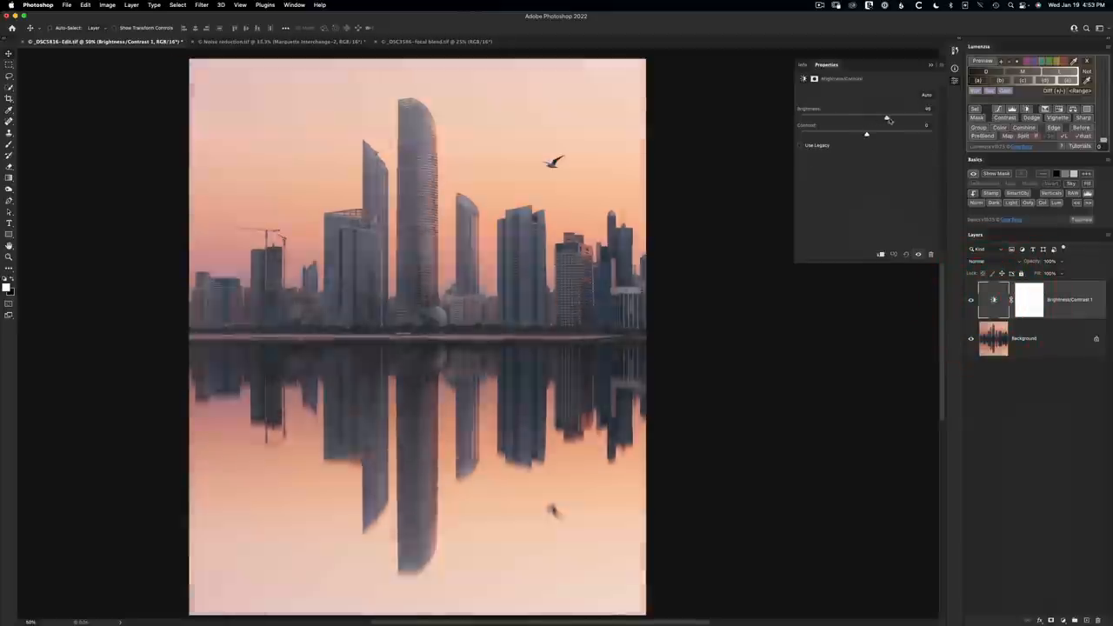
drag(885, 119, 901, 119)
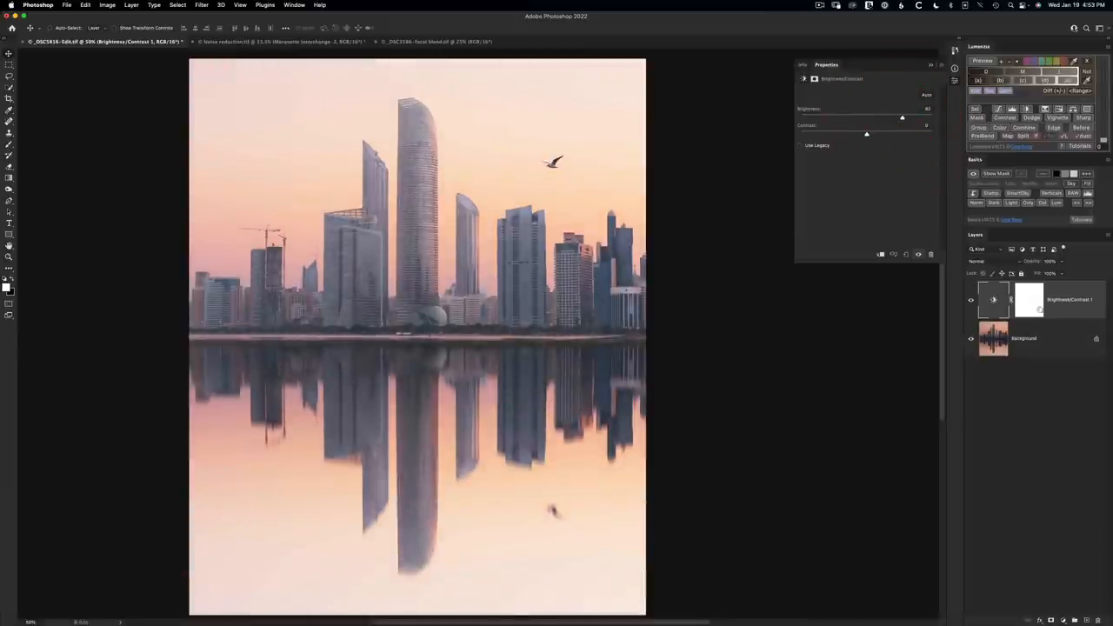
click(1029, 299)
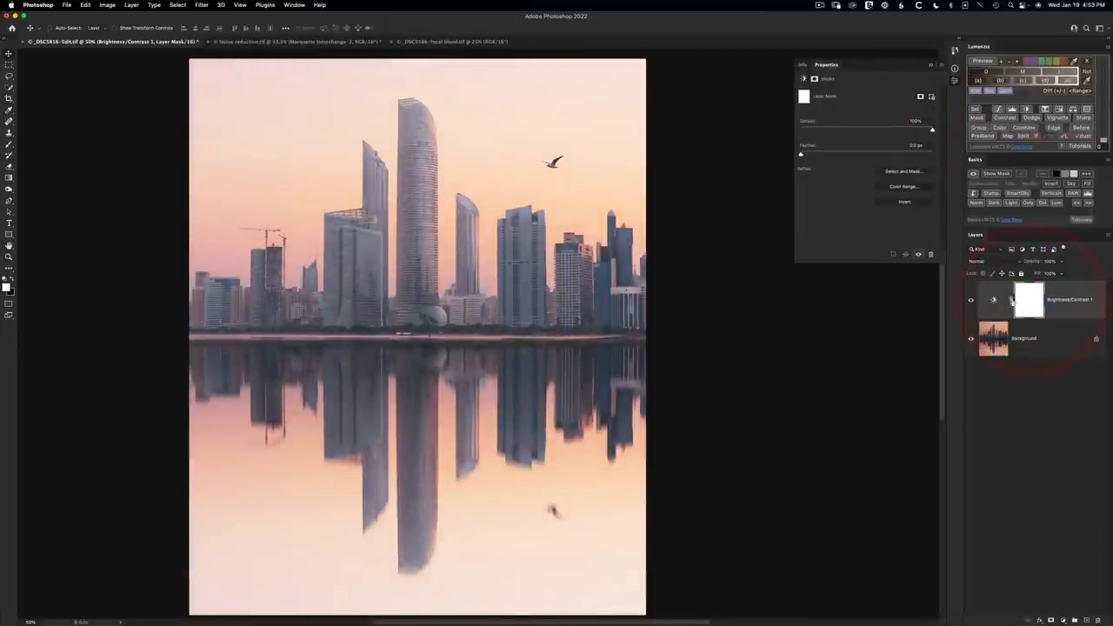
mouse_move(1031, 305)
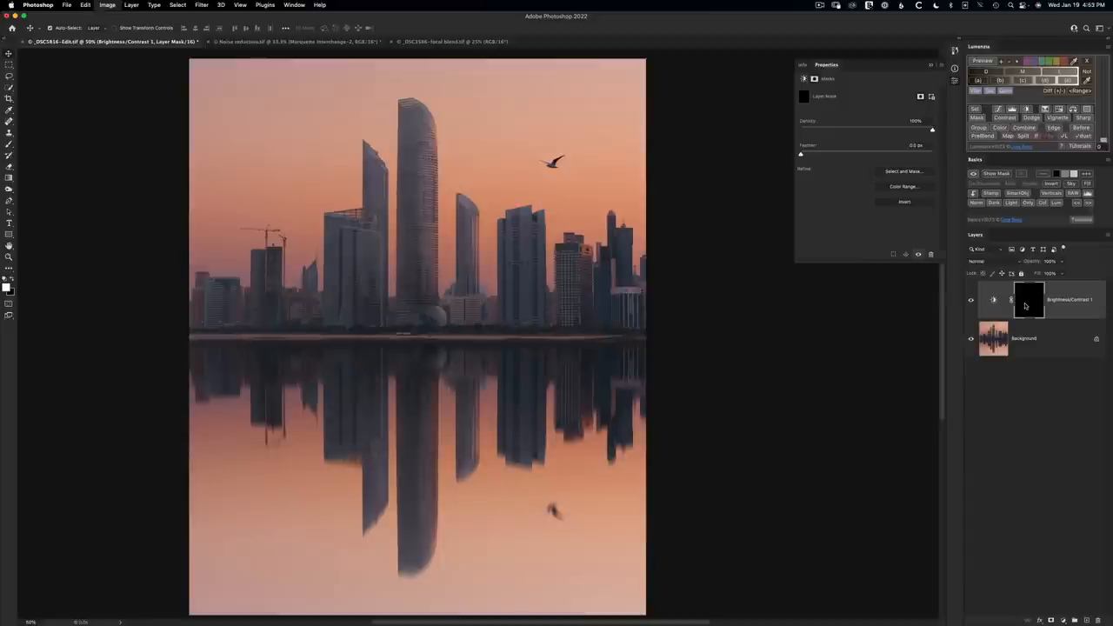
mouse_move(1029, 299)
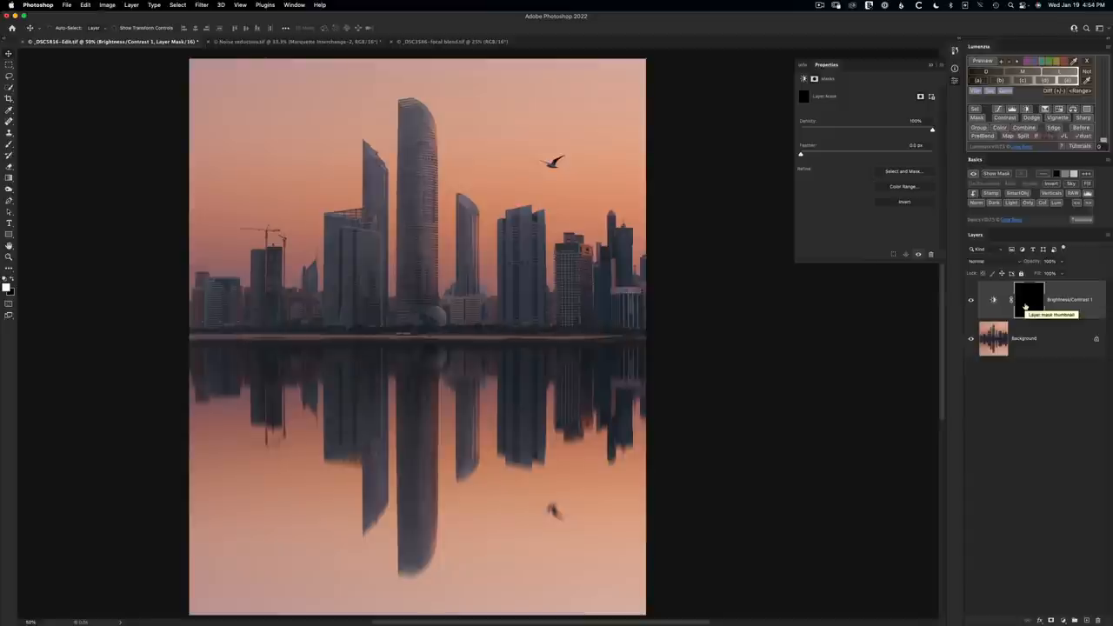
click(994, 299)
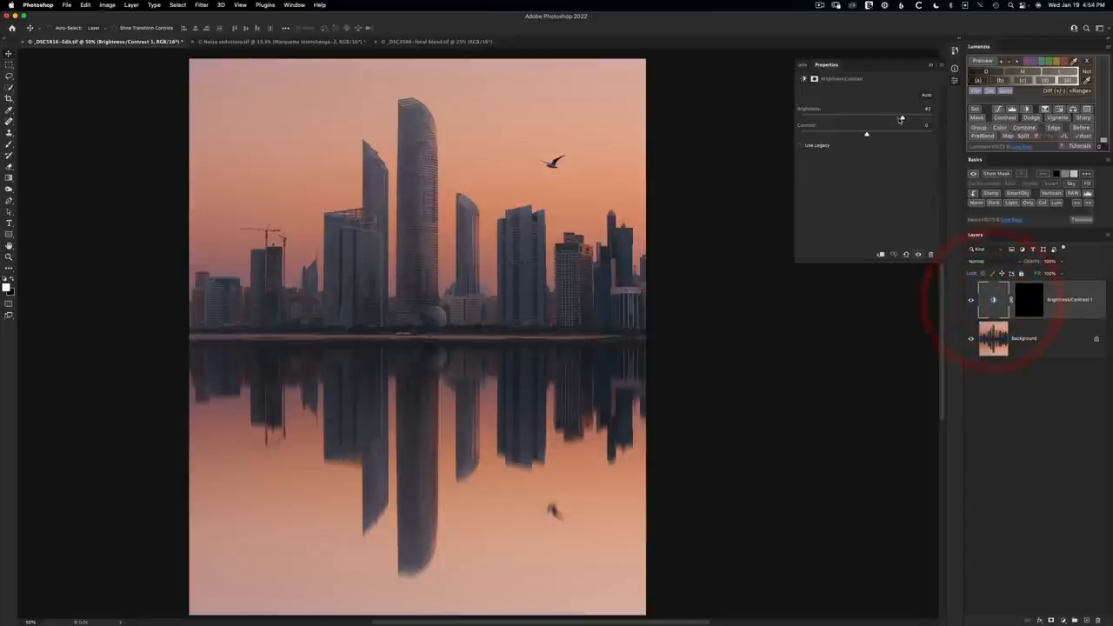
drag(900, 118, 914, 118)
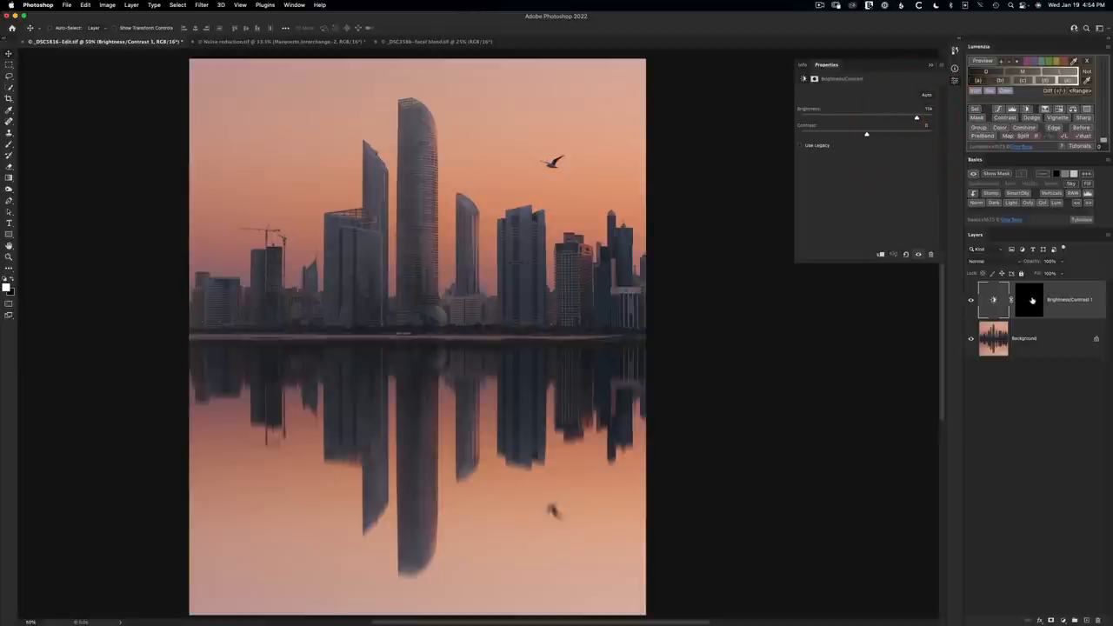
Step: Paint a white stroke on the mask, then set the foreground to mid grey for weaker grey strokes
click(1030, 299)
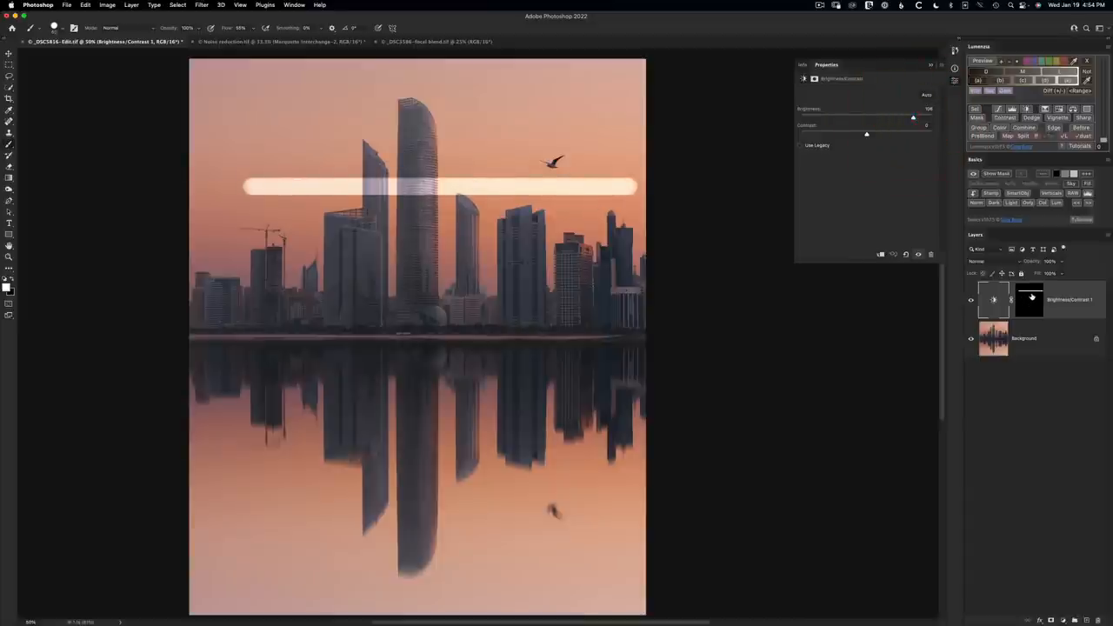
click(1030, 299)
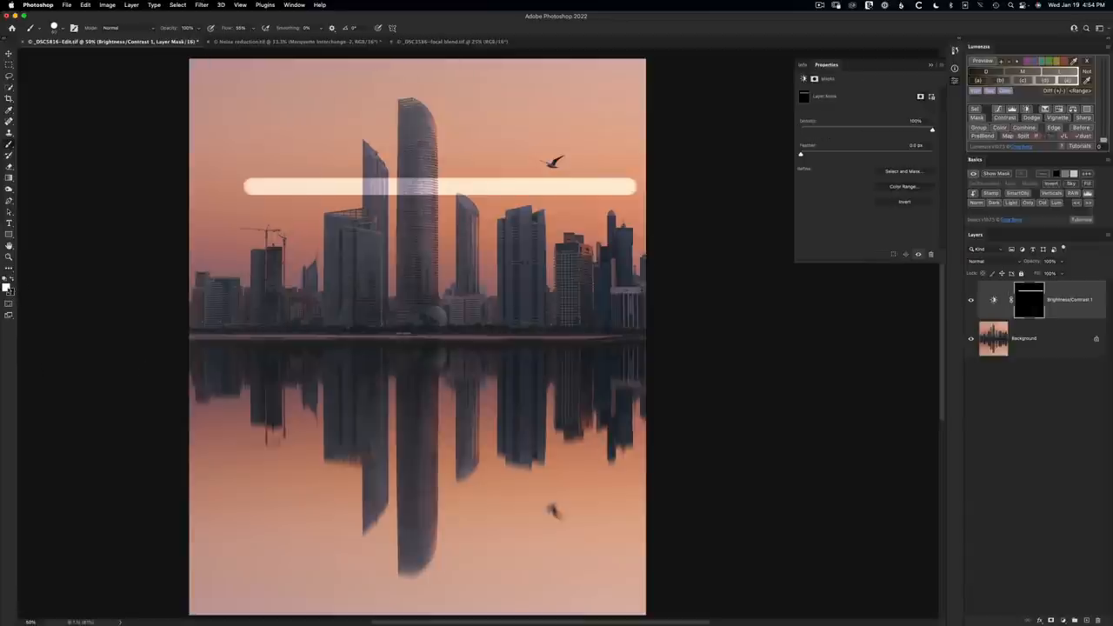
click(11, 289)
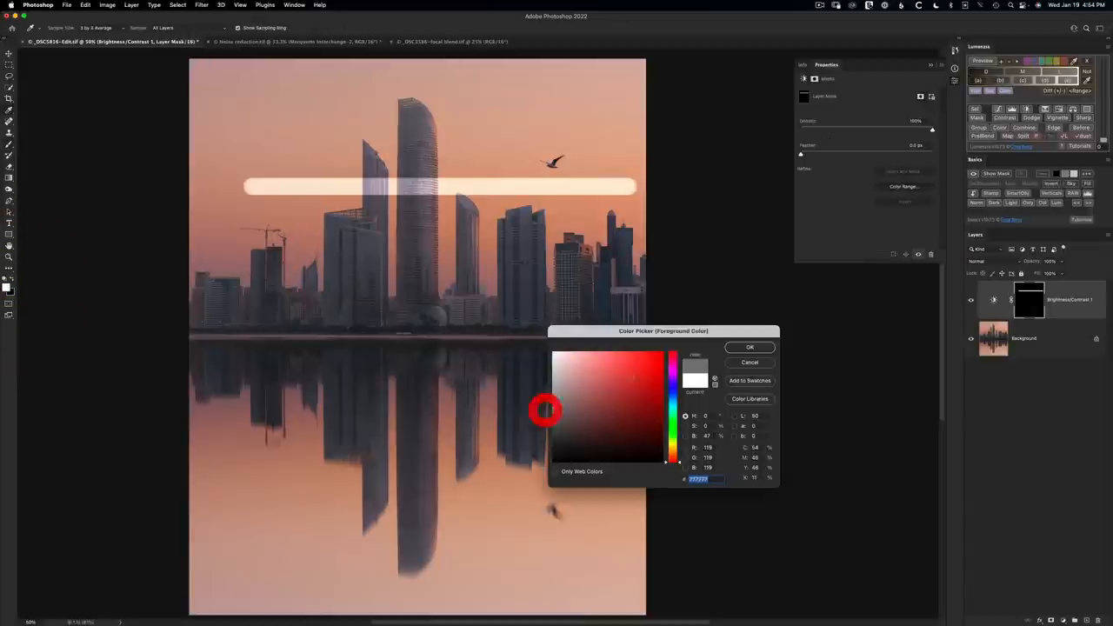
click(749, 348)
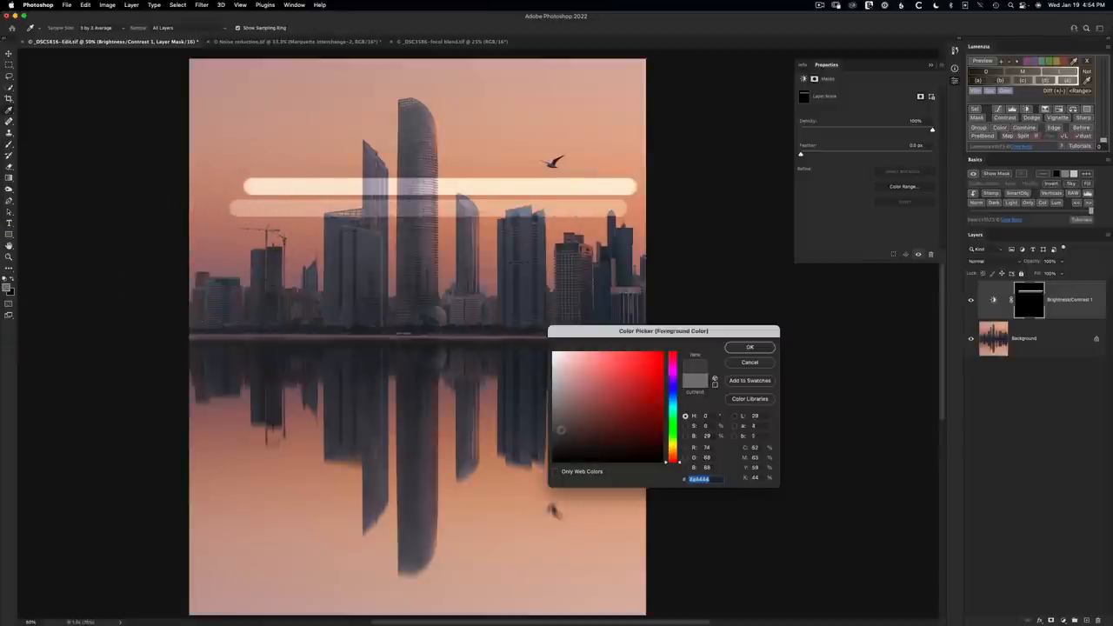
click(749, 348)
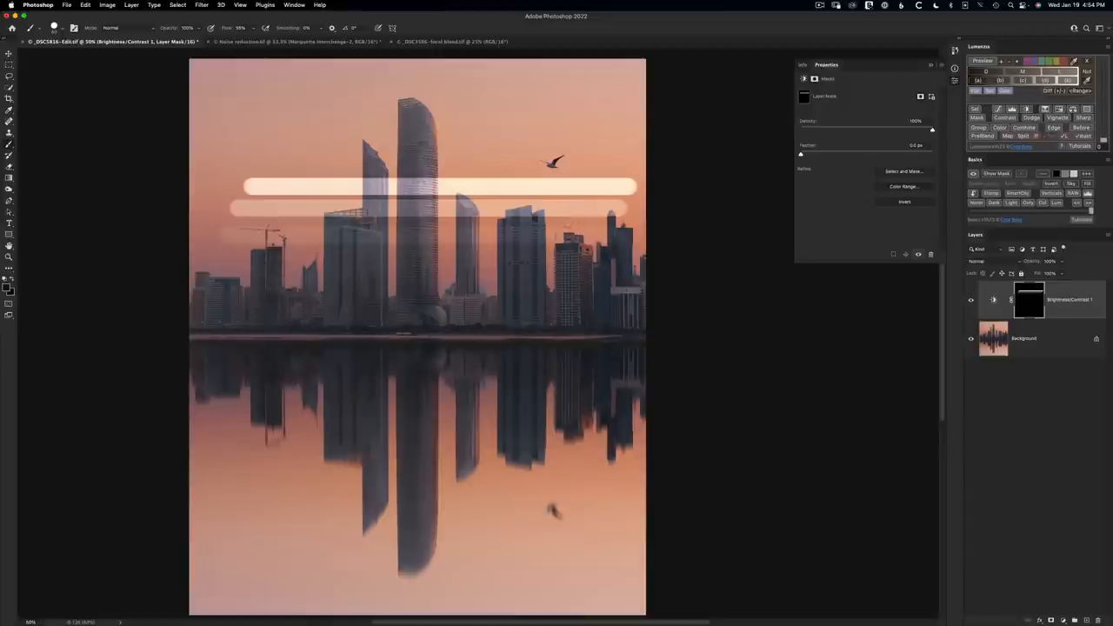
mouse_move(523, 278)
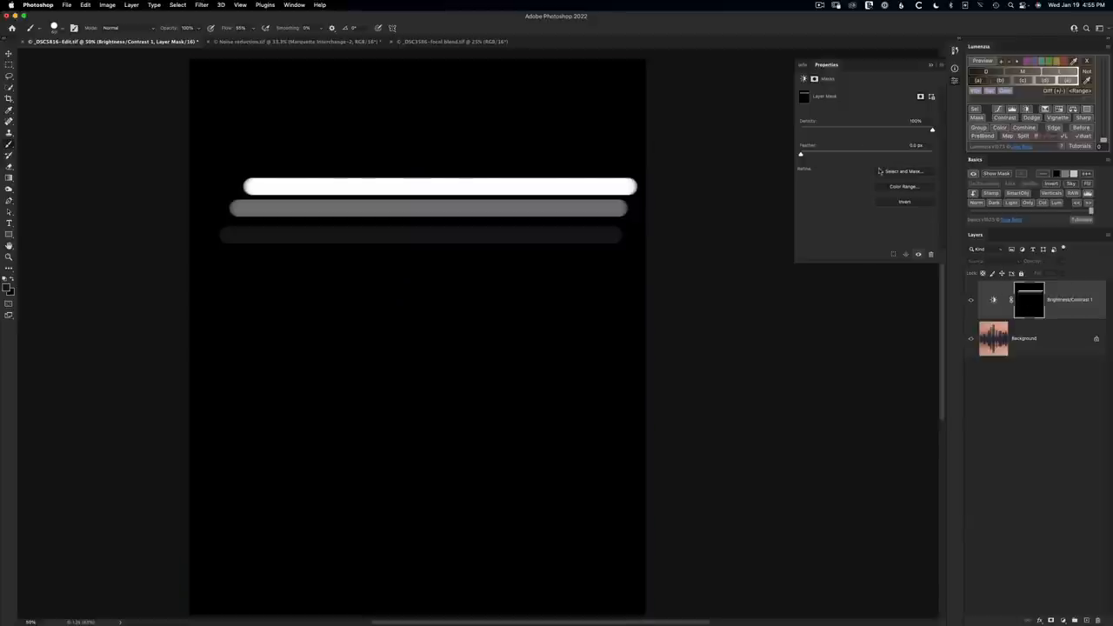
mouse_move(814, 156)
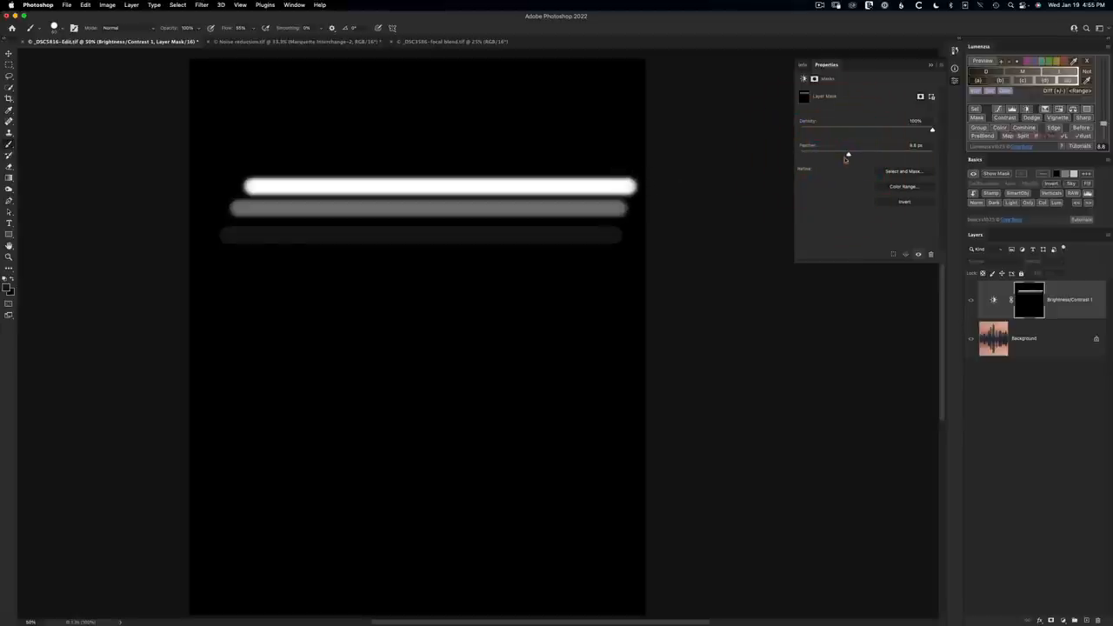
Step: Feather the Brightness/Contrast mask to soften the edges of the painted strokes
drag(849, 153, 786, 153)
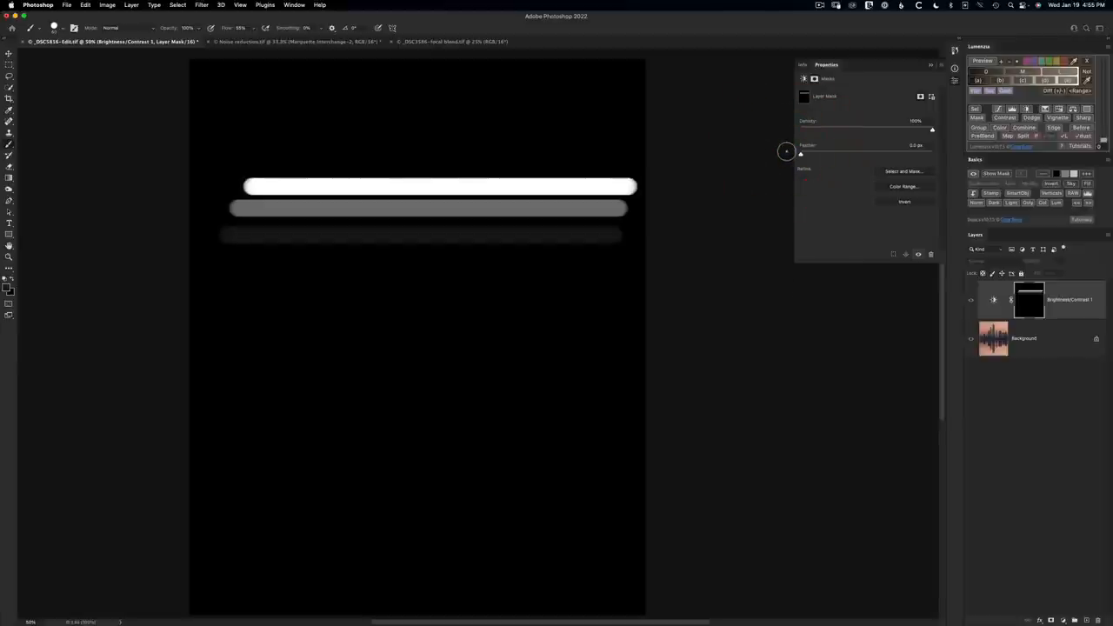
mouse_move(829, 158)
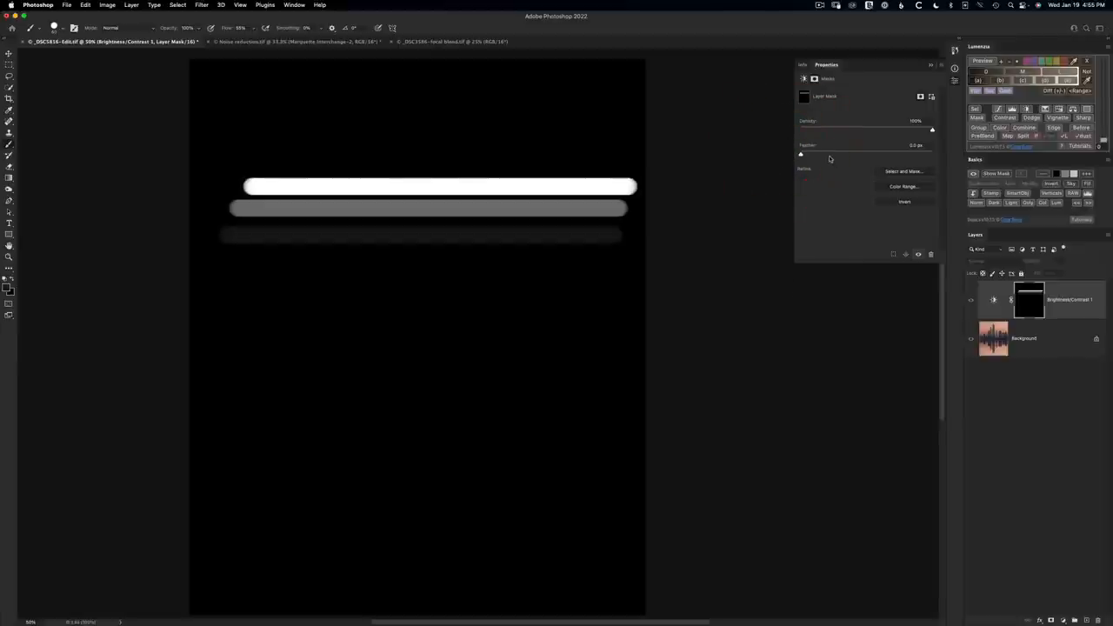
mouse_move(831, 158)
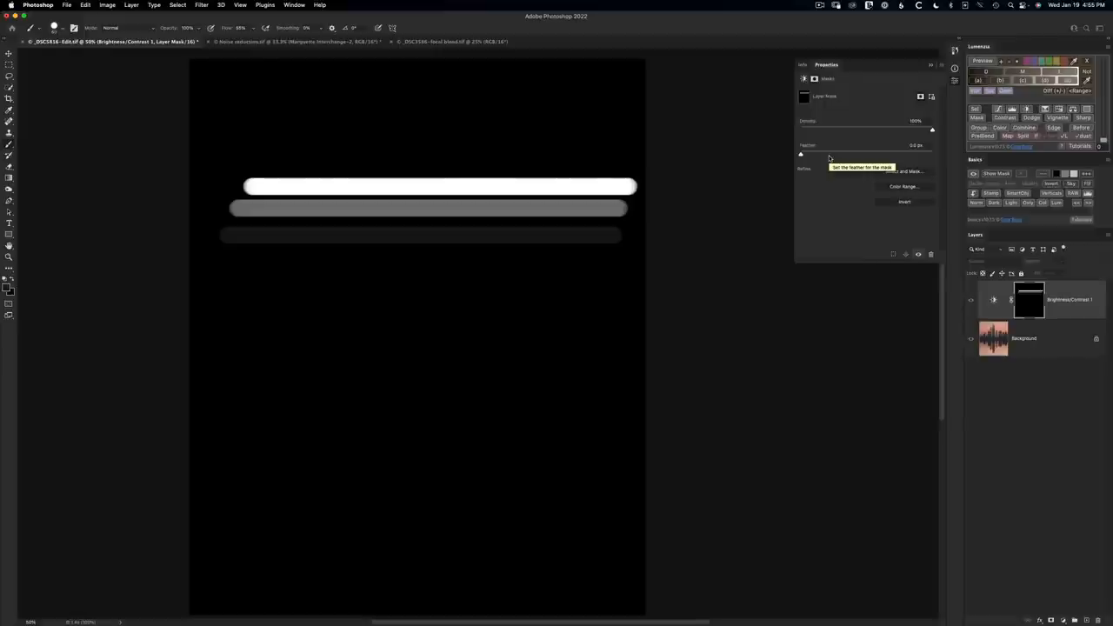
mouse_move(937, 139)
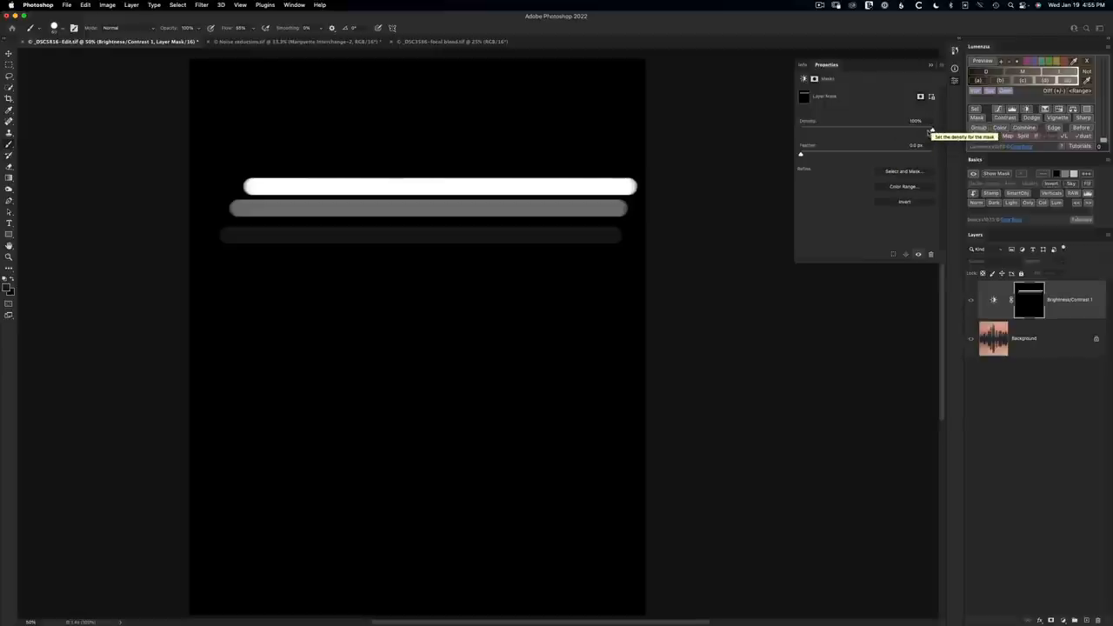
mouse_move(802, 153)
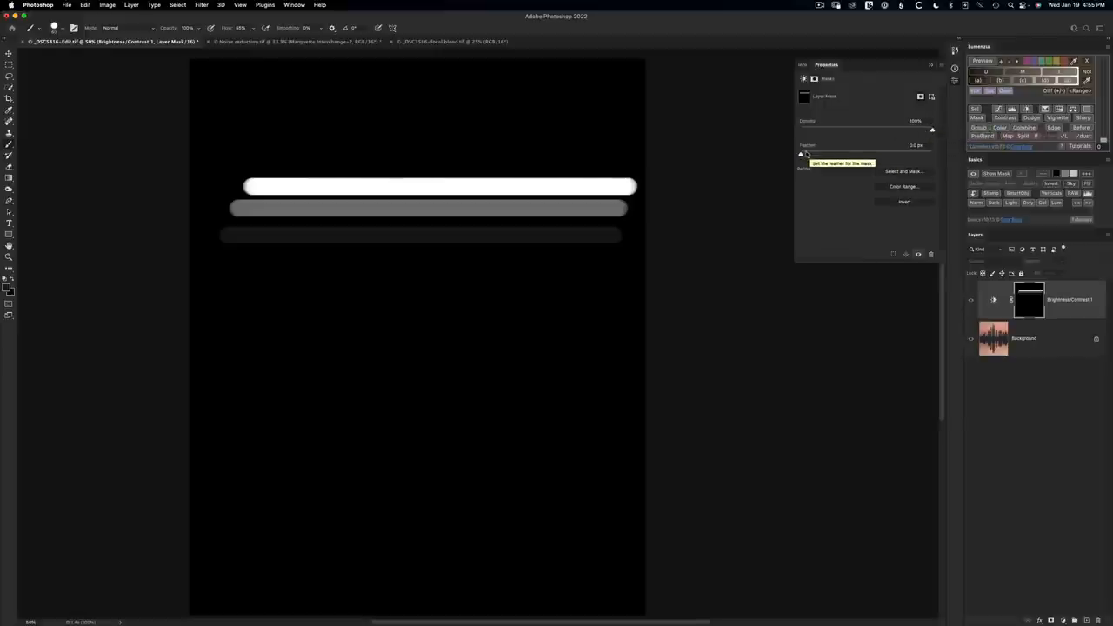
mouse_move(932, 131)
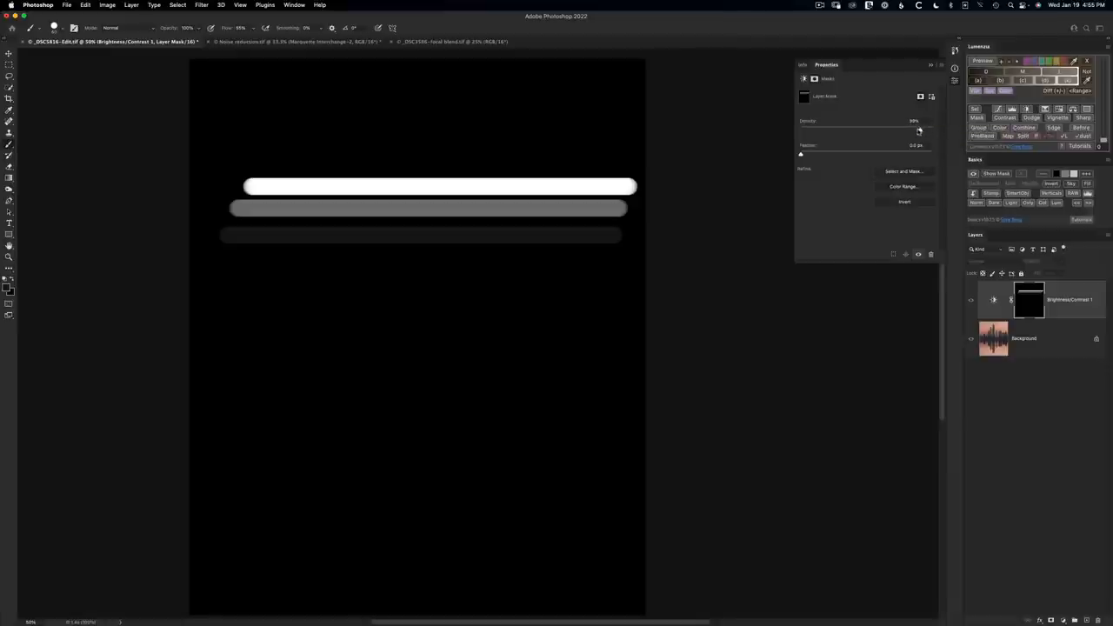
drag(918, 128, 897, 128)
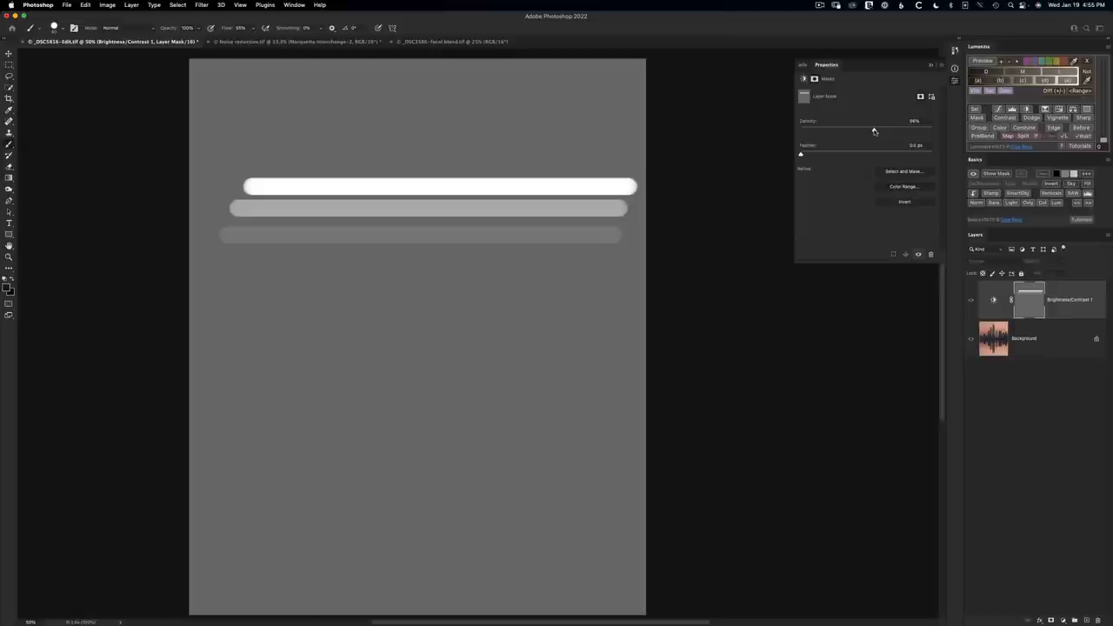
drag(872, 131, 831, 130)
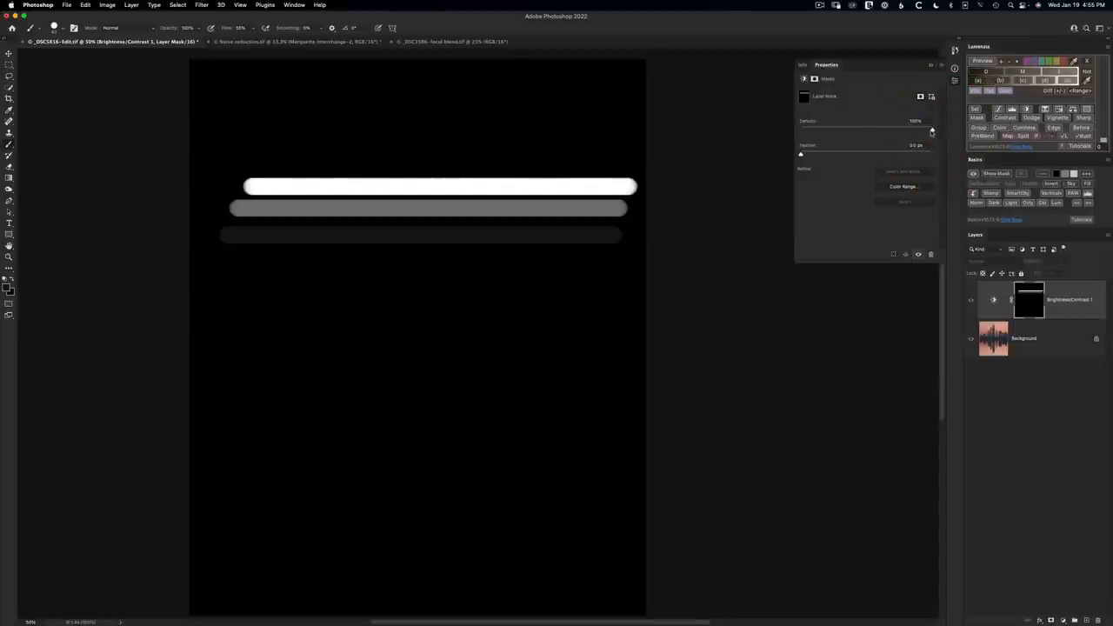
drag(932, 122, 885, 122)
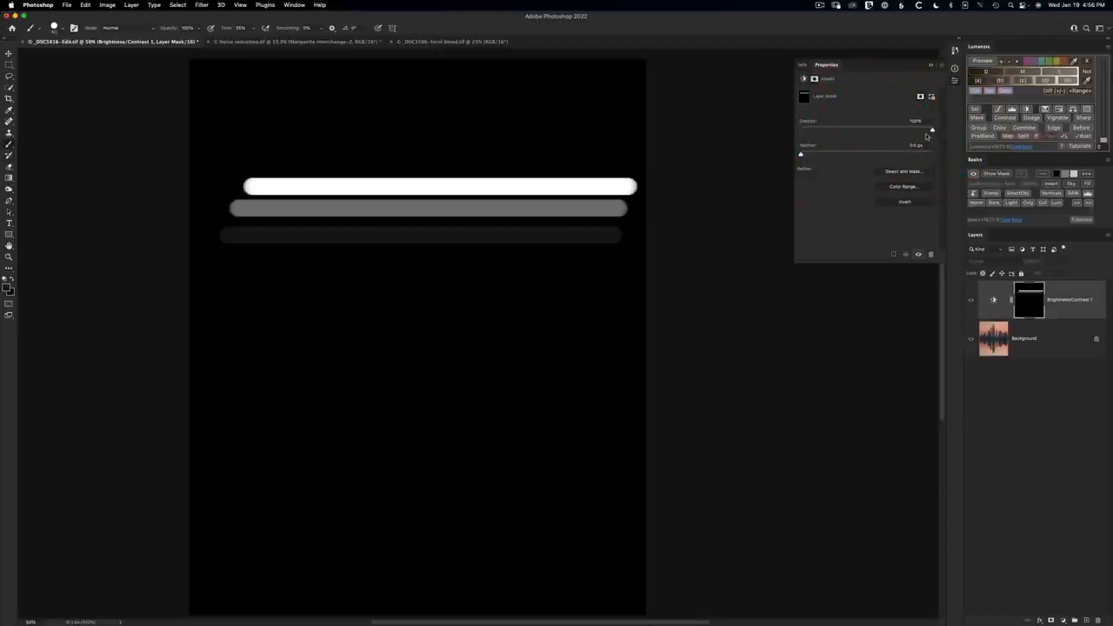
mouse_move(932, 130)
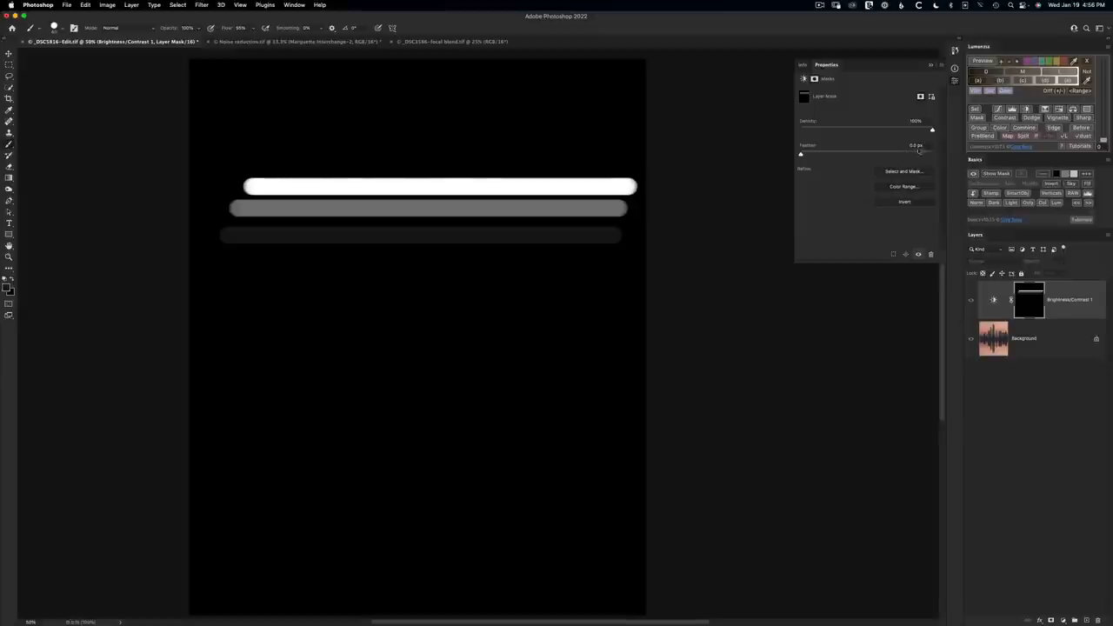
drag(932, 129, 895, 130)
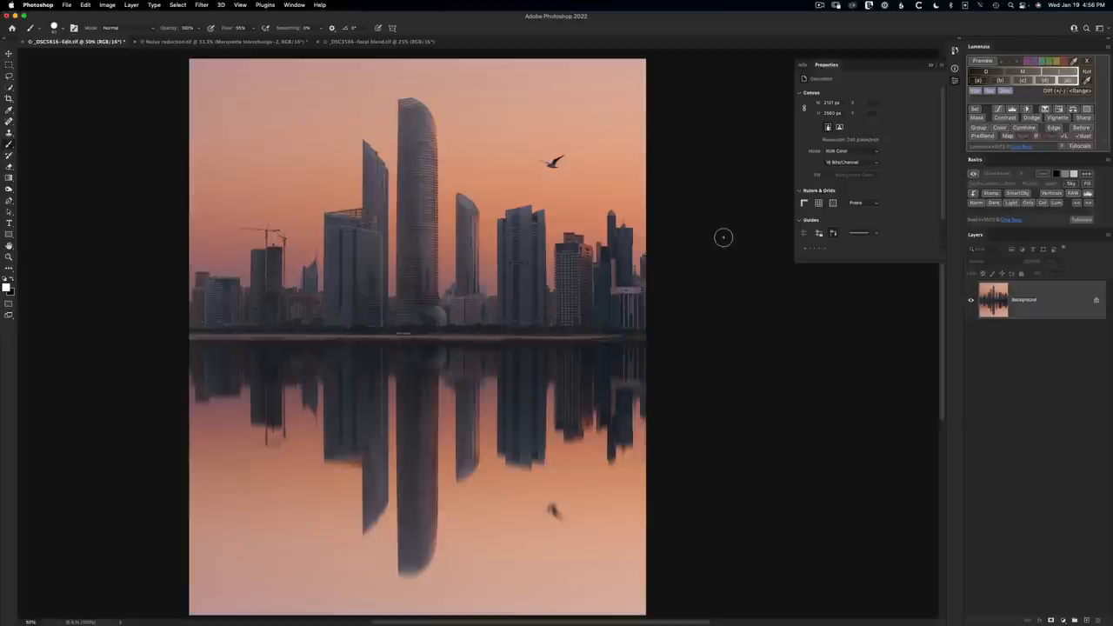
mouse_move(727, 243)
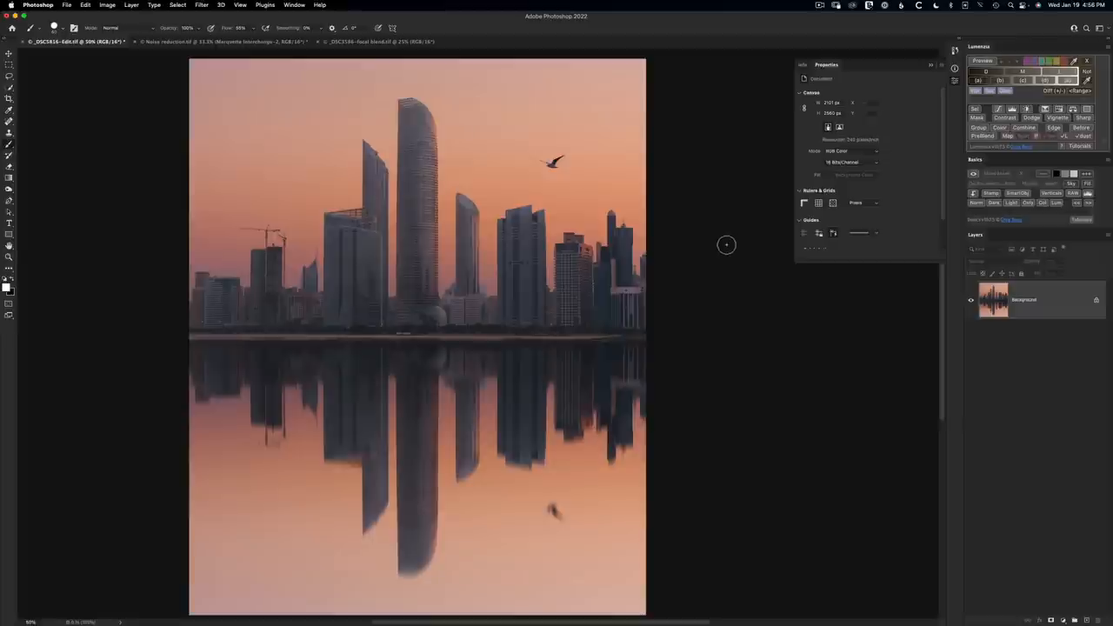
mouse_move(611, 191)
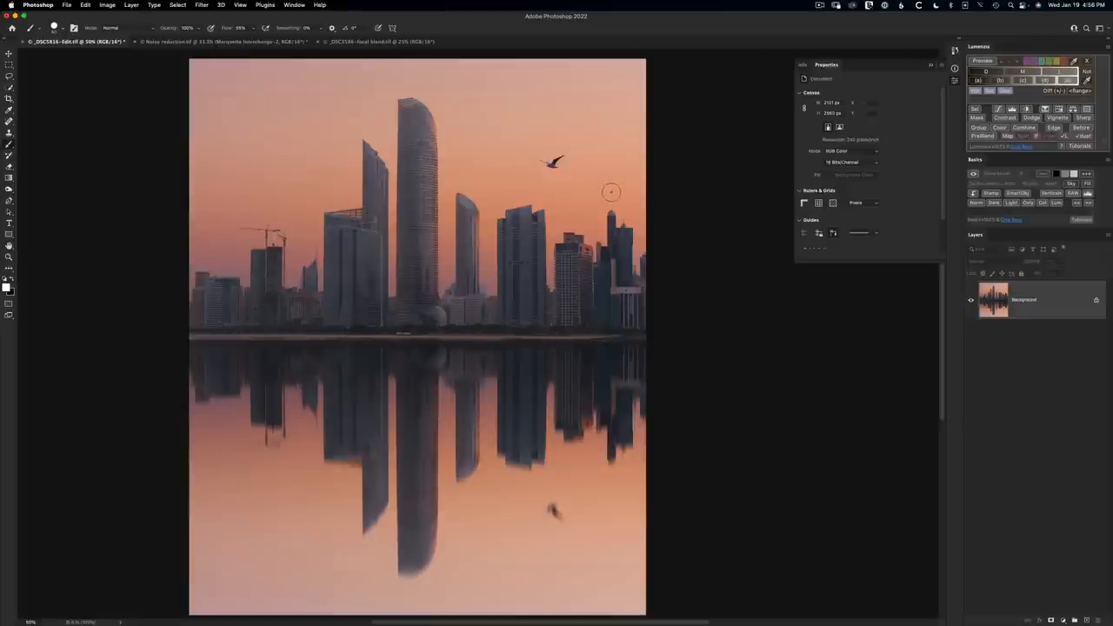
mouse_move(619, 190)
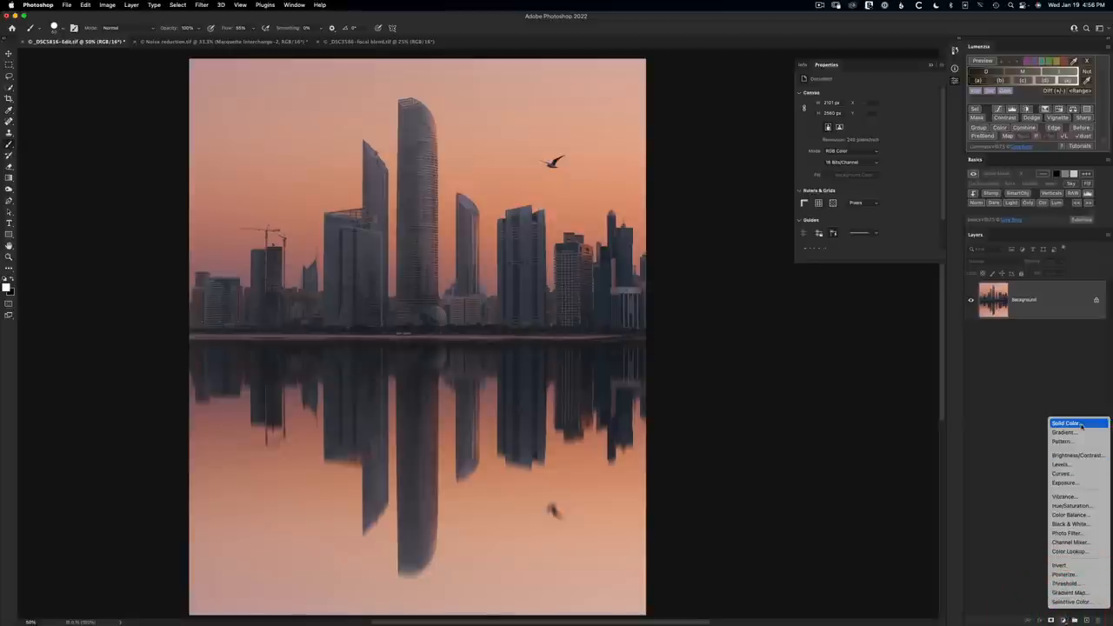
Step: Add a Solid Color fill layer in orange over the skyline photo
click(1067, 424)
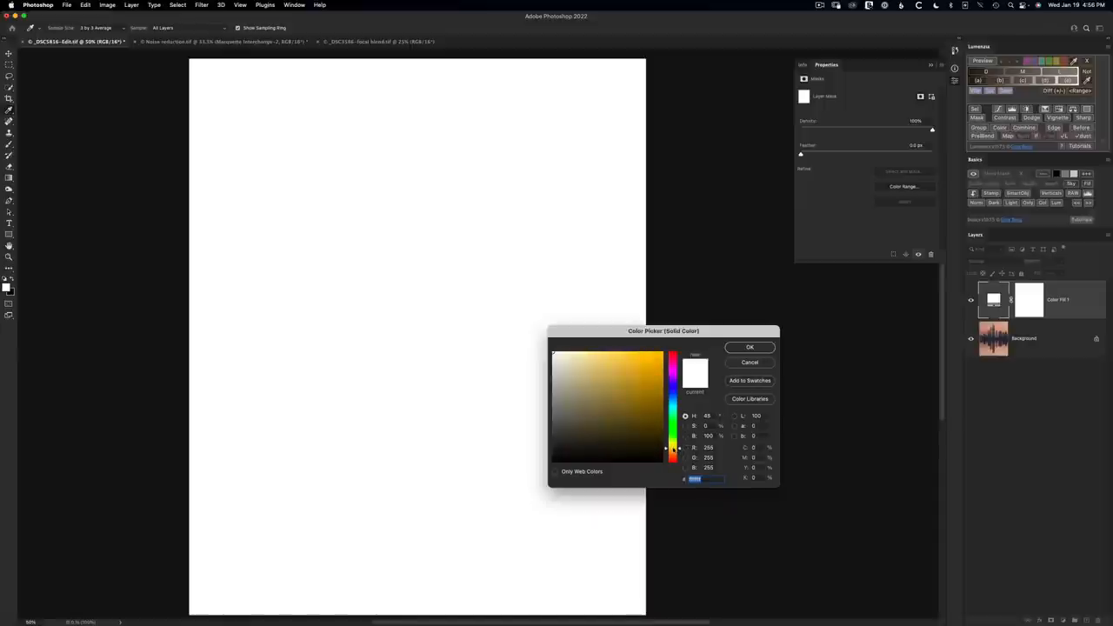
click(608, 391)
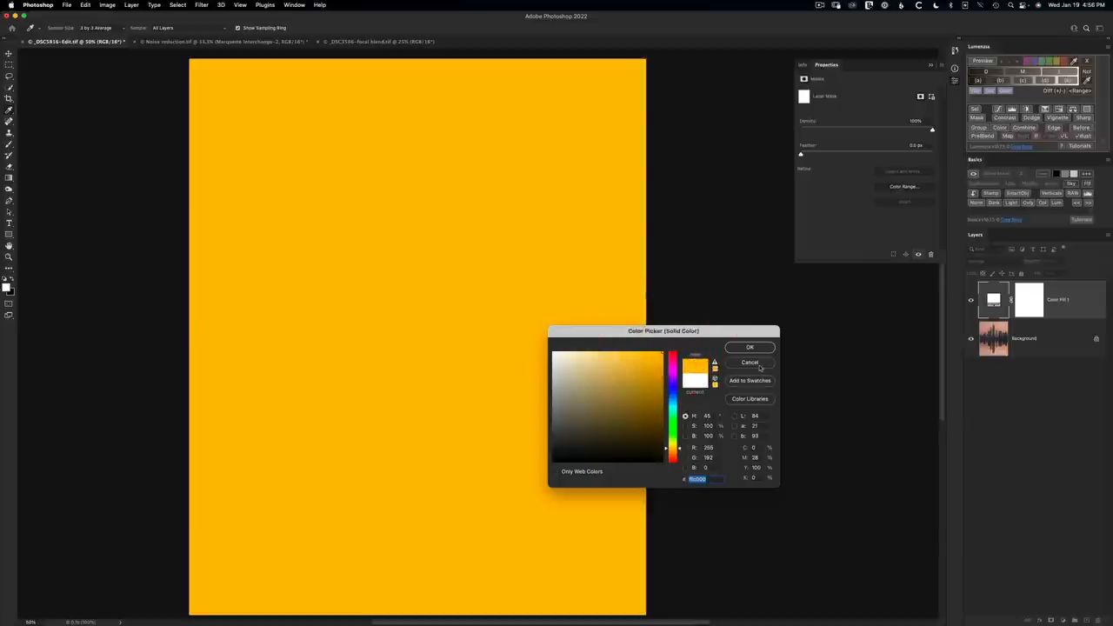
click(749, 347)
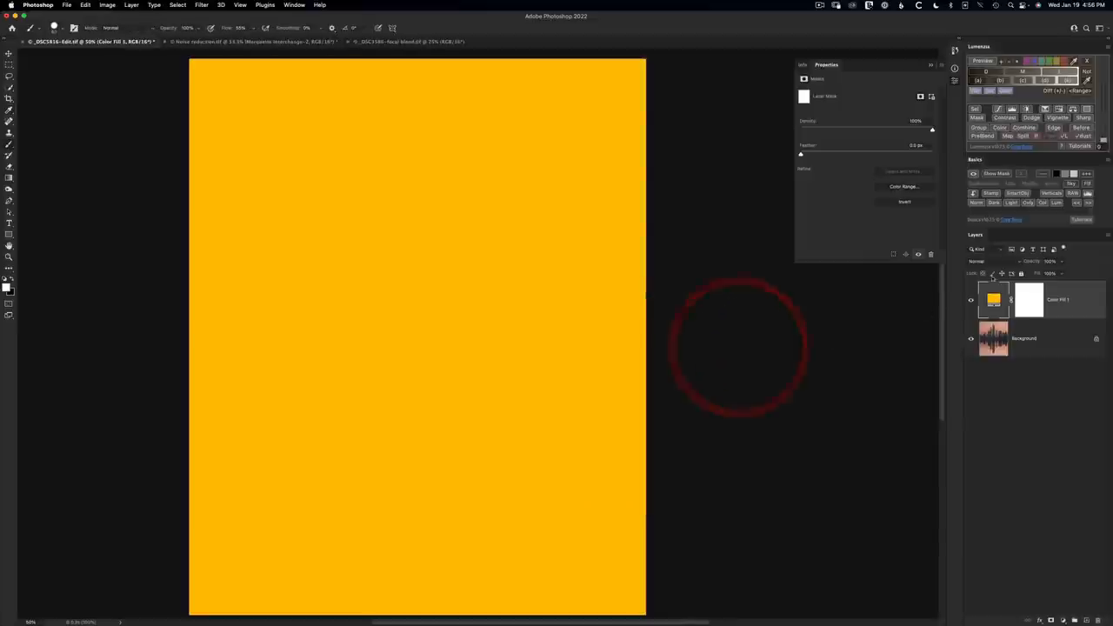
Step: Set the fill layer's blend mode to Overlay and accept its Layer Style settings
click(987, 261)
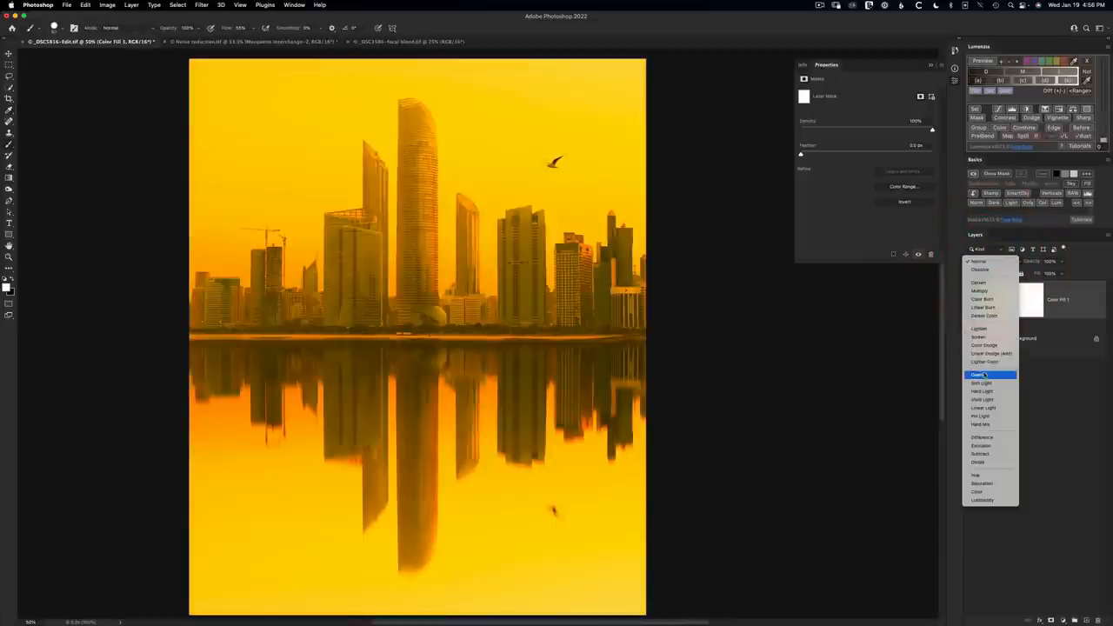
click(979, 376)
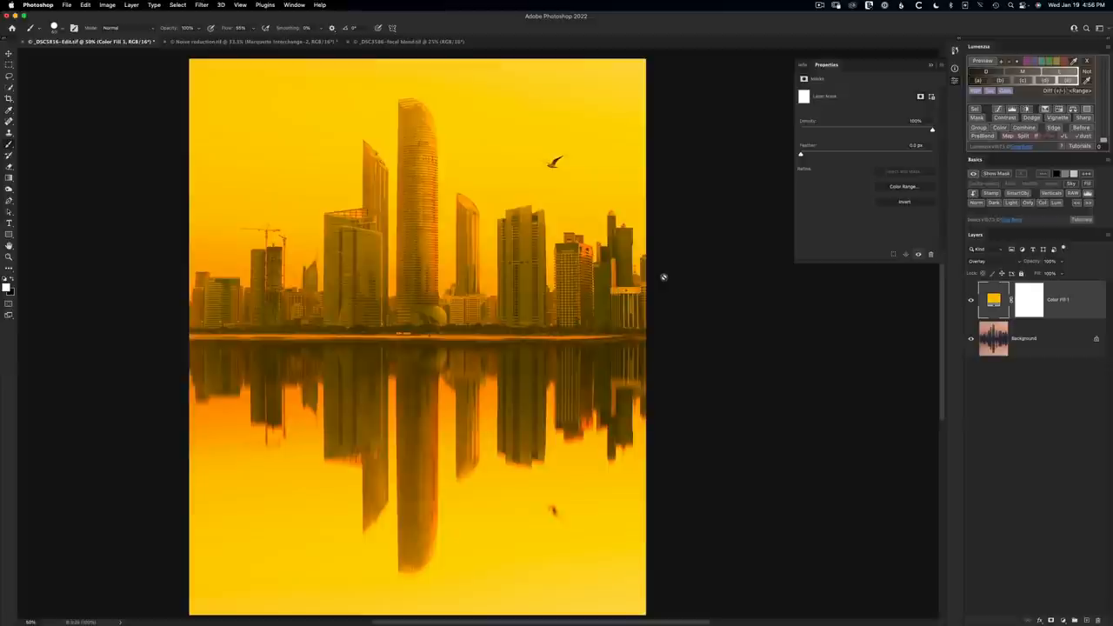
mouse_move(657, 273)
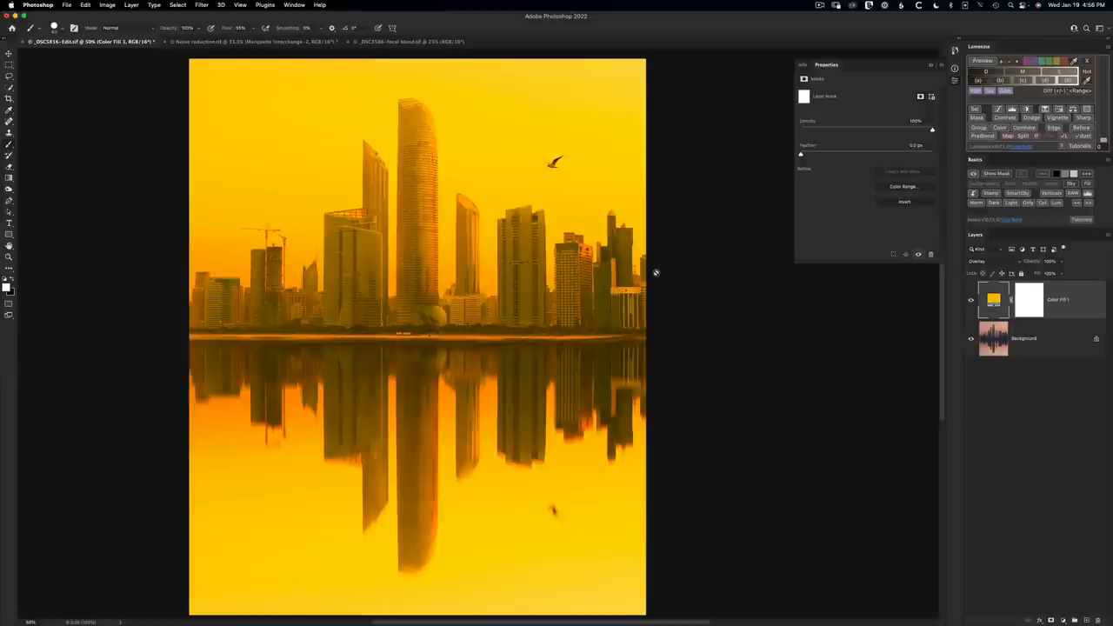
mouse_move(518, 264)
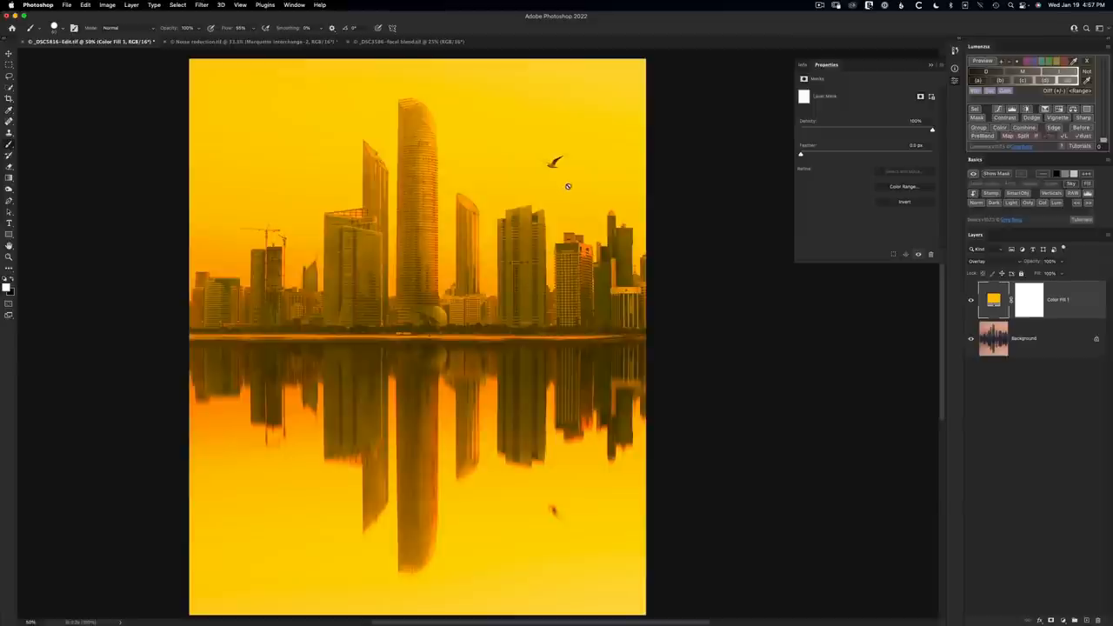
mouse_move(367, 165)
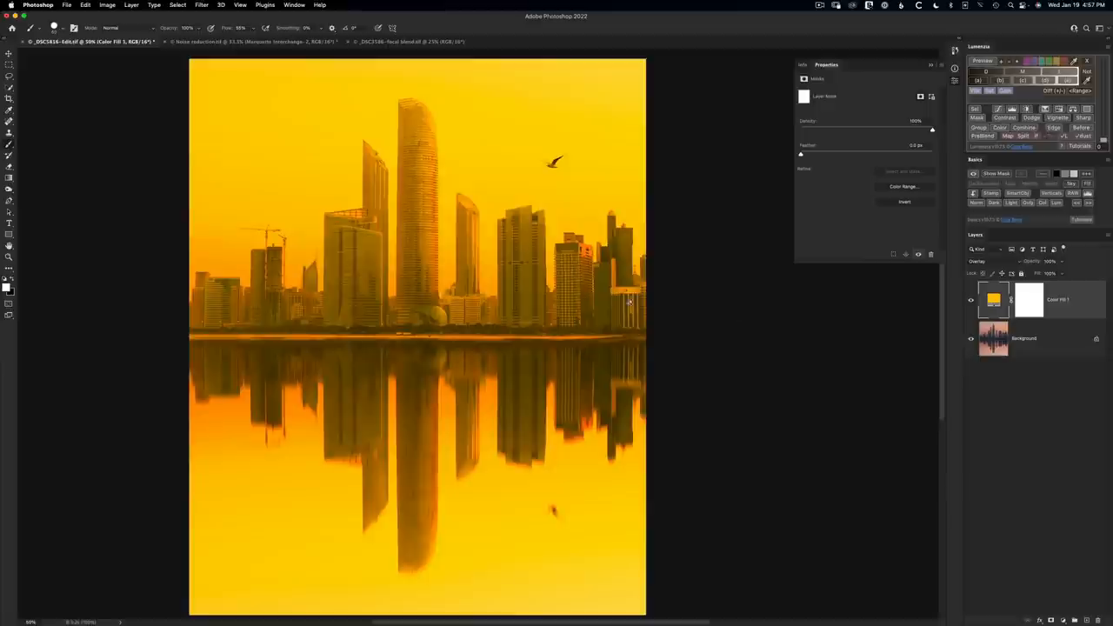
mouse_move(591, 299)
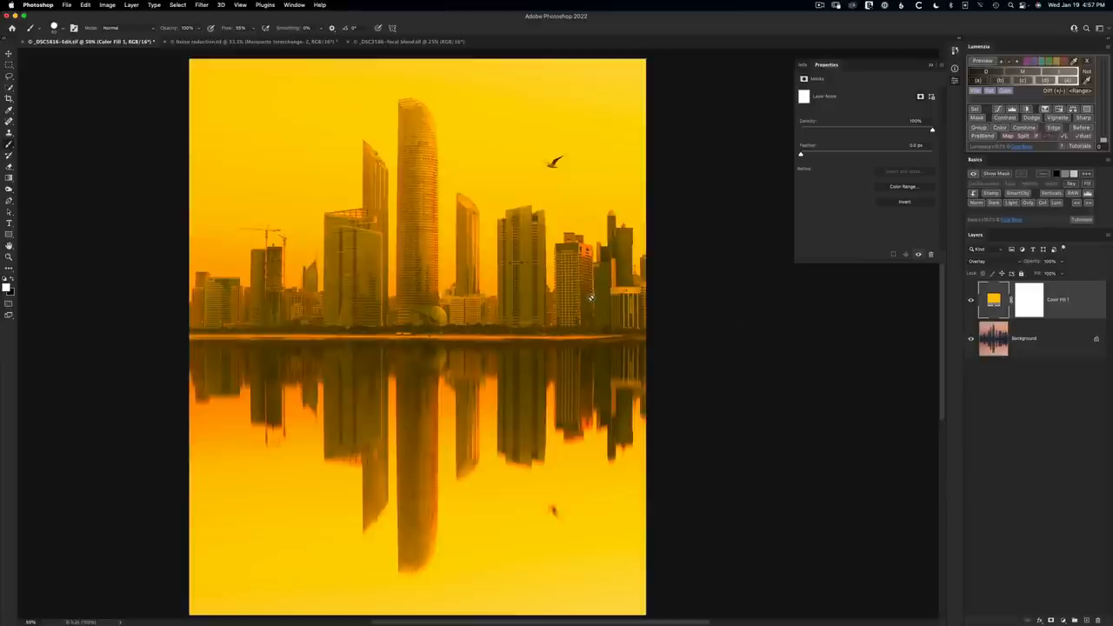
mouse_move(612, 290)
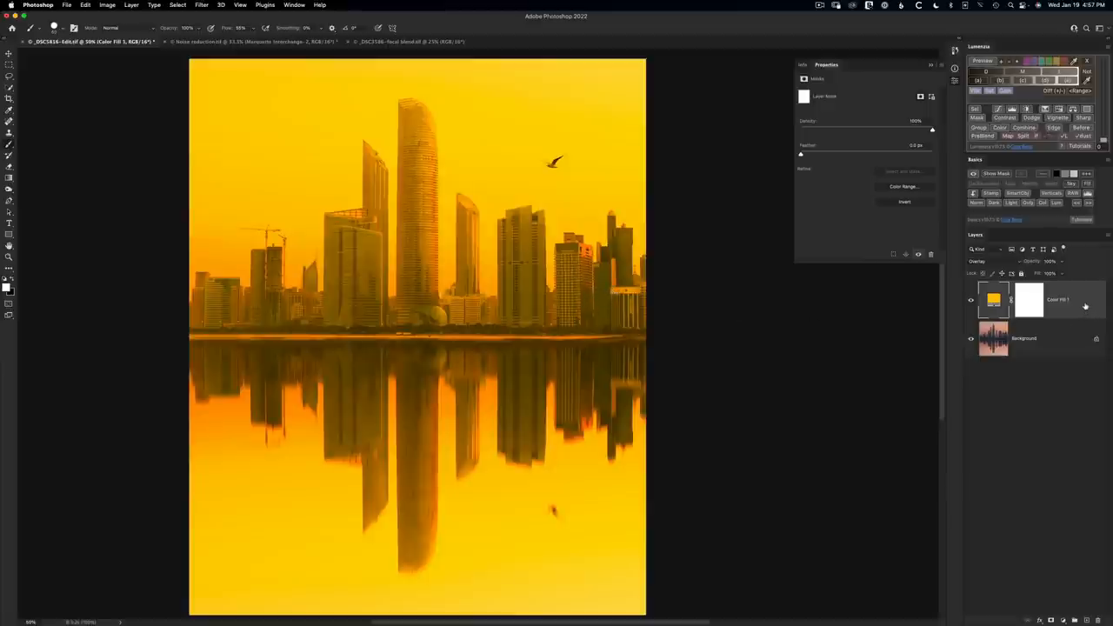
double_click(1029, 299)
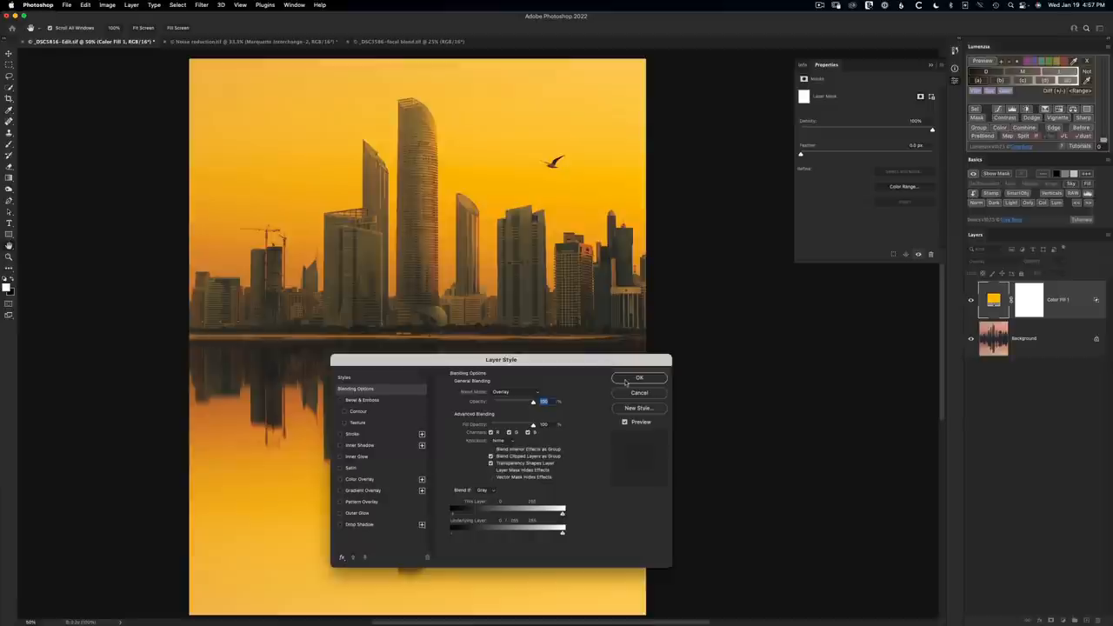
click(640, 377)
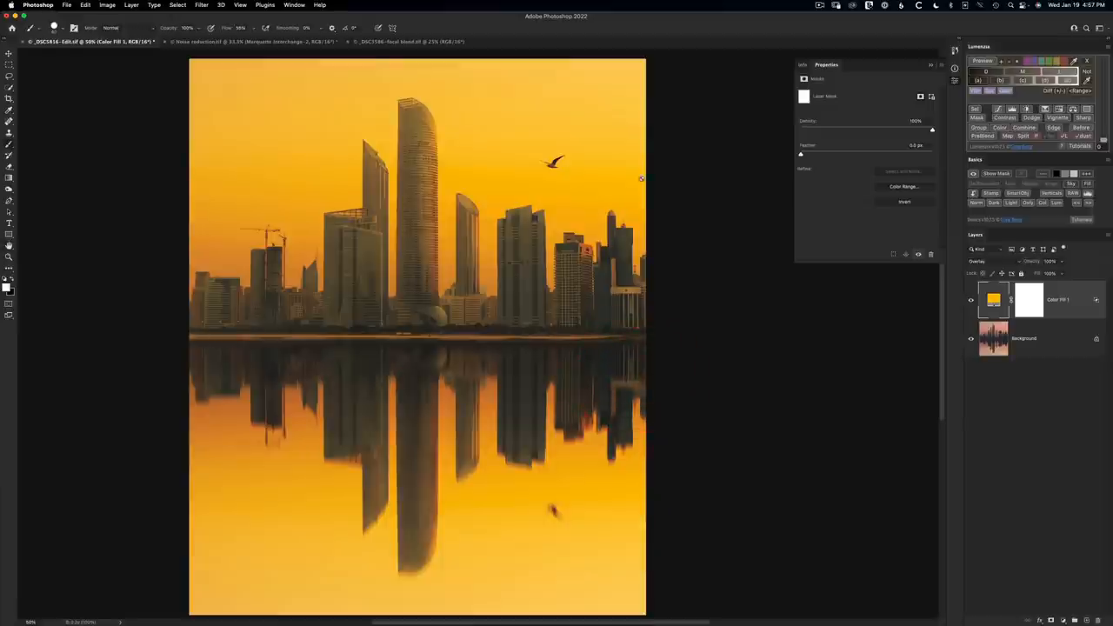
mouse_move(577, 178)
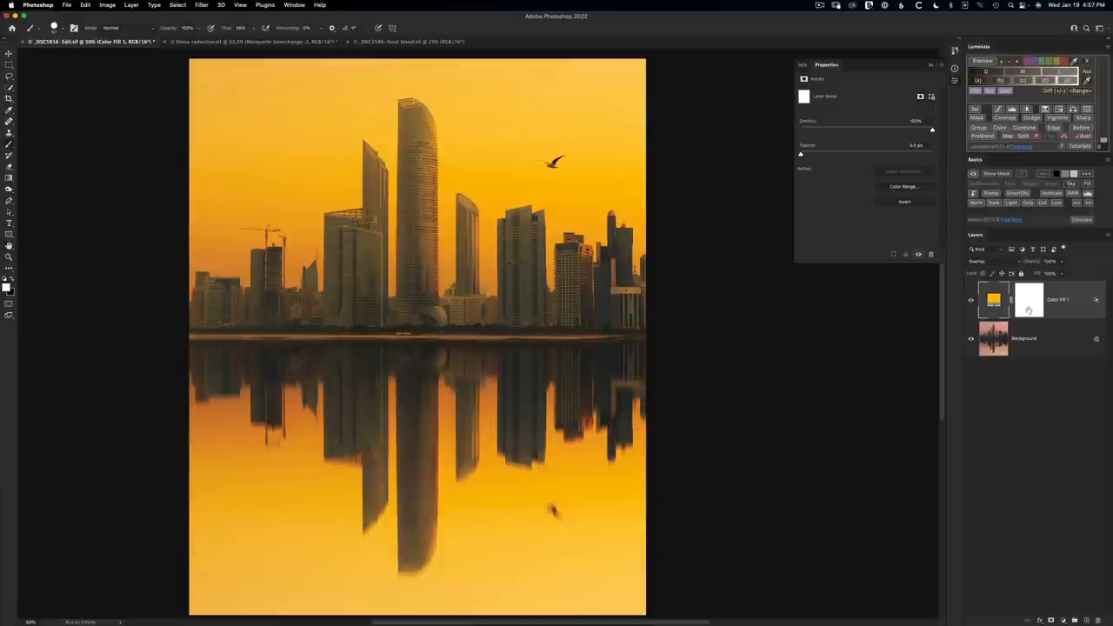
Step: Target the Color Fill layer's mask for the horizontal gradient blend
click(1030, 299)
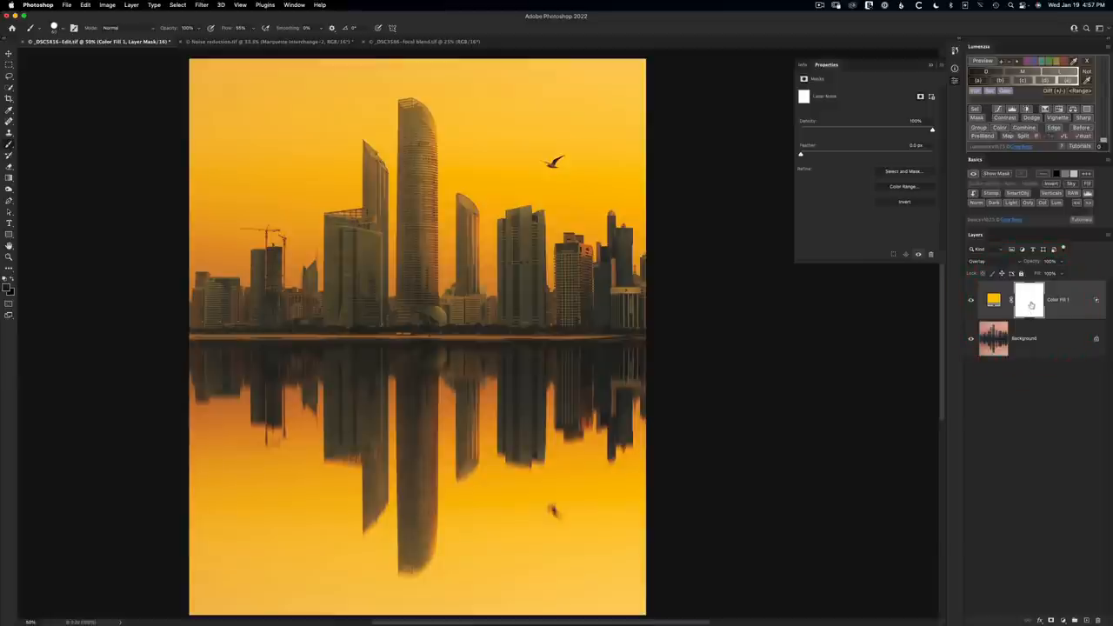
click(1029, 299)
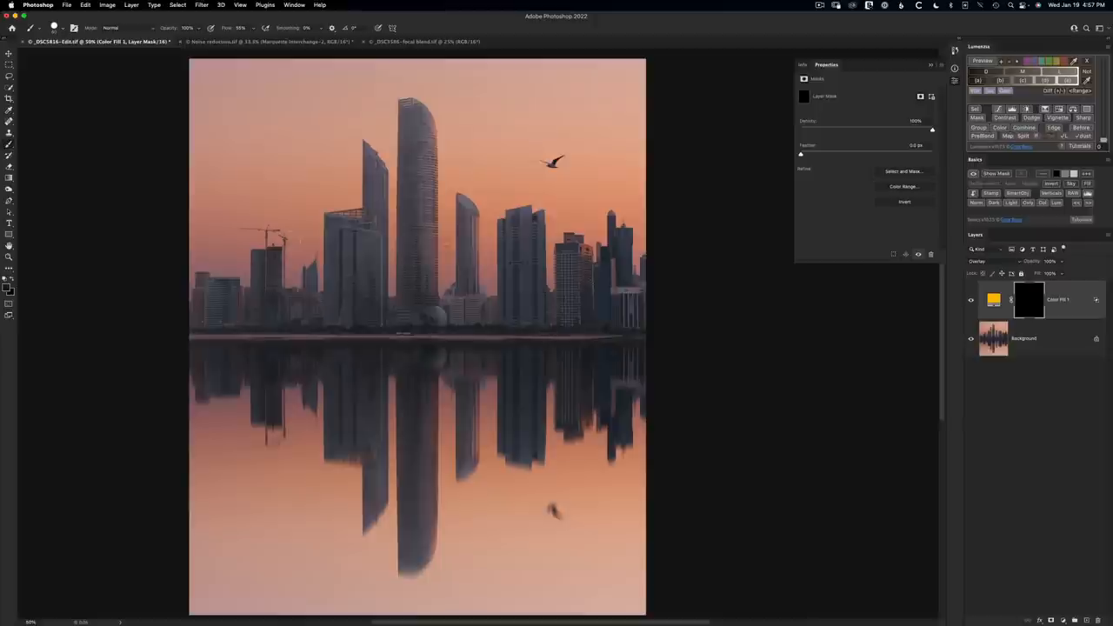
mouse_move(122, 228)
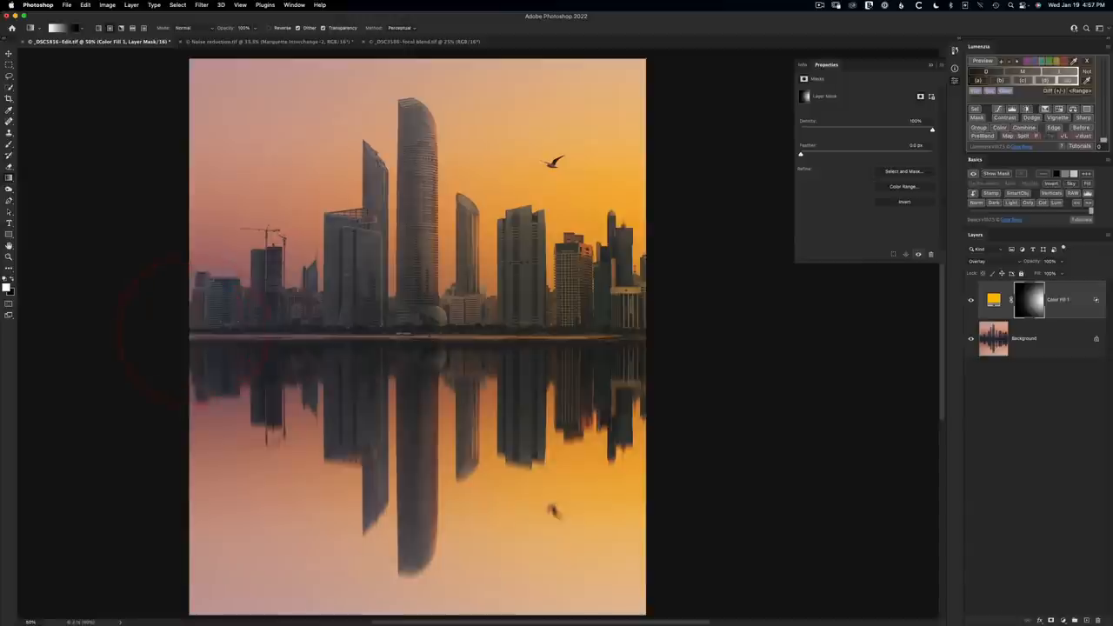
click(1029, 299)
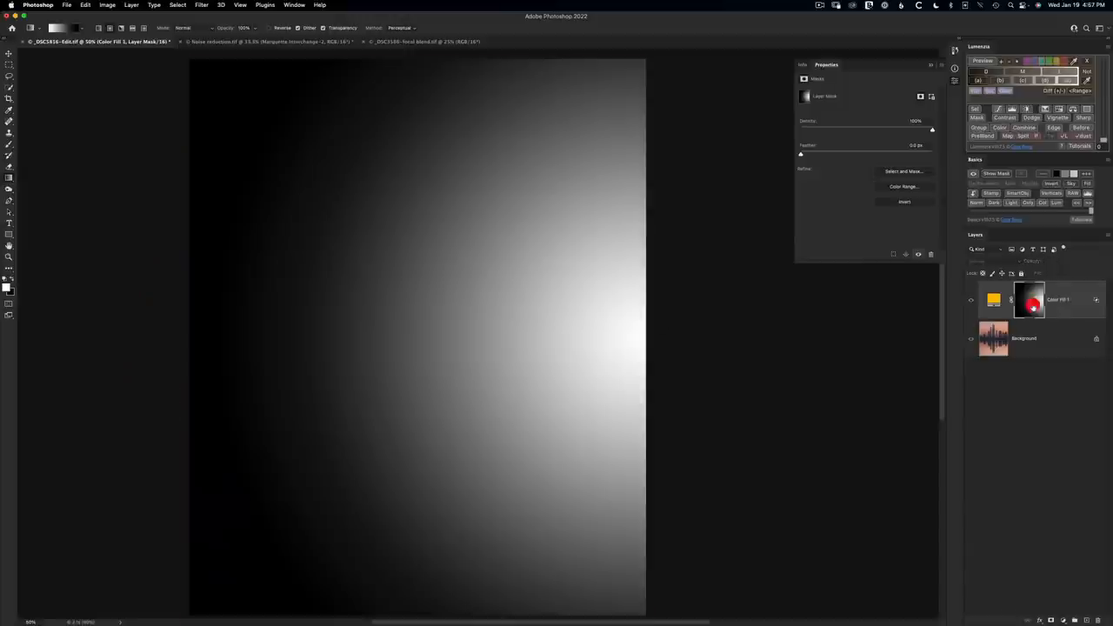
click(1029, 299)
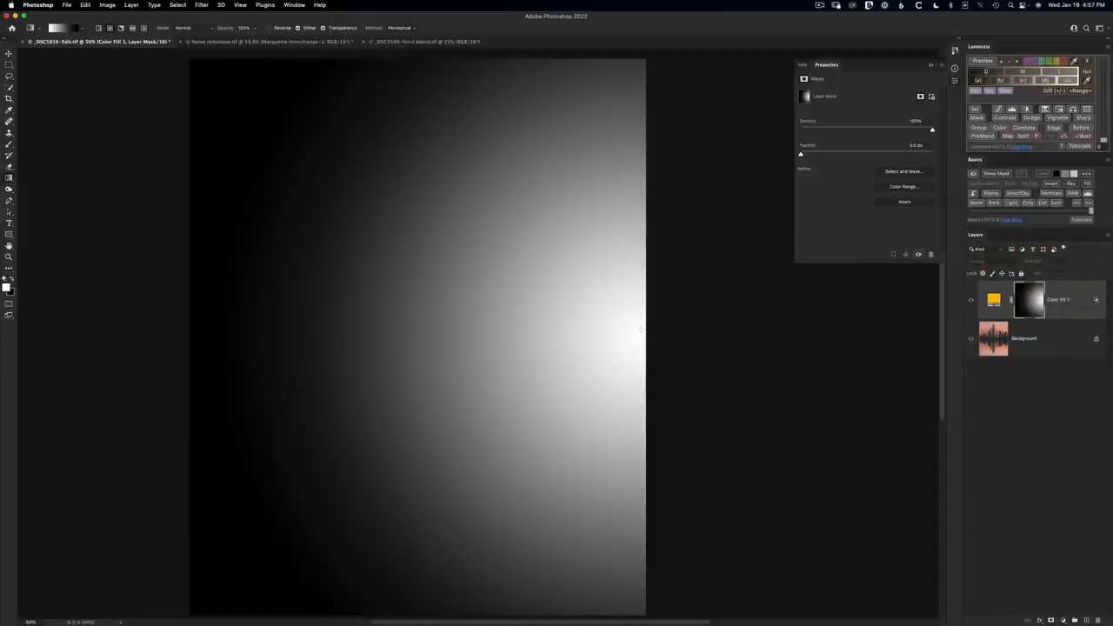
mouse_move(184, 337)
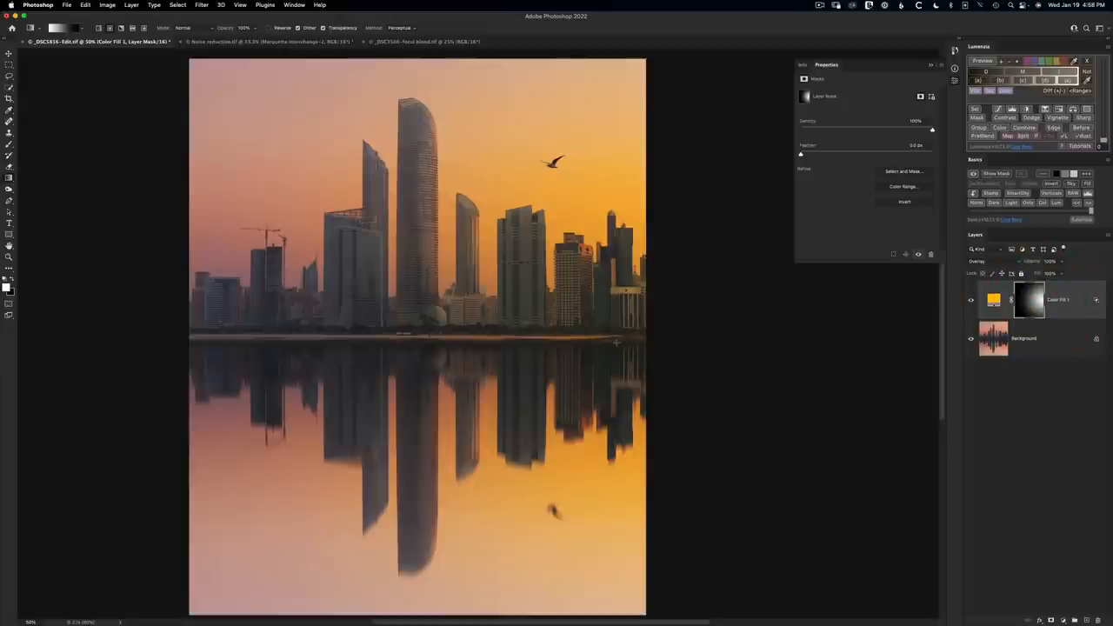
mouse_move(616, 341)
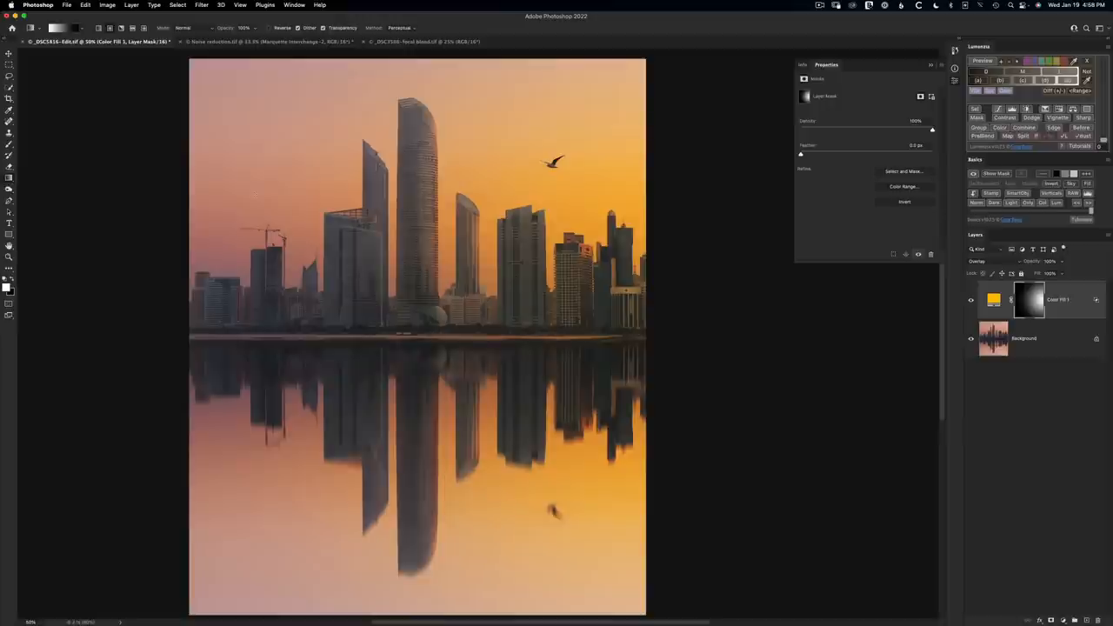
Step: Lower the Color Fill gradient mask's Density to a partial value for a softer, even tint
click(1029, 299)
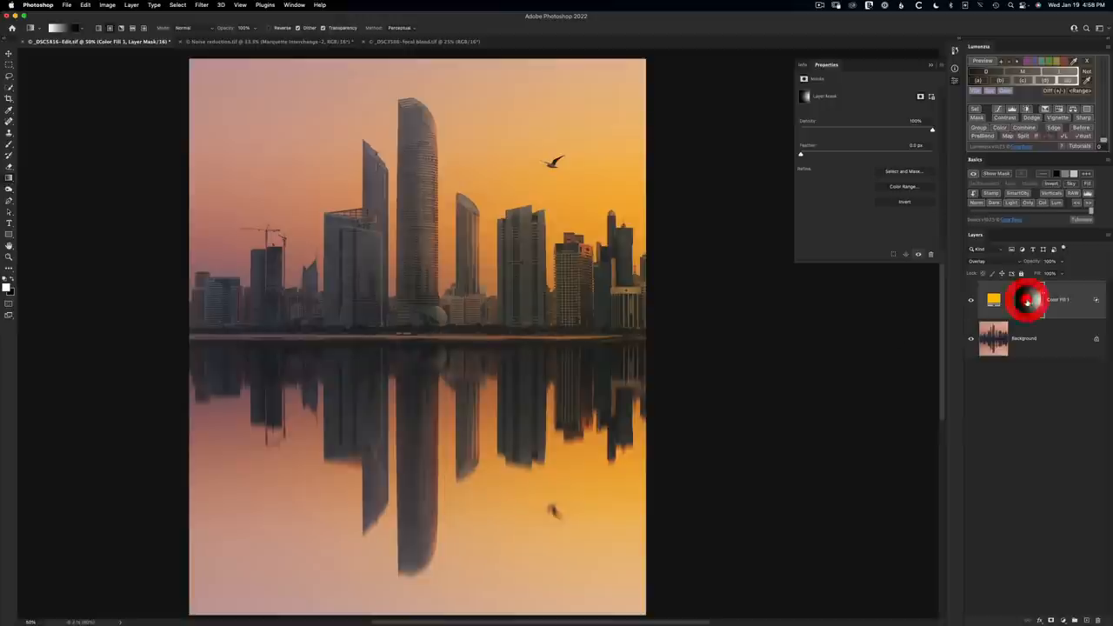
click(1029, 299)
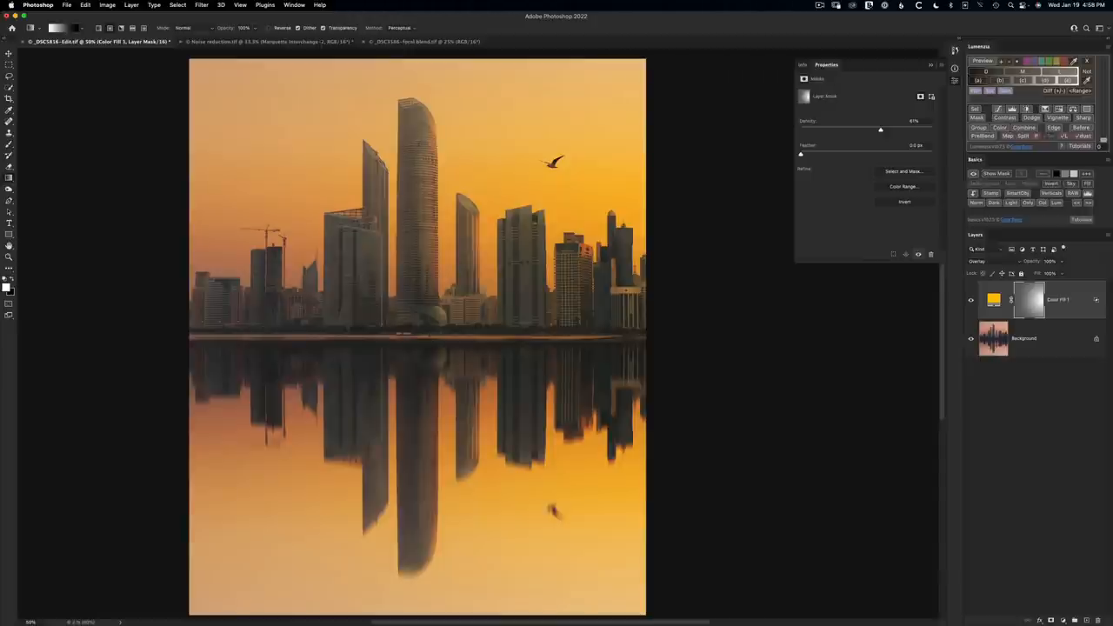
mouse_move(876, 172)
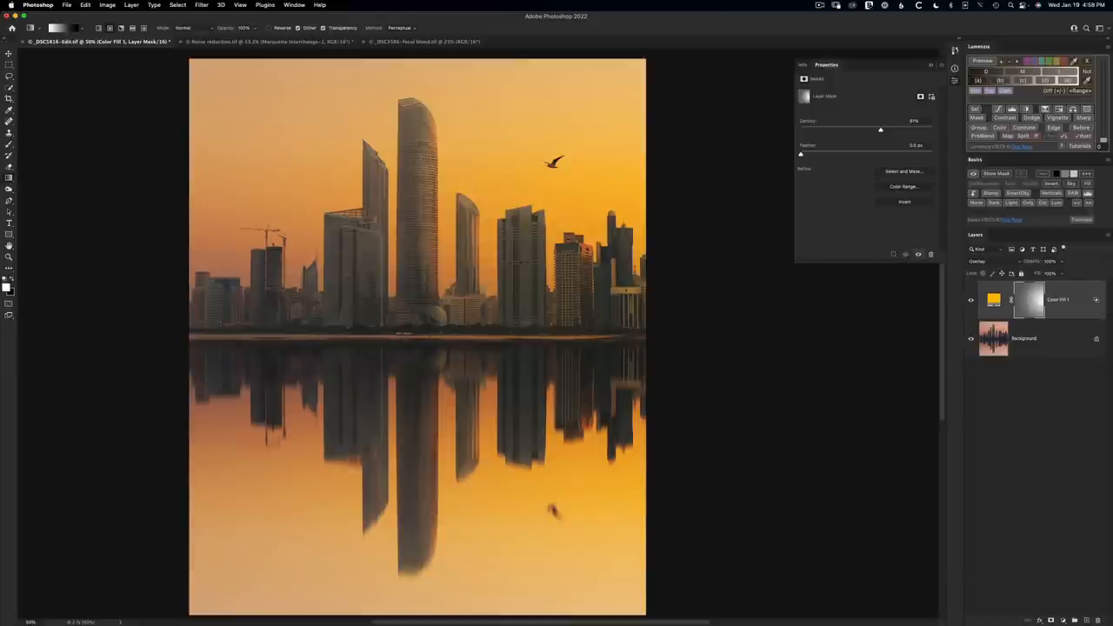
mouse_move(831, 156)
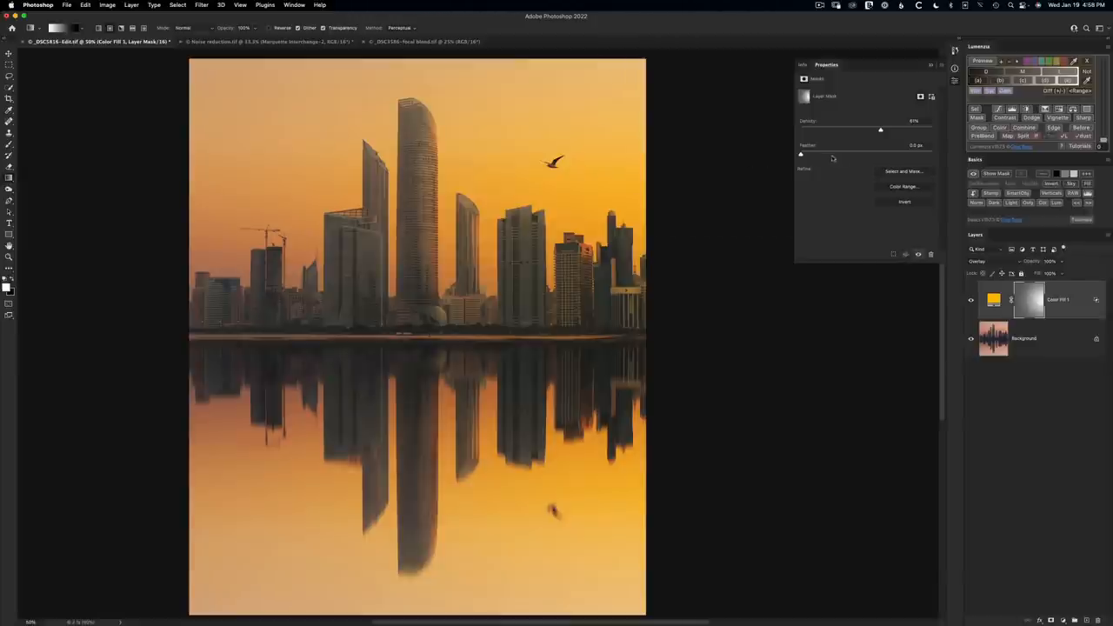
drag(880, 129, 800, 129)
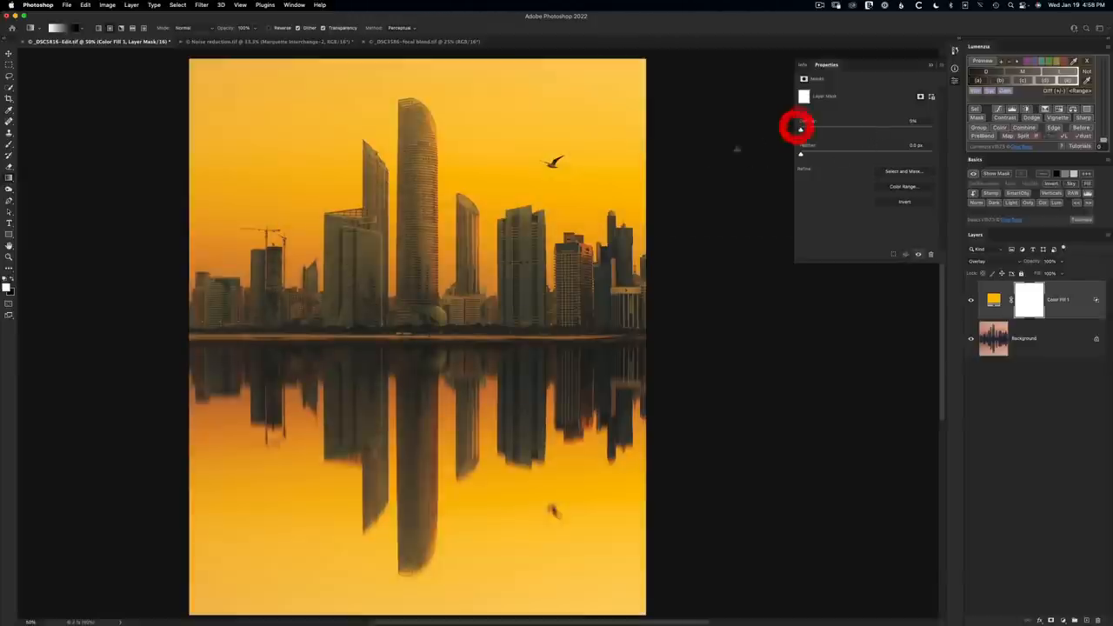
click(799, 129)
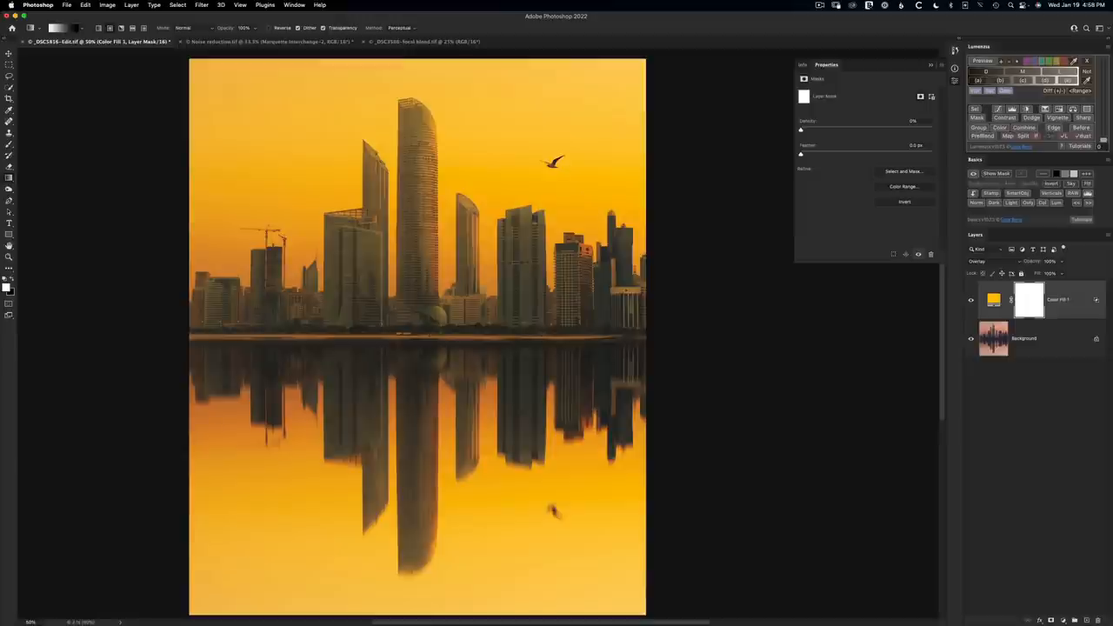
mouse_move(866, 131)
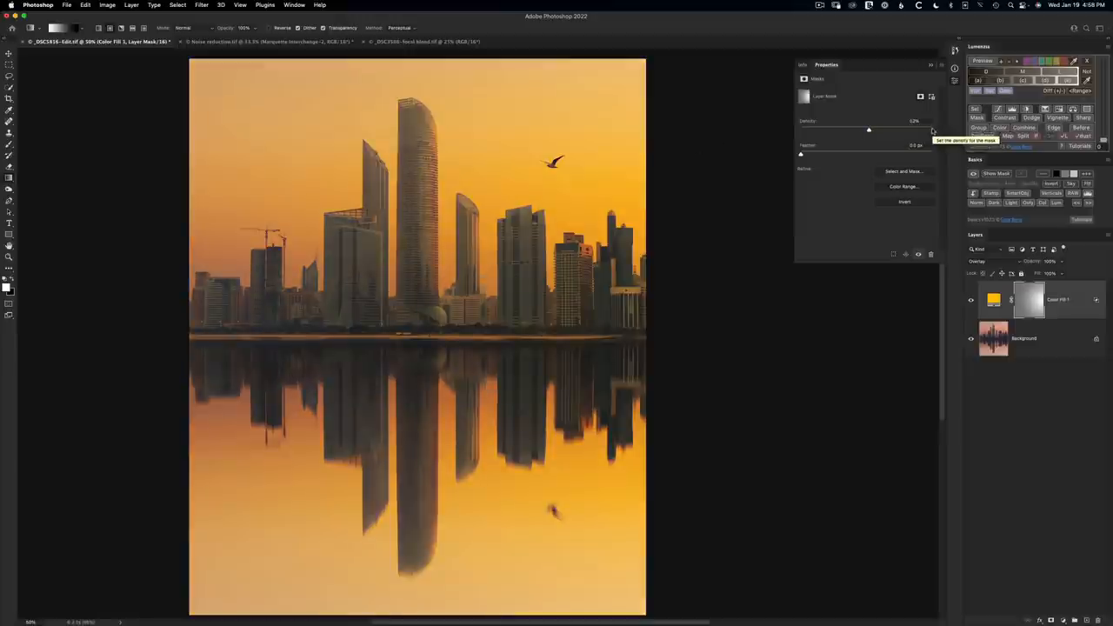
drag(869, 129, 932, 128)
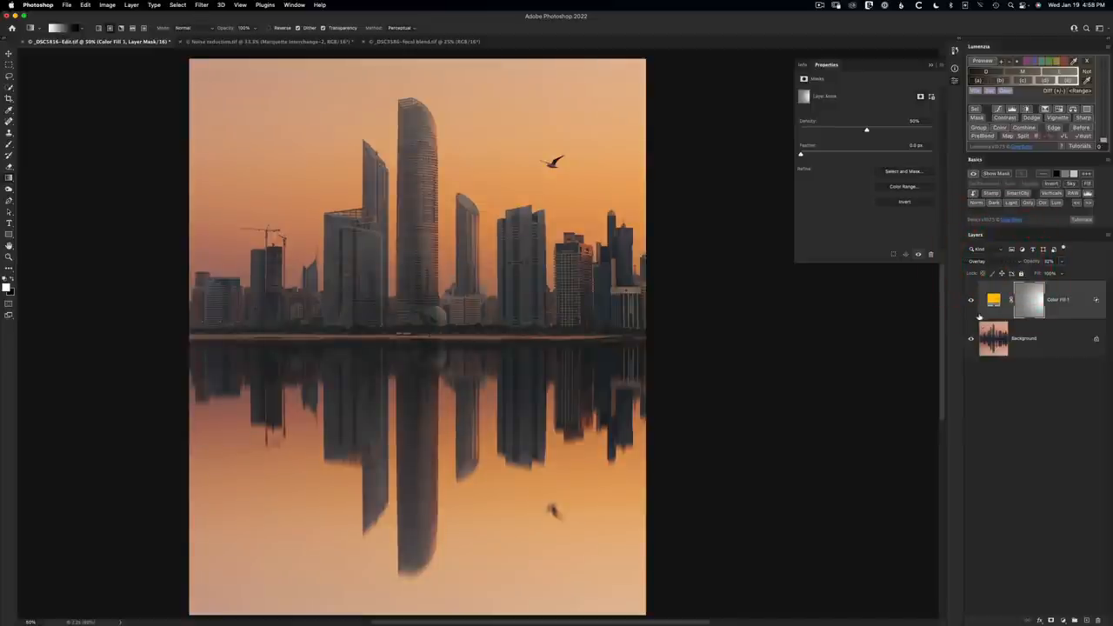
click(970, 303)
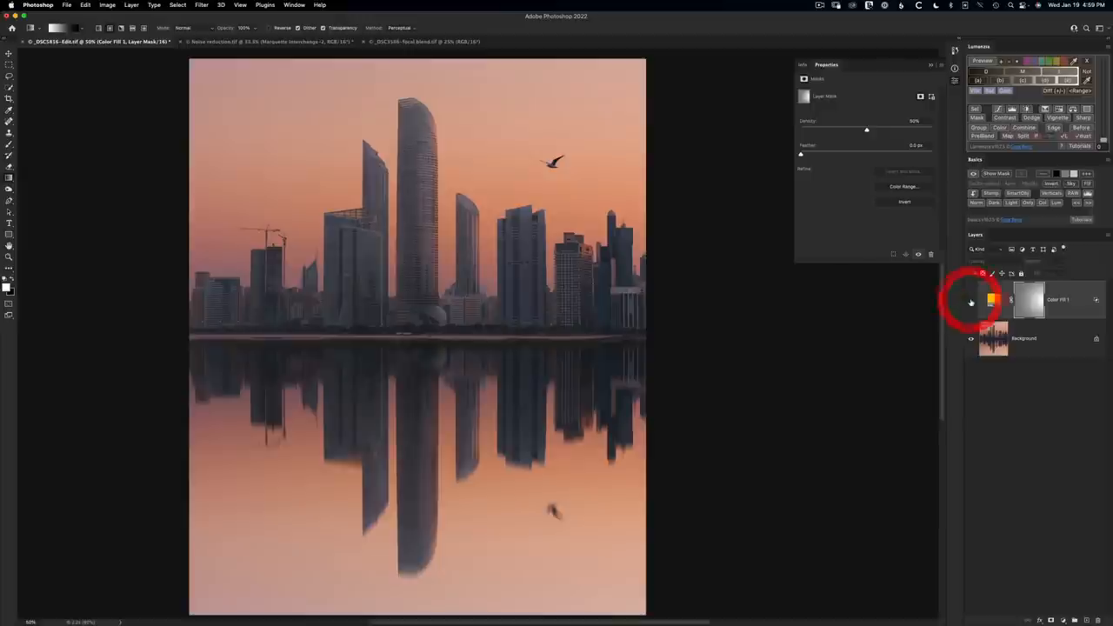
click(970, 299)
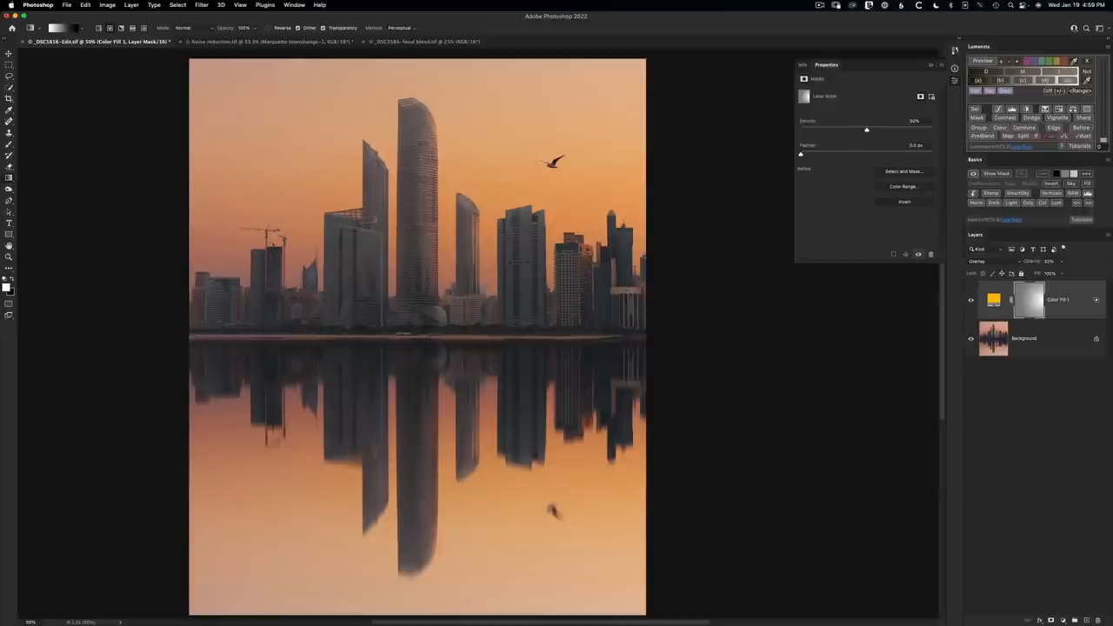
click(261, 42)
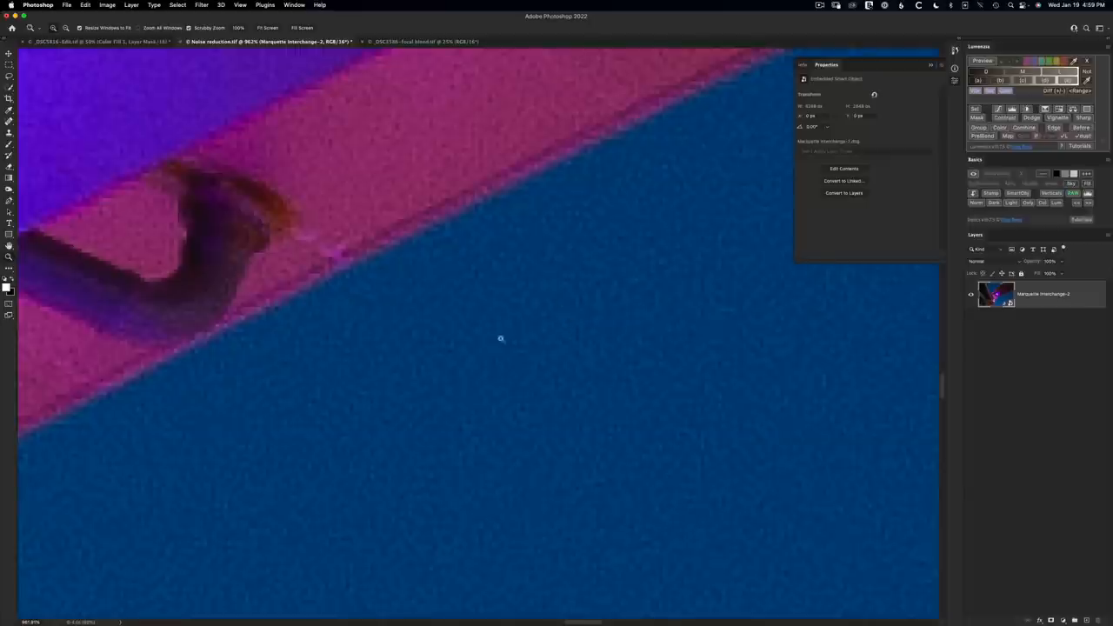
mouse_move(519, 325)
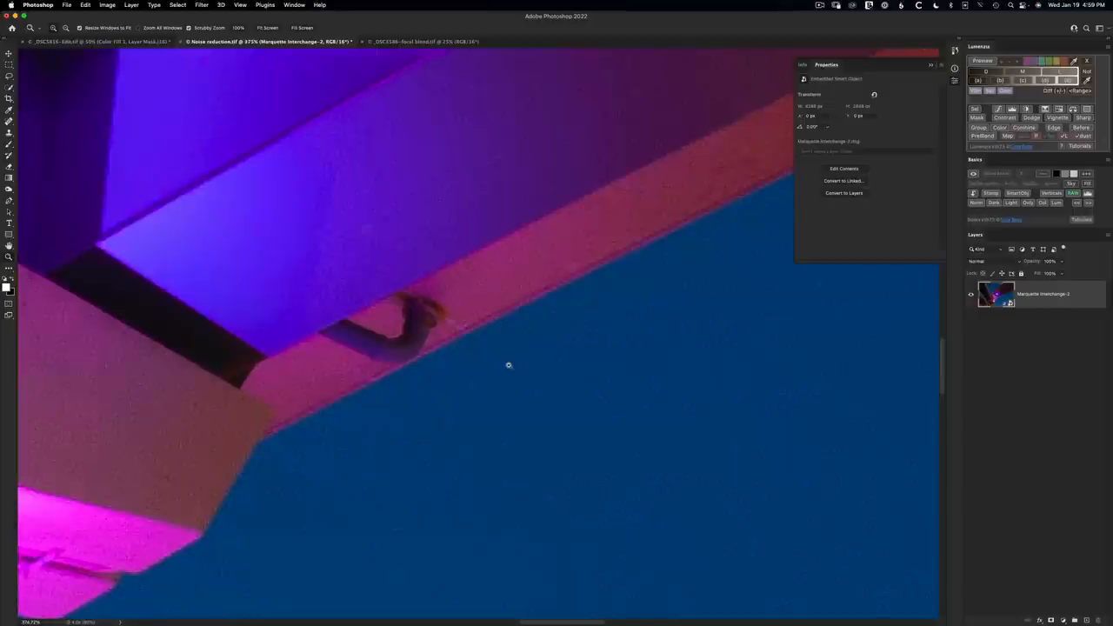
mouse_move(400, 147)
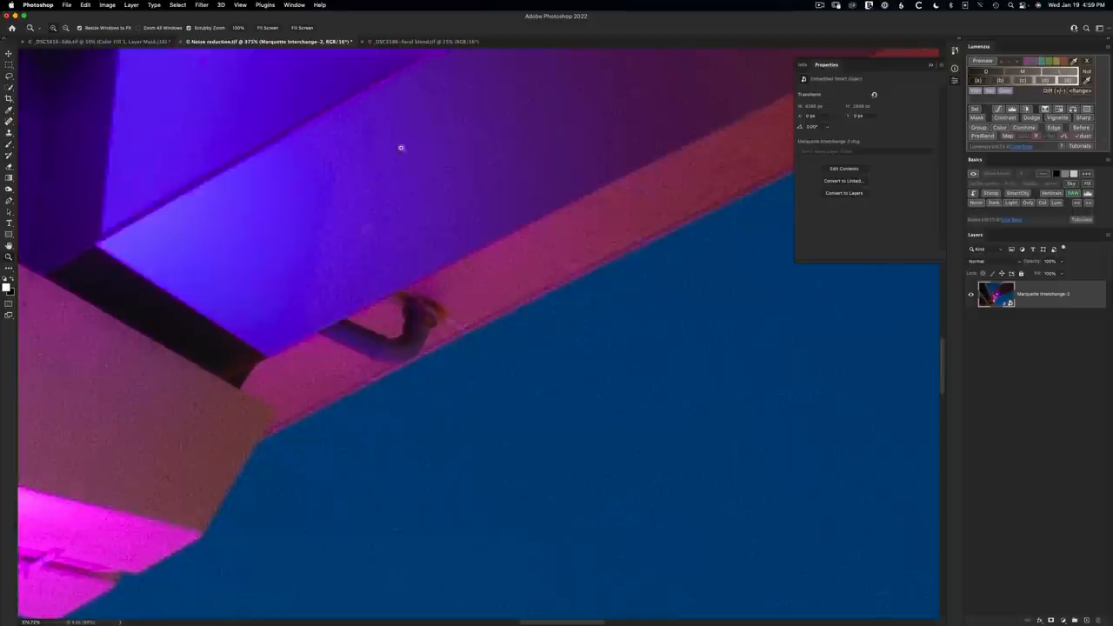
Step: Bring up the list of filters over the grainy overpass photo
click(202, 6)
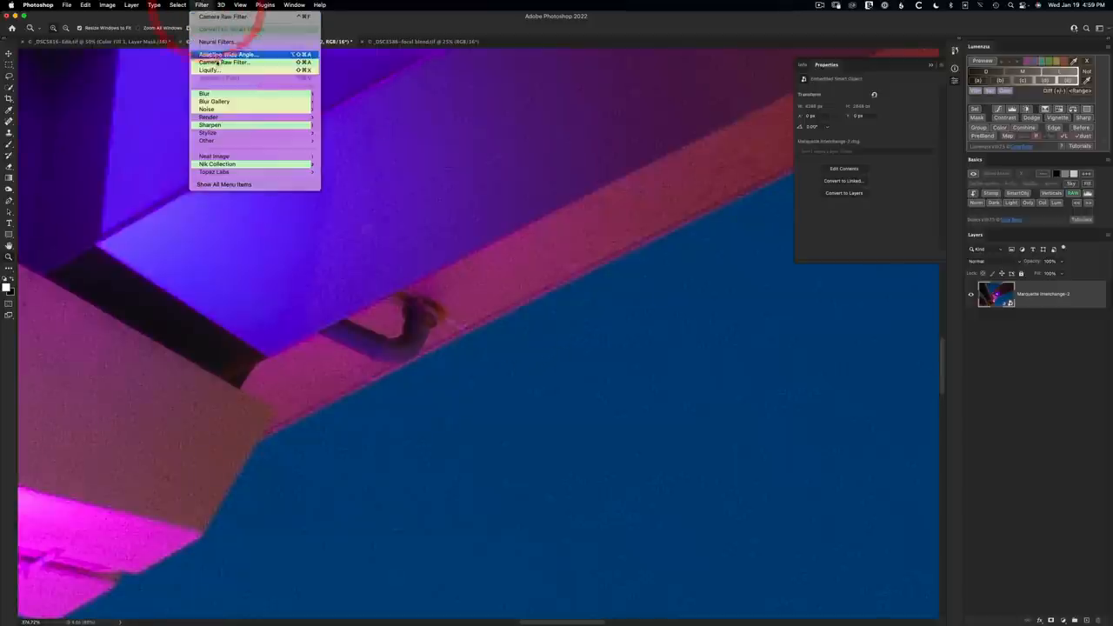
Step: Apply a Camera Raw smart filter with raised Noise Reduction to smooth the overpass photo
click(224, 62)
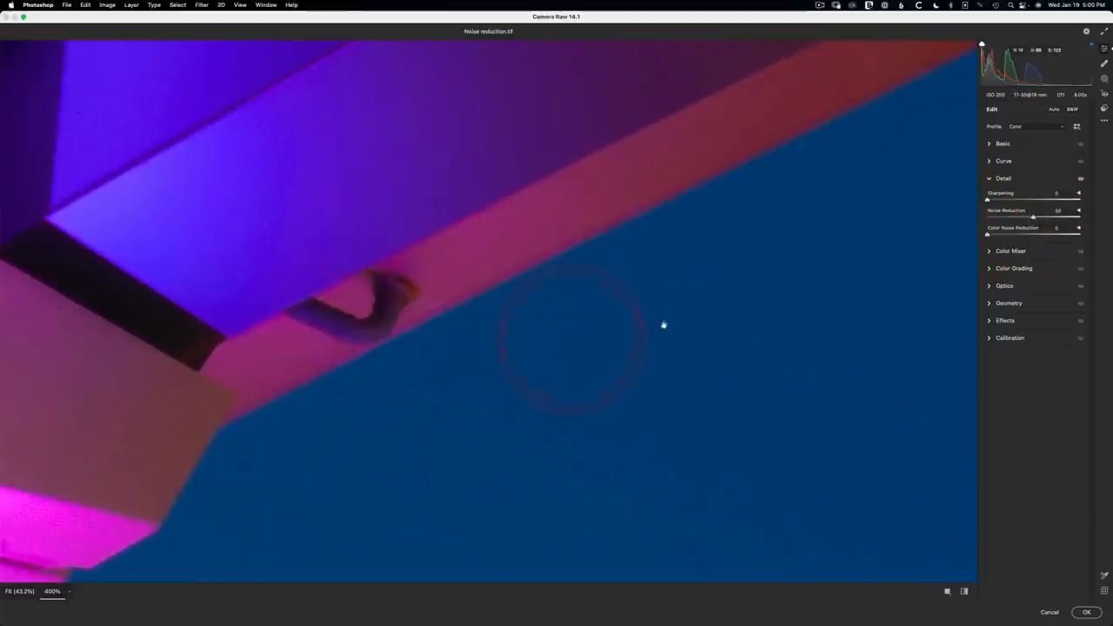
mouse_move(393, 273)
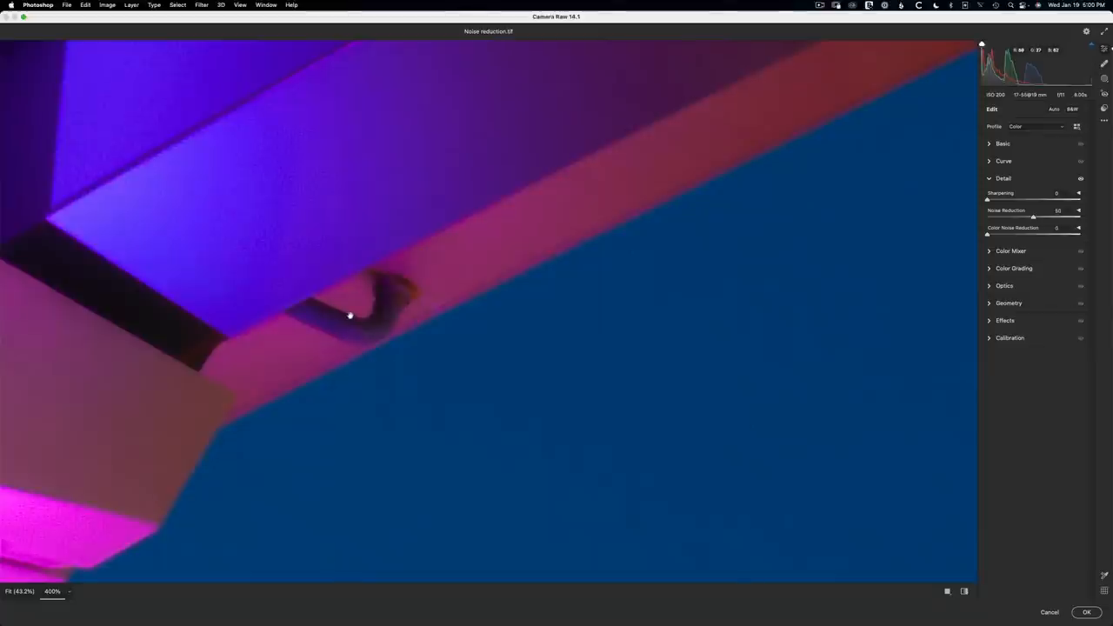
mouse_move(368, 303)
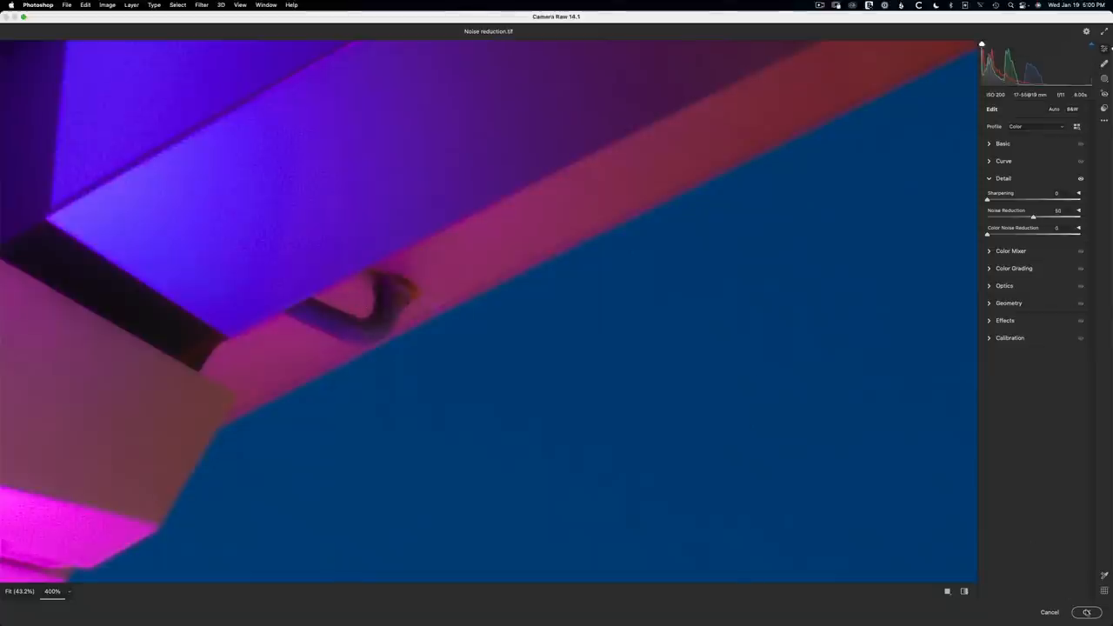
click(1085, 612)
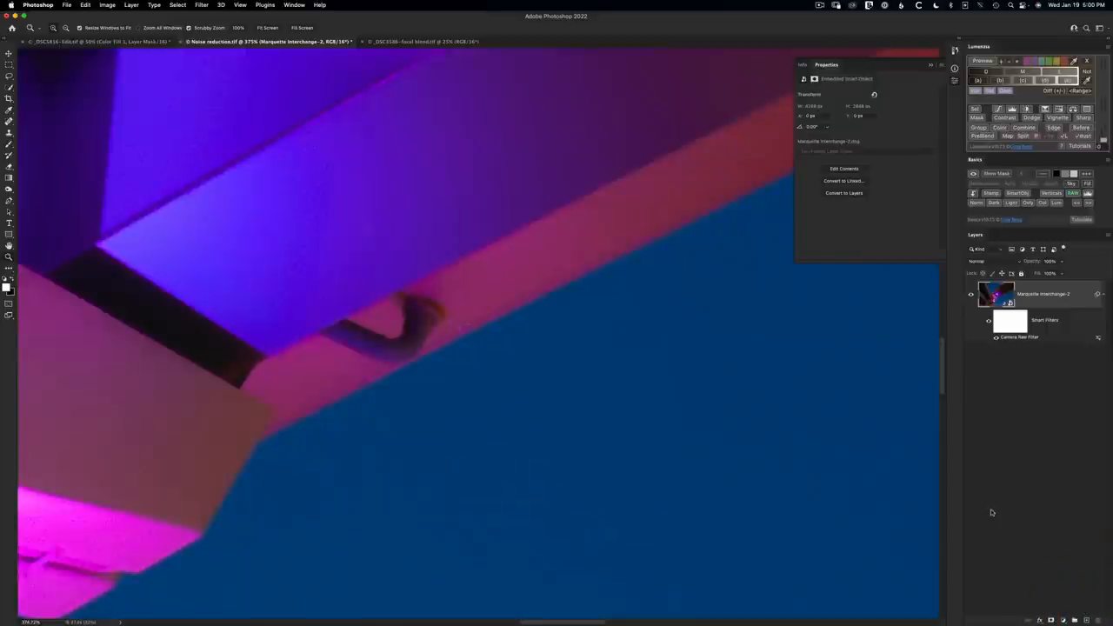
mouse_move(989, 379)
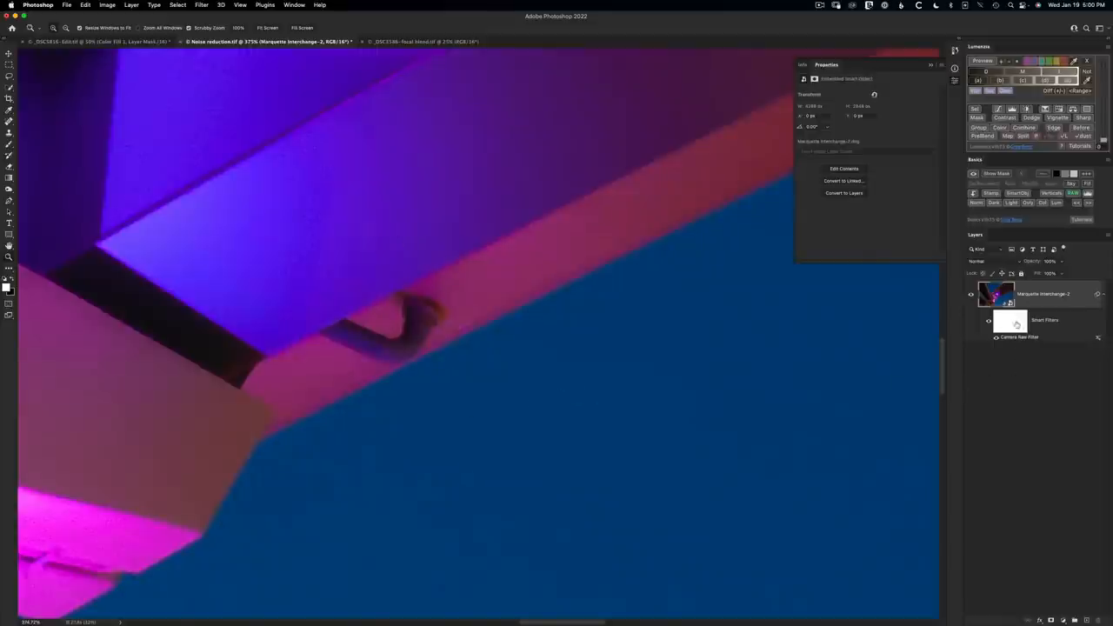
mouse_move(1010, 327)
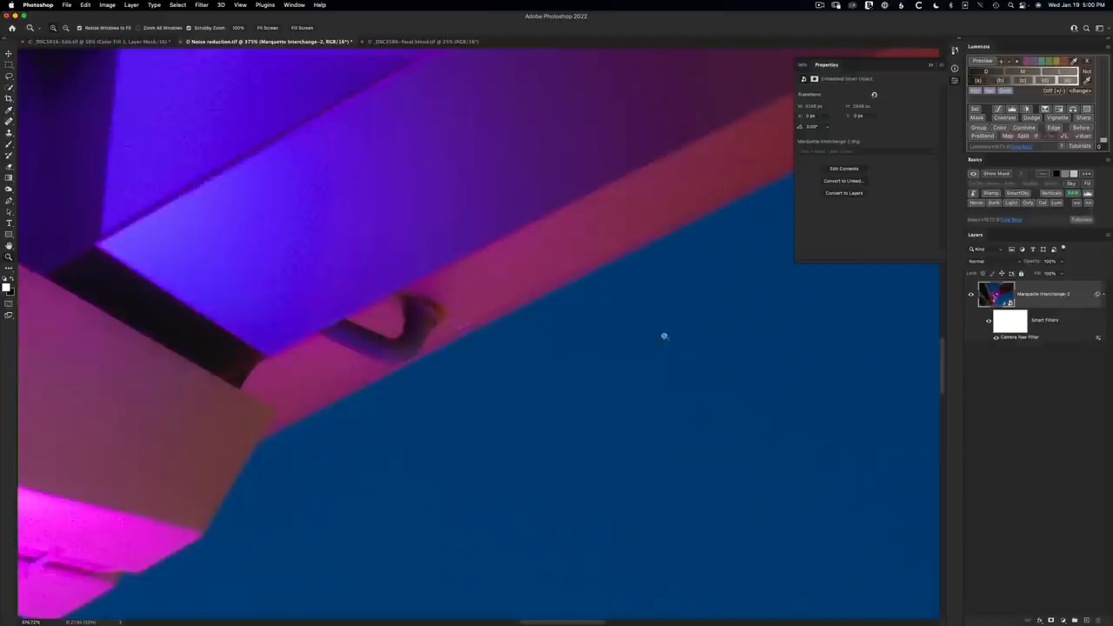
mouse_move(522, 244)
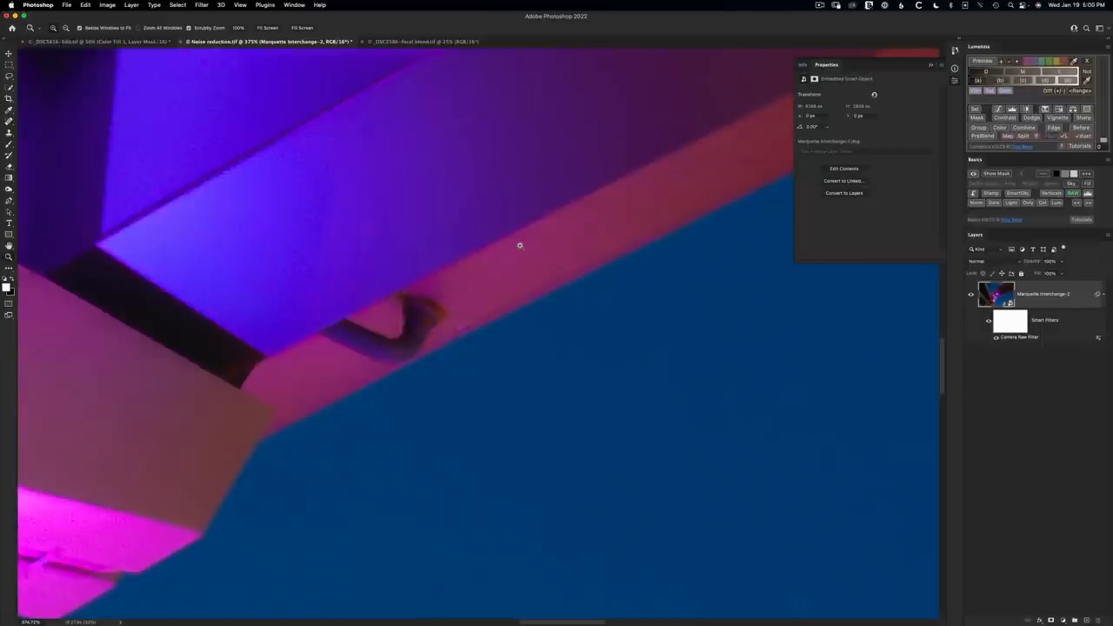
mouse_move(821, 325)
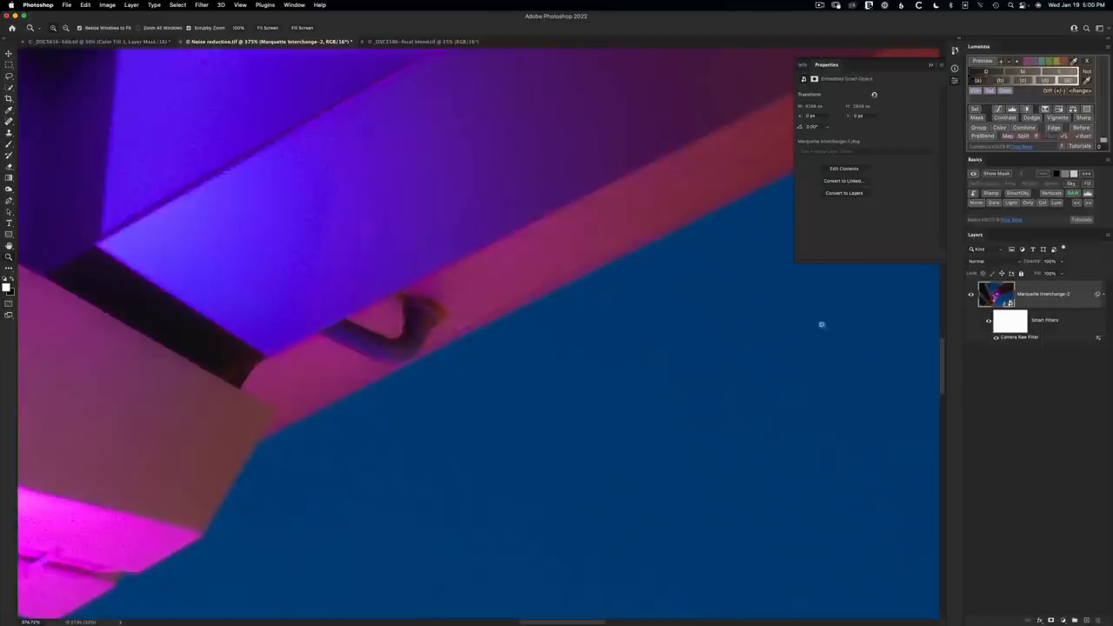
Step: Launch the colour-based mask builder, bringing up the 'Which color?' dialog with Cyans and Blues ticked
click(1005, 118)
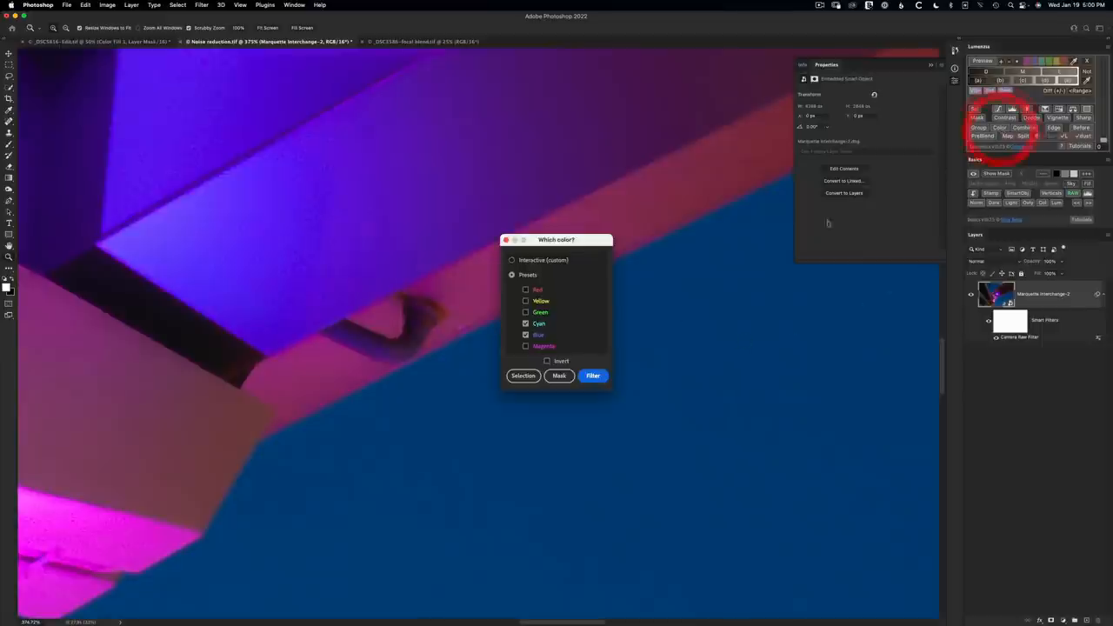
Step: Build the smart filter mask from the Cyans and Blues areas and show it on its own
click(525, 334)
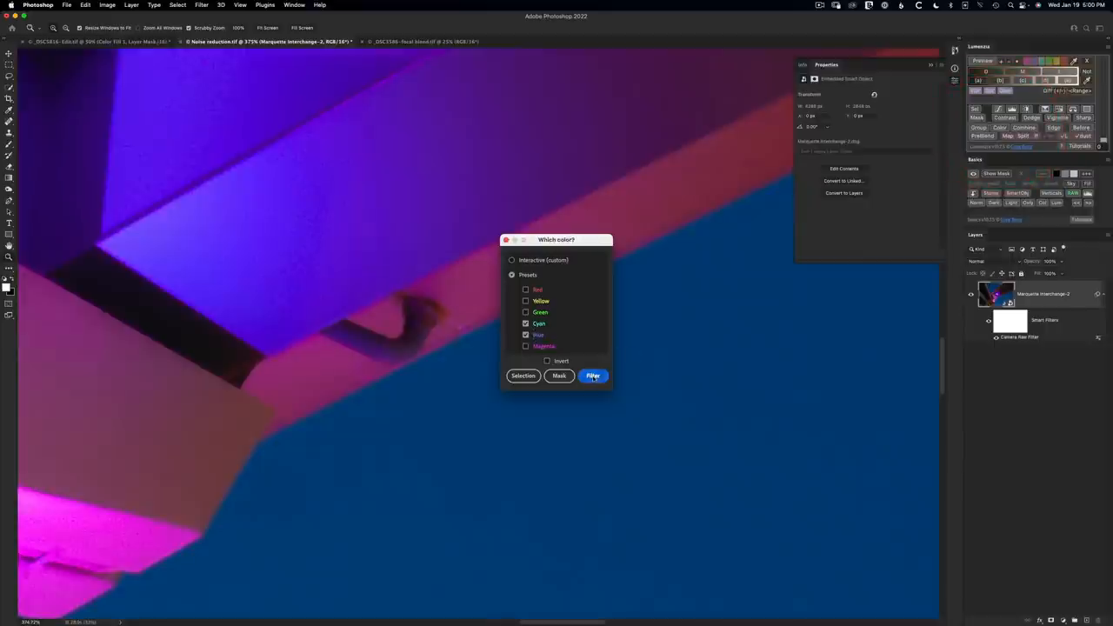
click(592, 375)
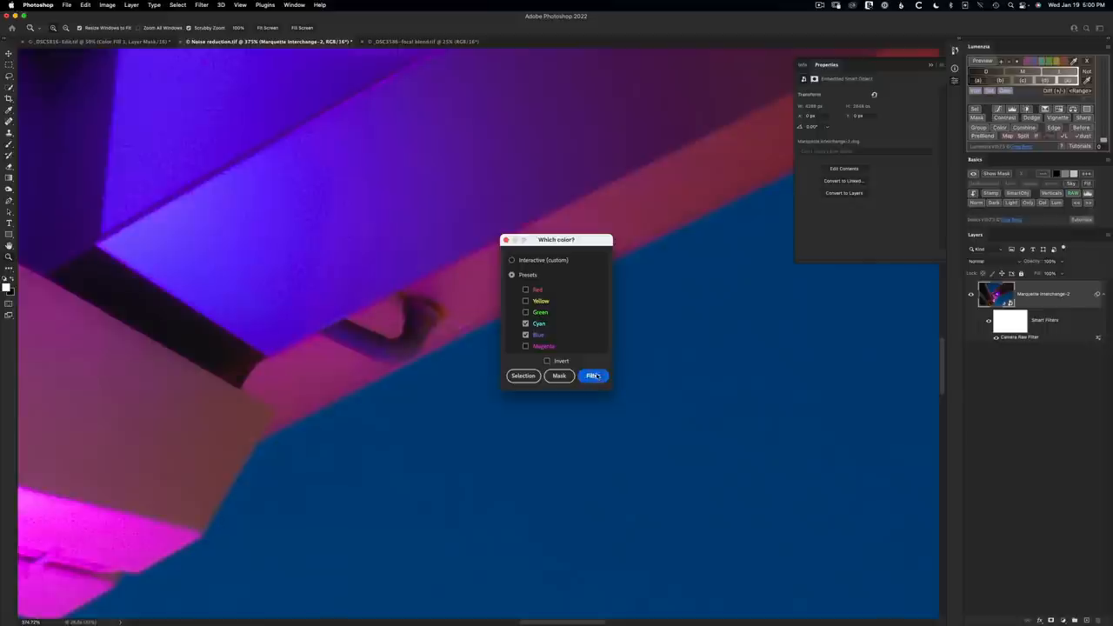
click(592, 376)
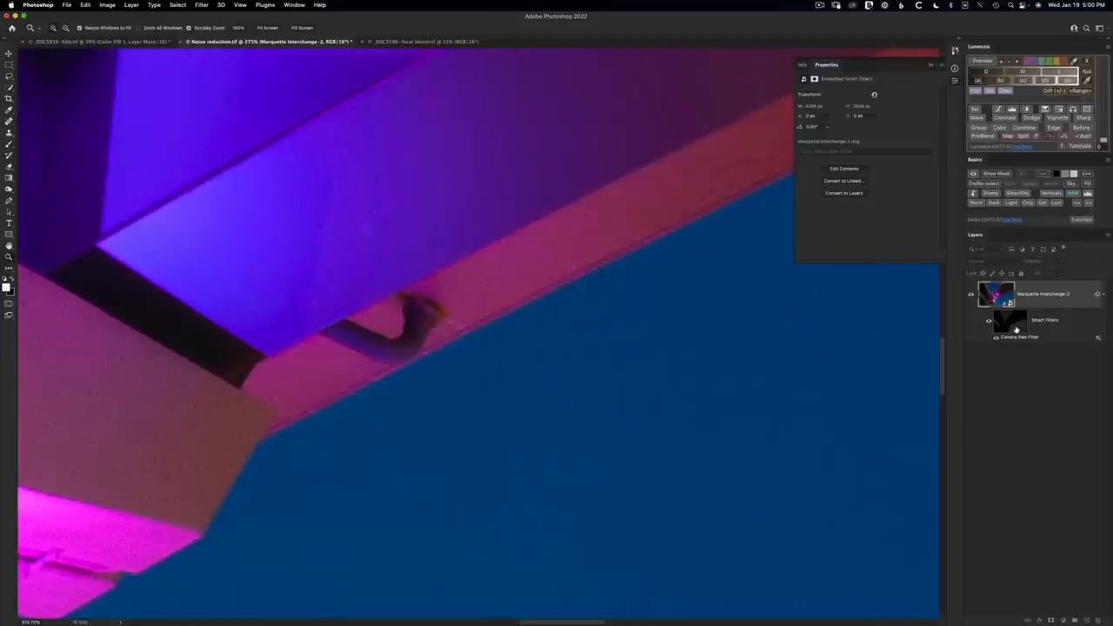
click(1009, 320)
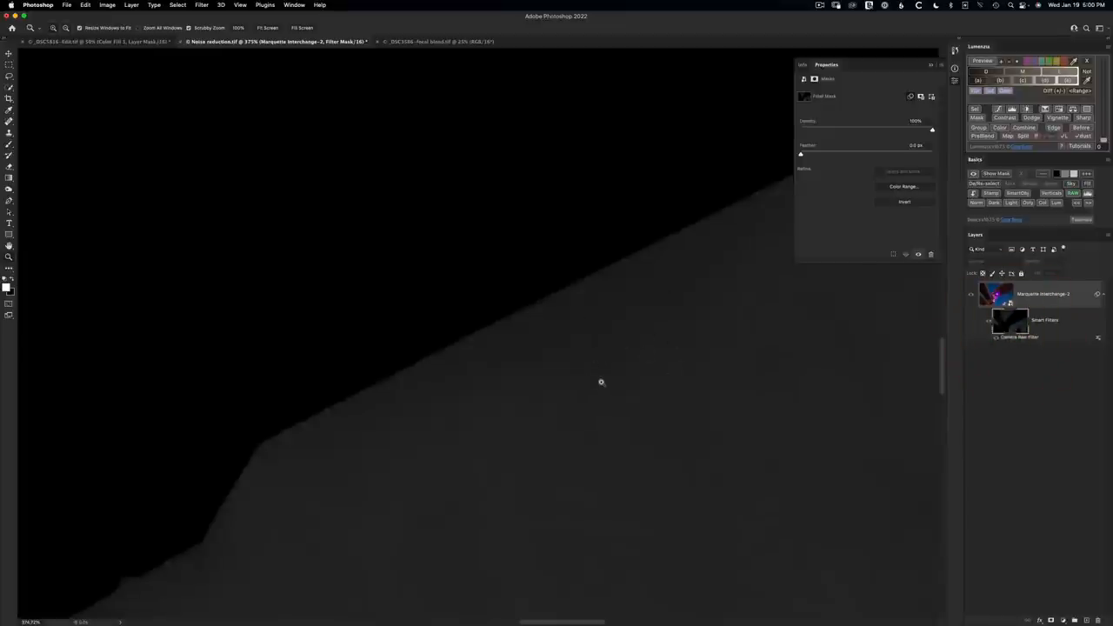
mouse_move(466, 198)
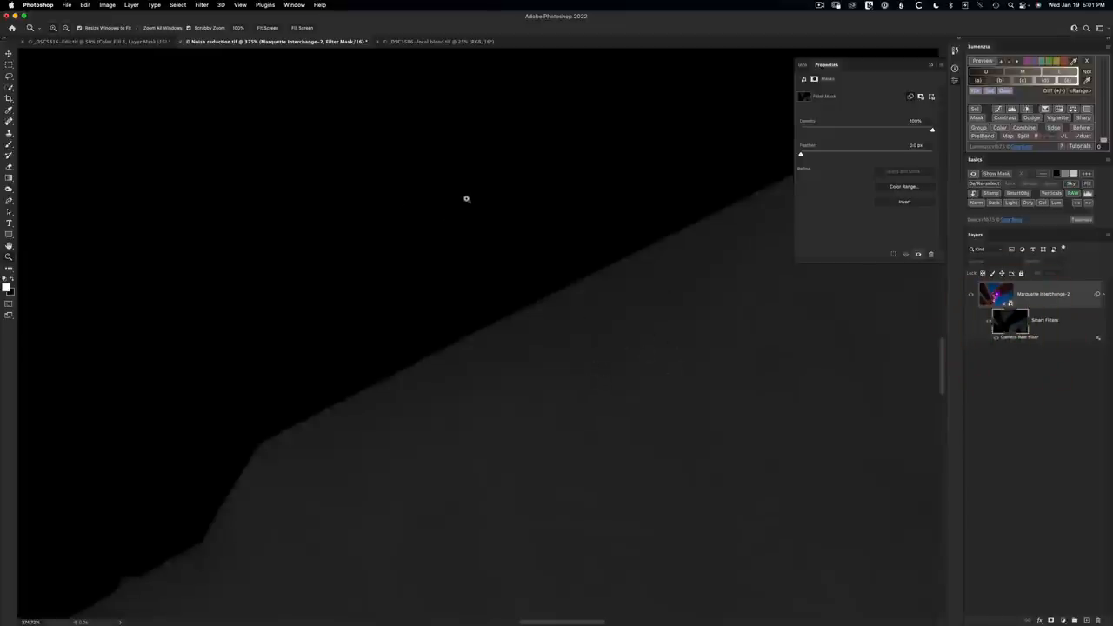
mouse_move(608, 351)
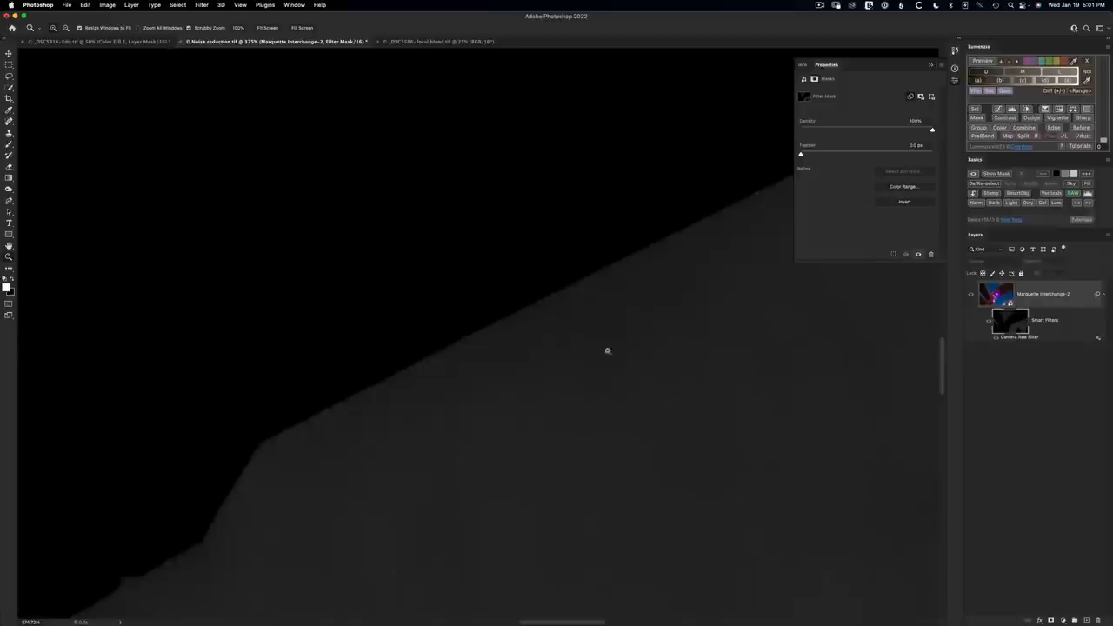
mouse_move(603, 403)
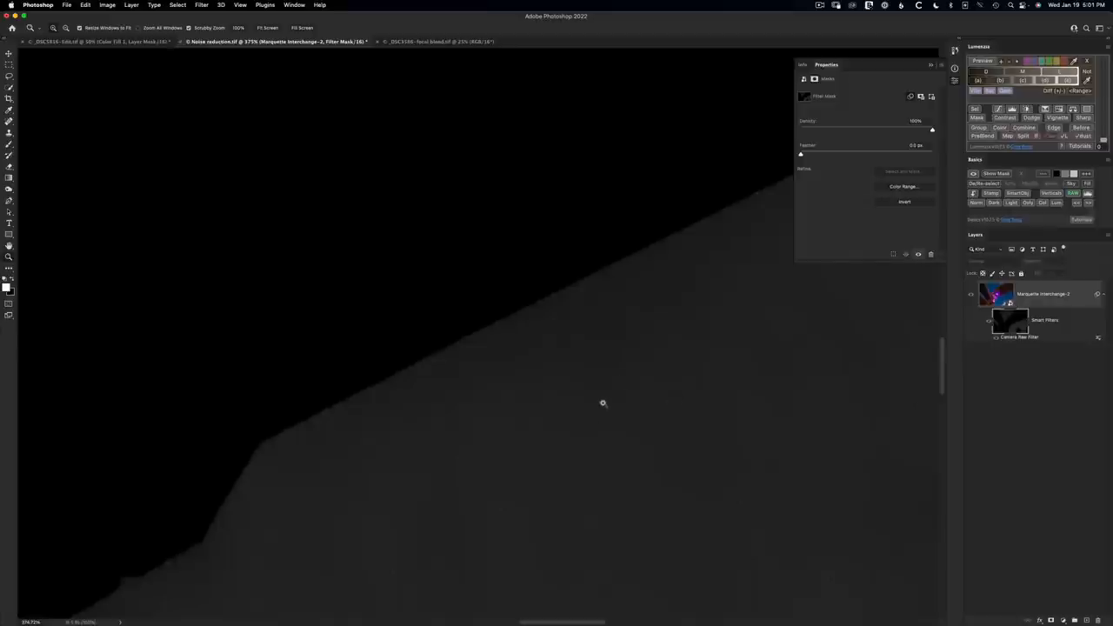
Step: Bring up the Image adjustments menu while the filter mask is shown alone
click(108, 5)
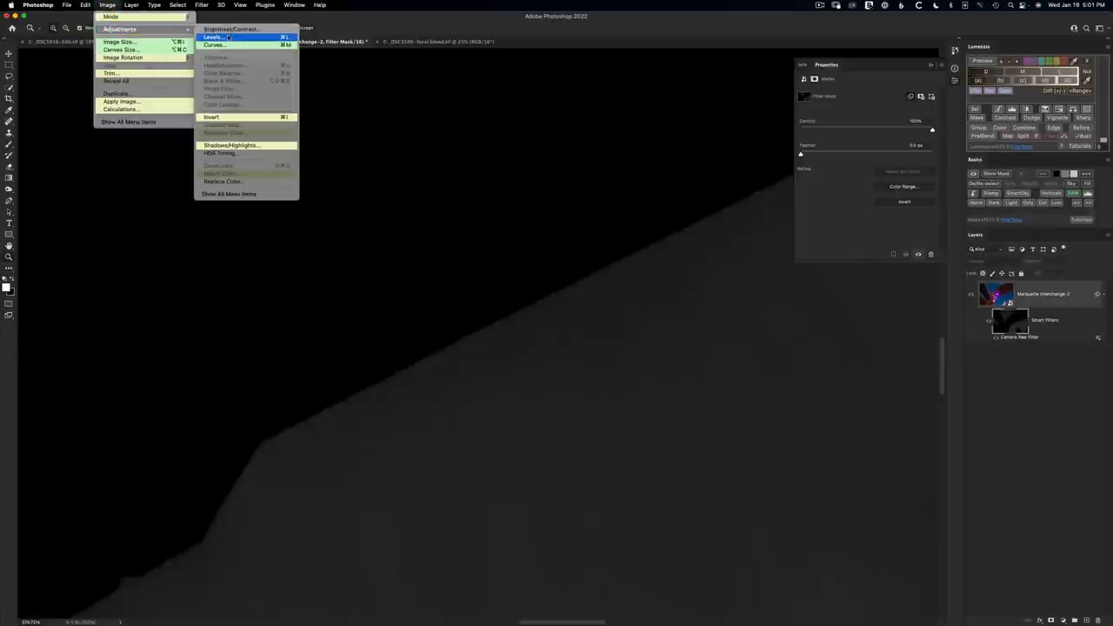
Step: Apply Levels to the mask so the overpass goes solid black and the sky near white
click(212, 36)
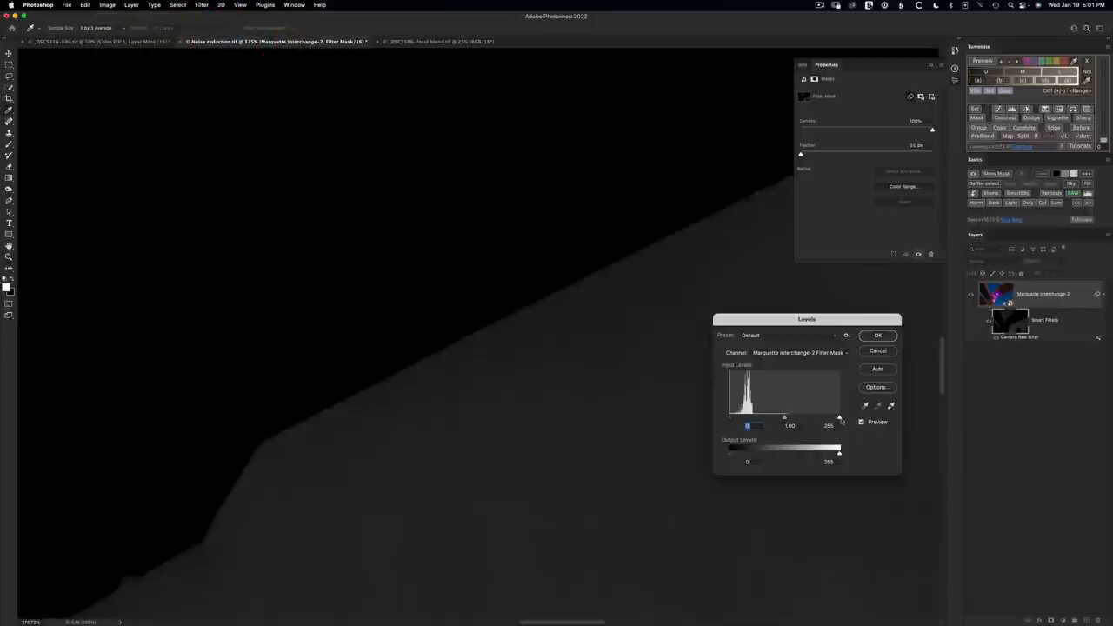
drag(838, 417, 754, 417)
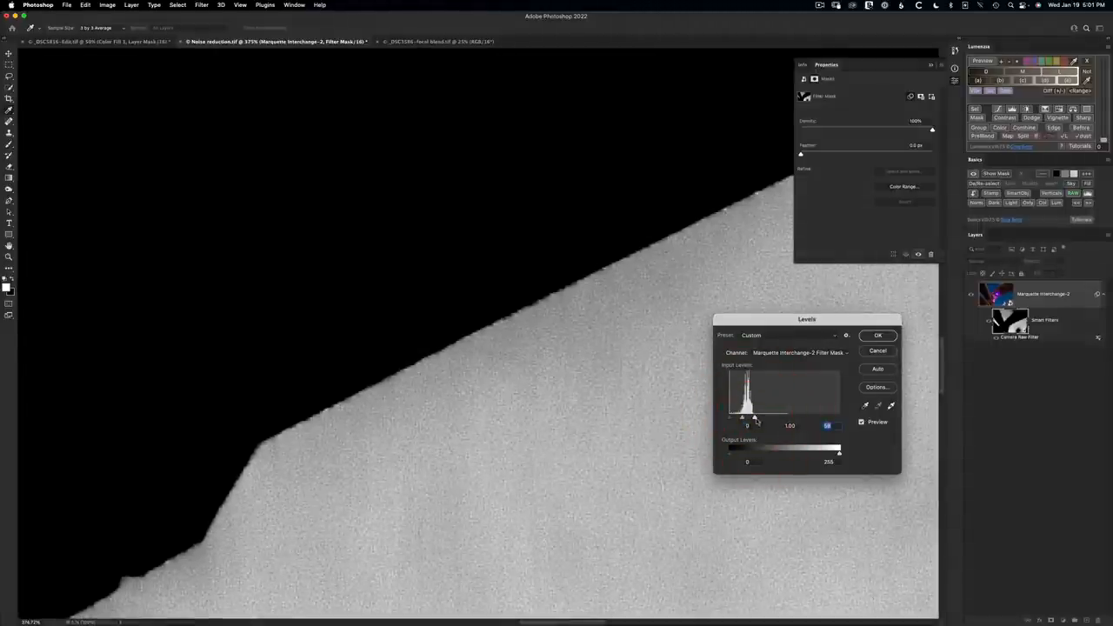
drag(734, 418, 751, 417)
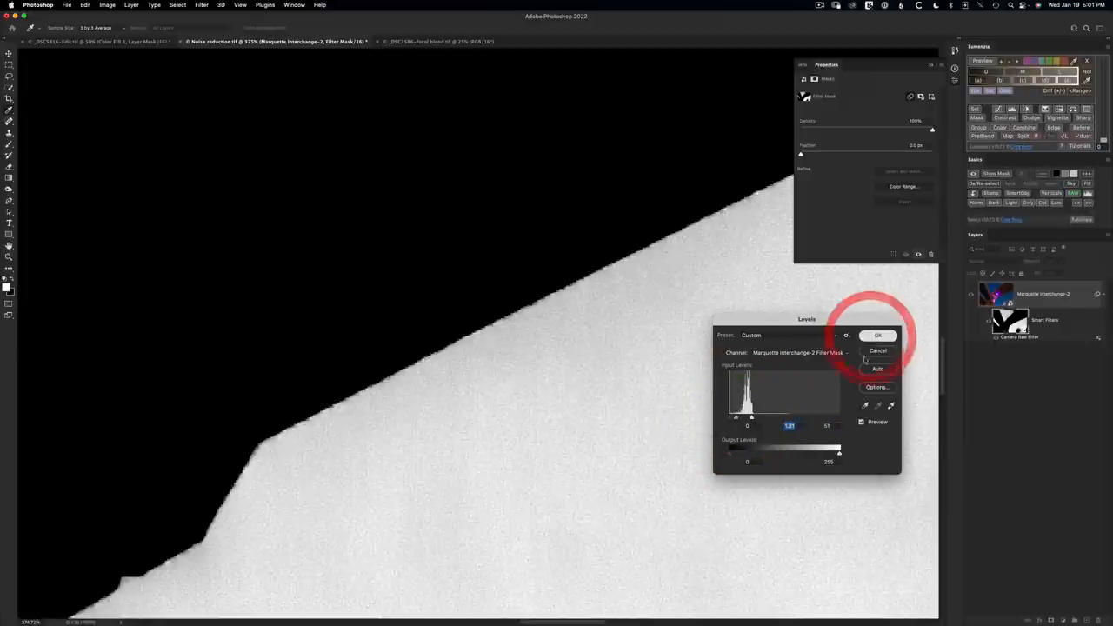
click(878, 333)
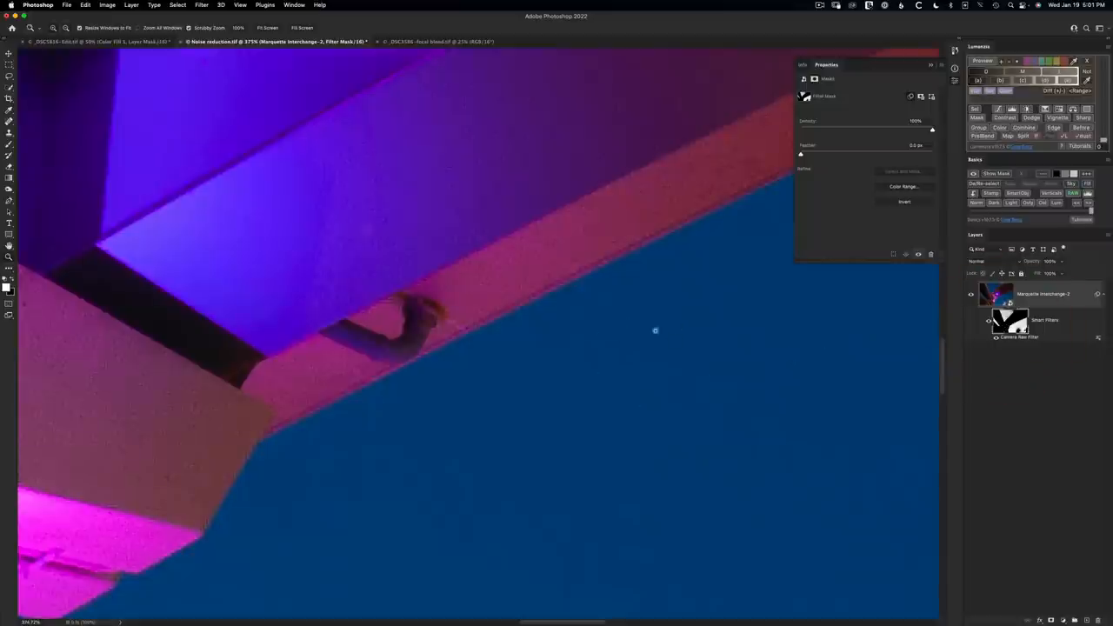
mouse_move(494, 248)
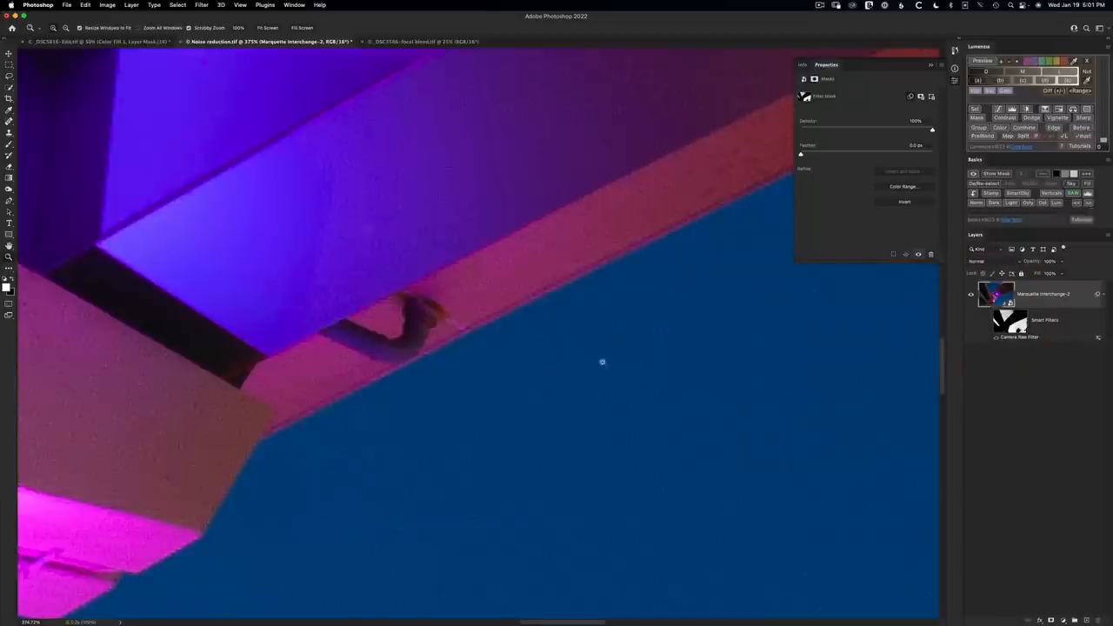
mouse_move(588, 358)
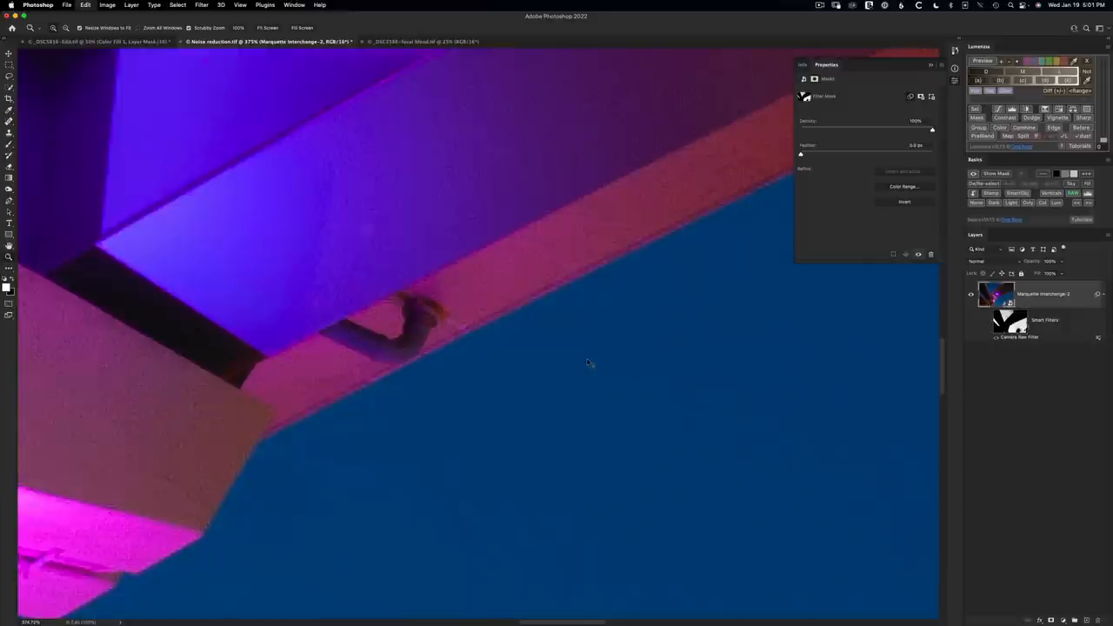
Step: Return from the mask-only view to the colour overpass photo with the mask in place
click(1009, 322)
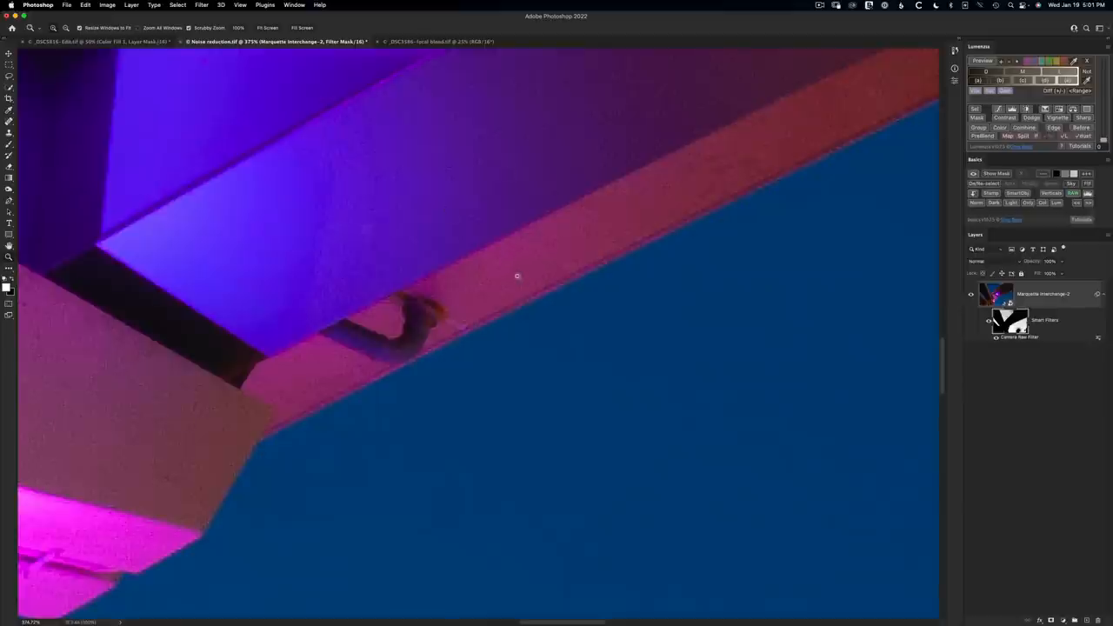
mouse_move(515, 291)
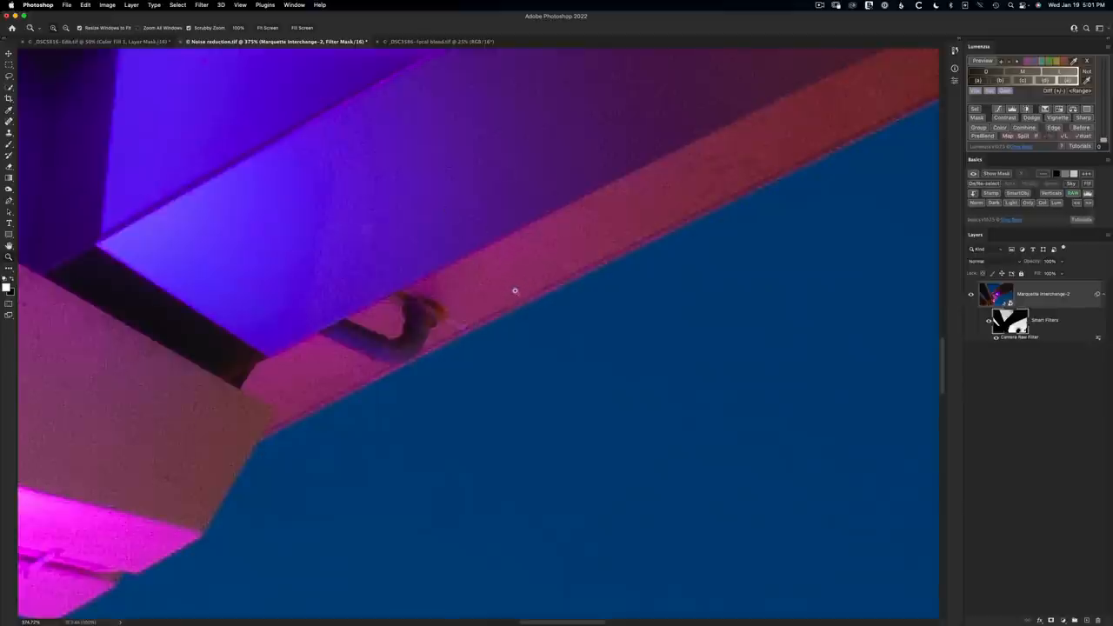
mouse_move(487, 280)
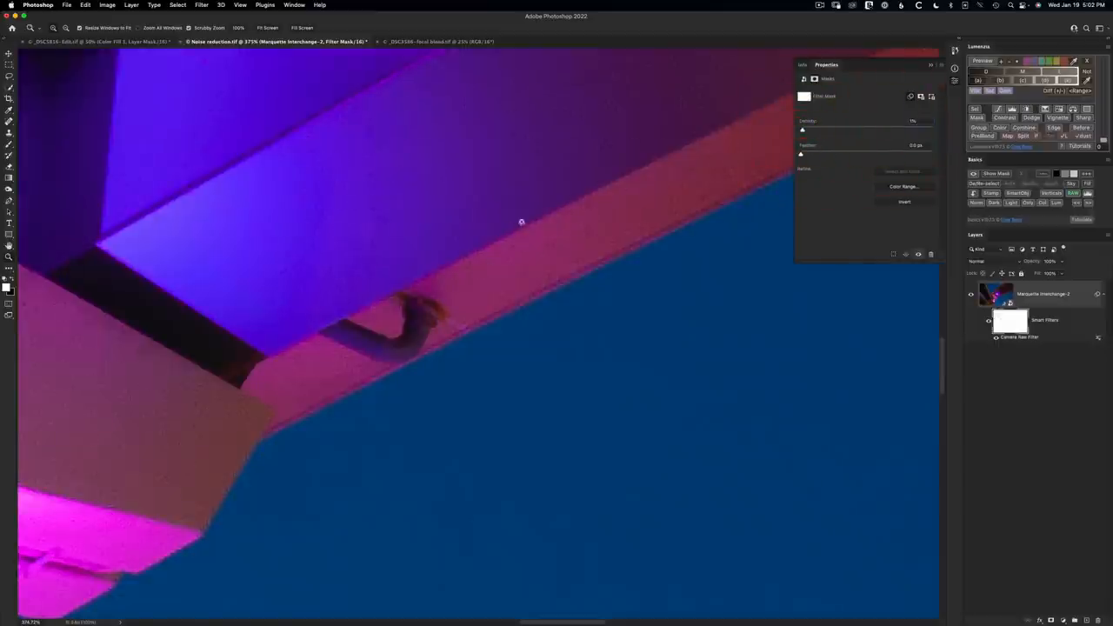
mouse_move(513, 242)
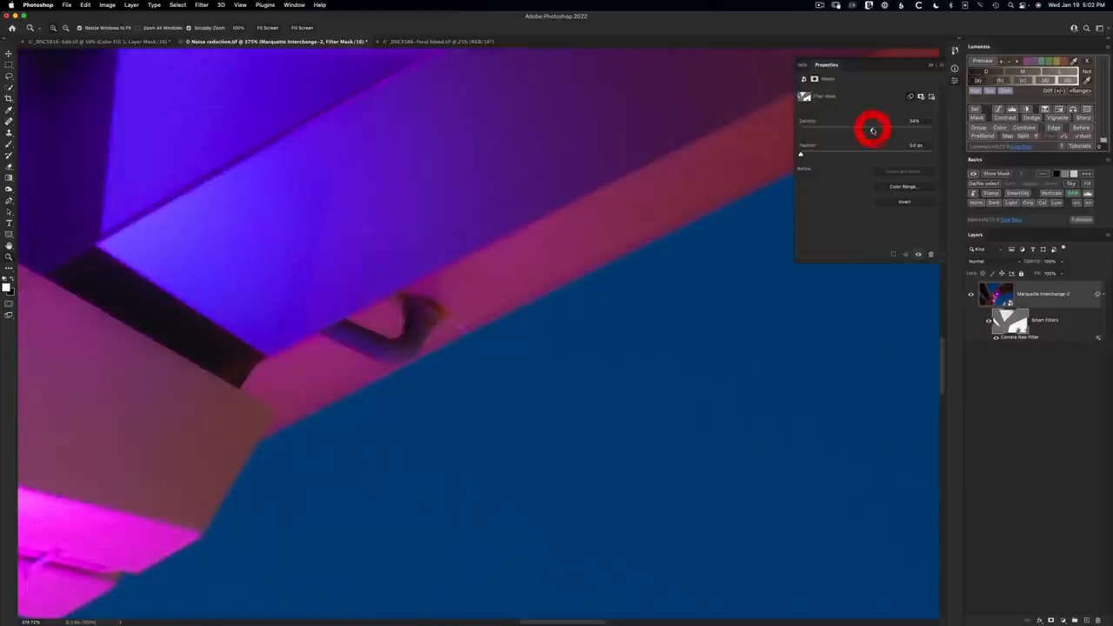
Step: Lower the filter mask's Density and zoom to the overpass edge against the sky
drag(873, 129, 873, 128)
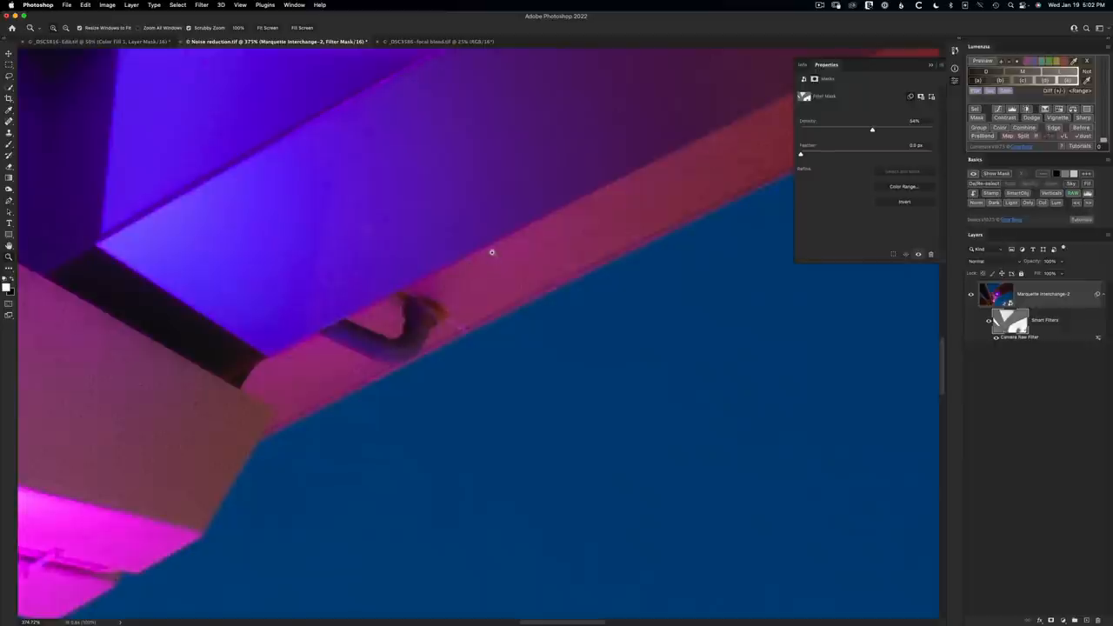
mouse_move(681, 369)
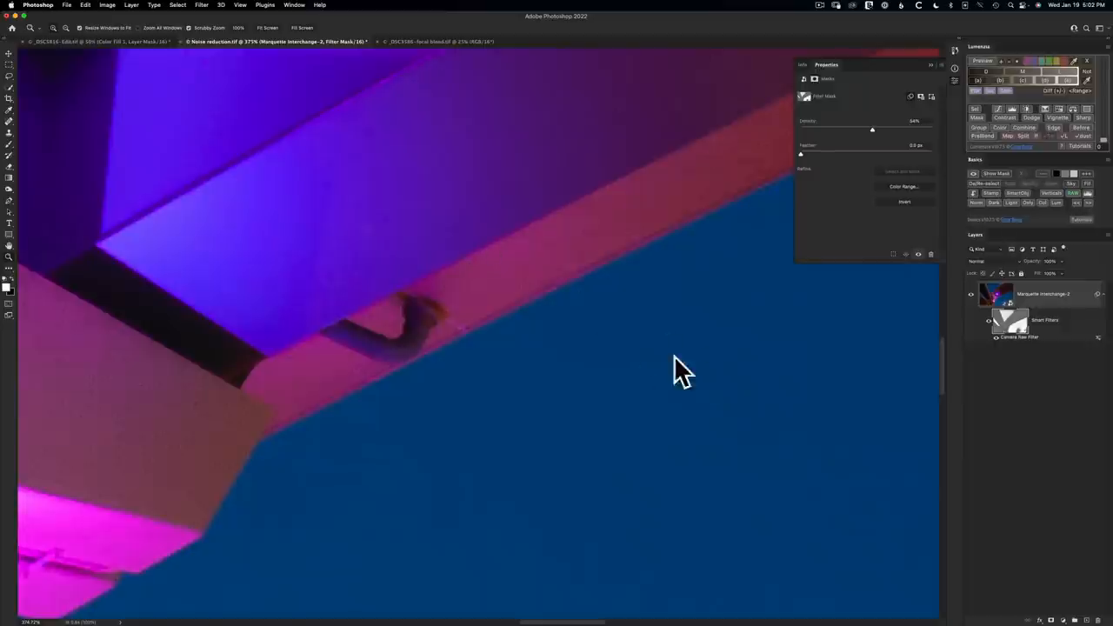
mouse_move(859, 149)
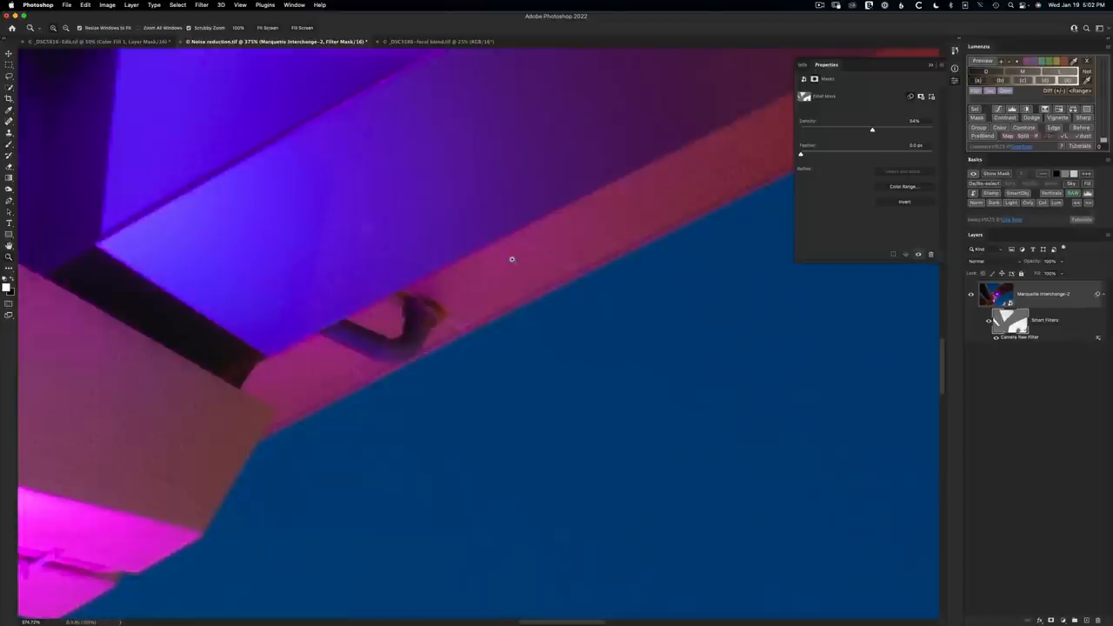
mouse_move(619, 376)
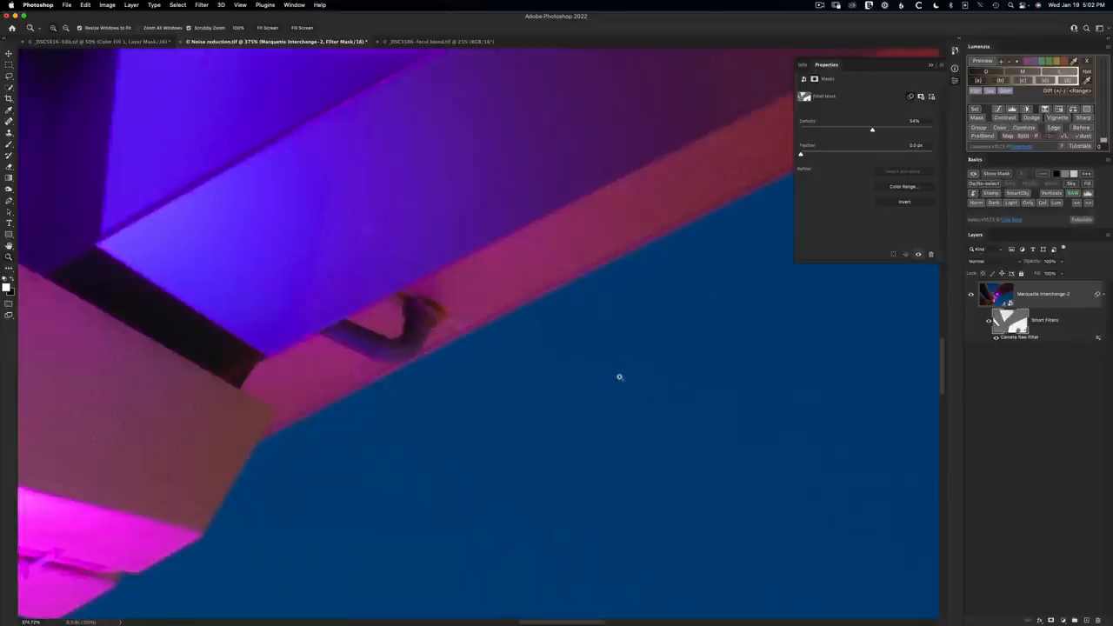
mouse_move(643, 341)
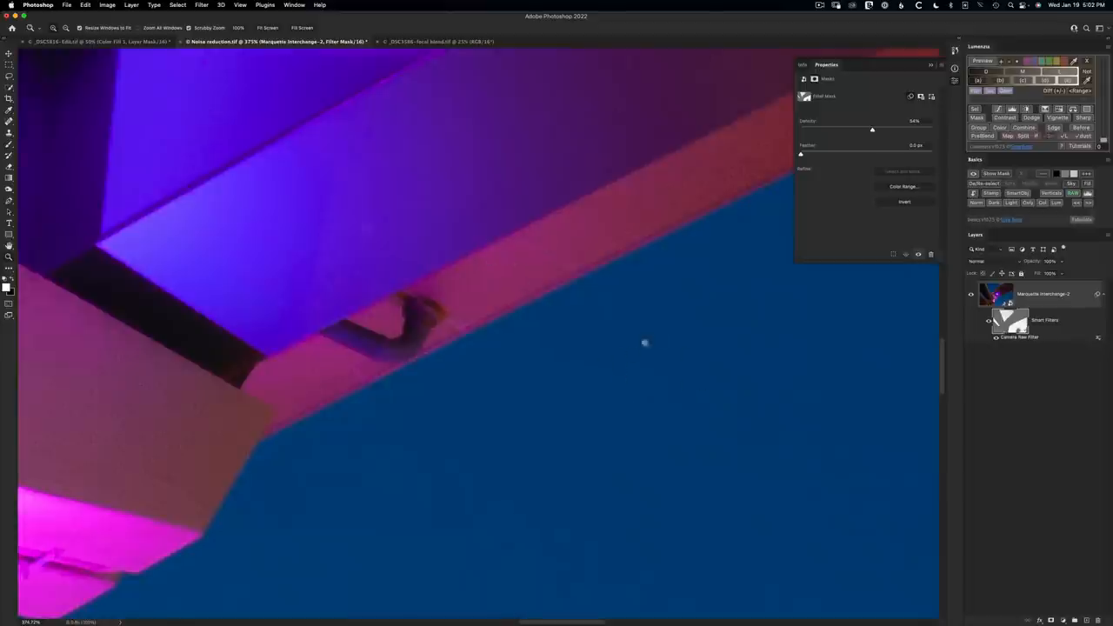
drag(644, 341, 507, 438)
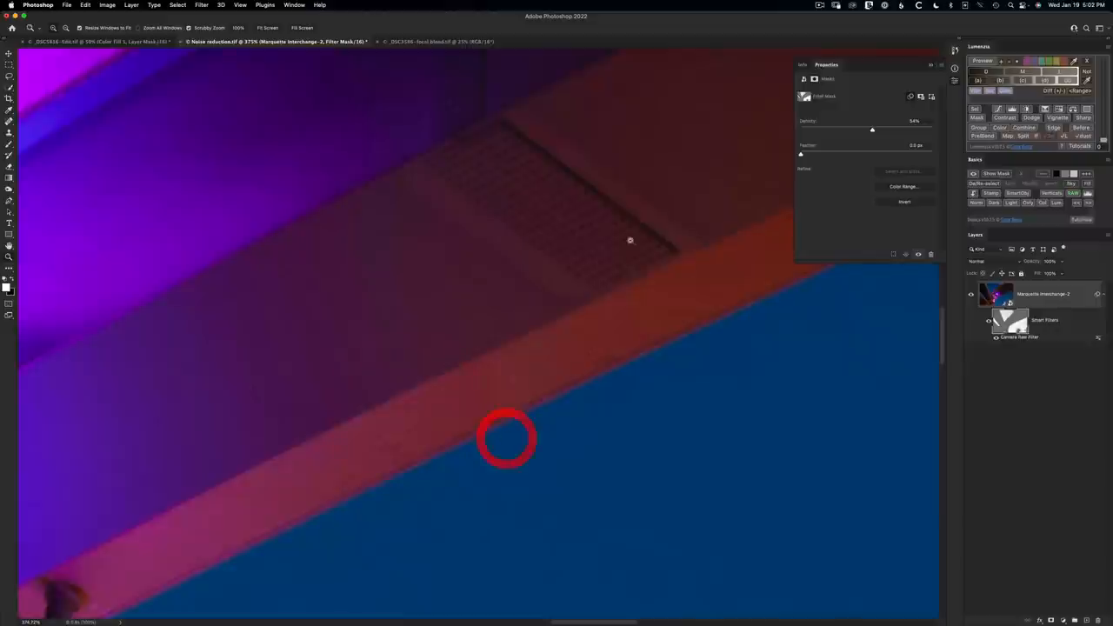
mouse_move(930, 130)
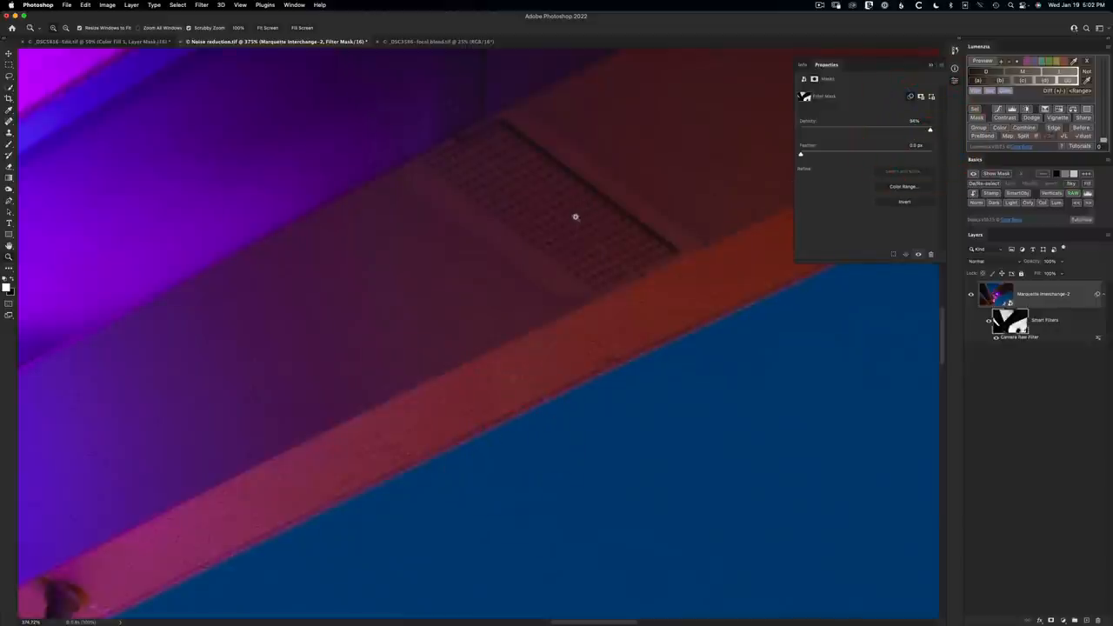
mouse_move(803, 129)
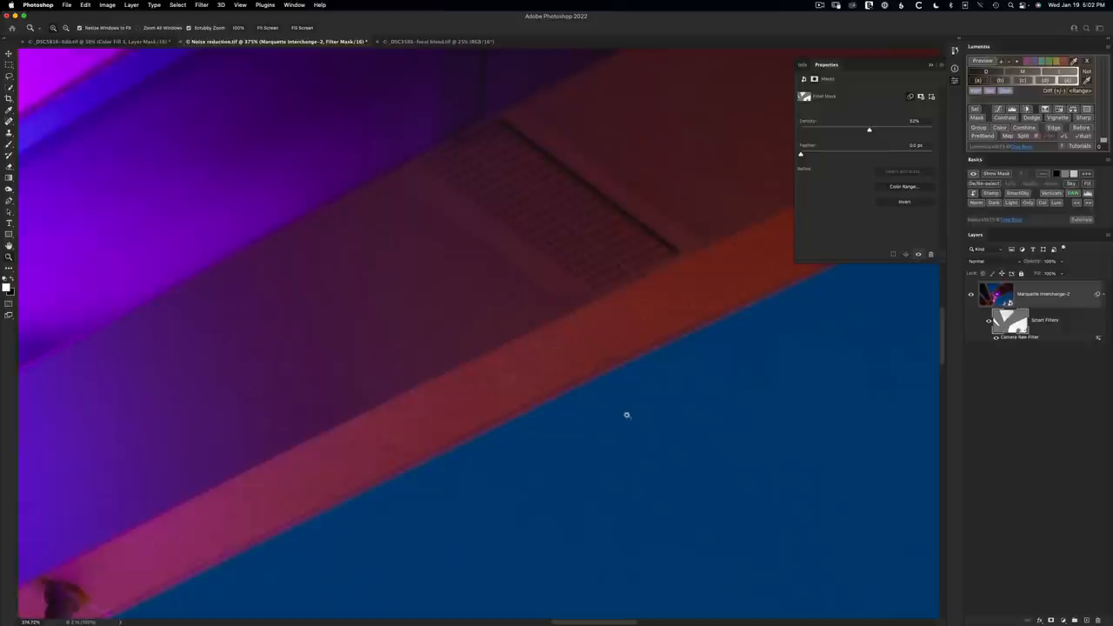
mouse_move(727, 445)
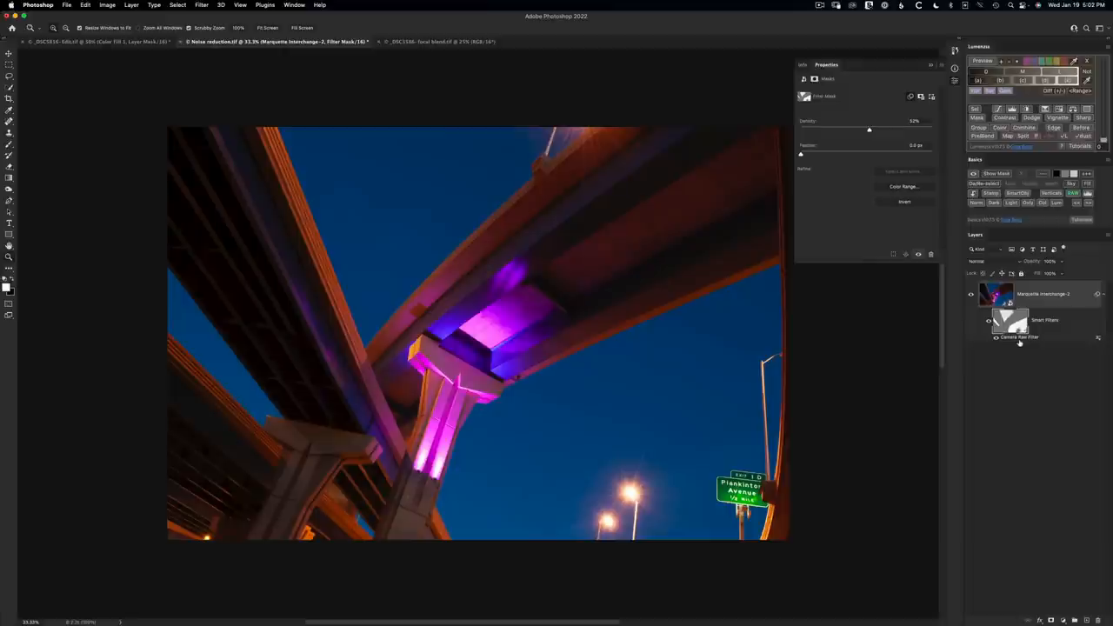
mouse_move(1019, 337)
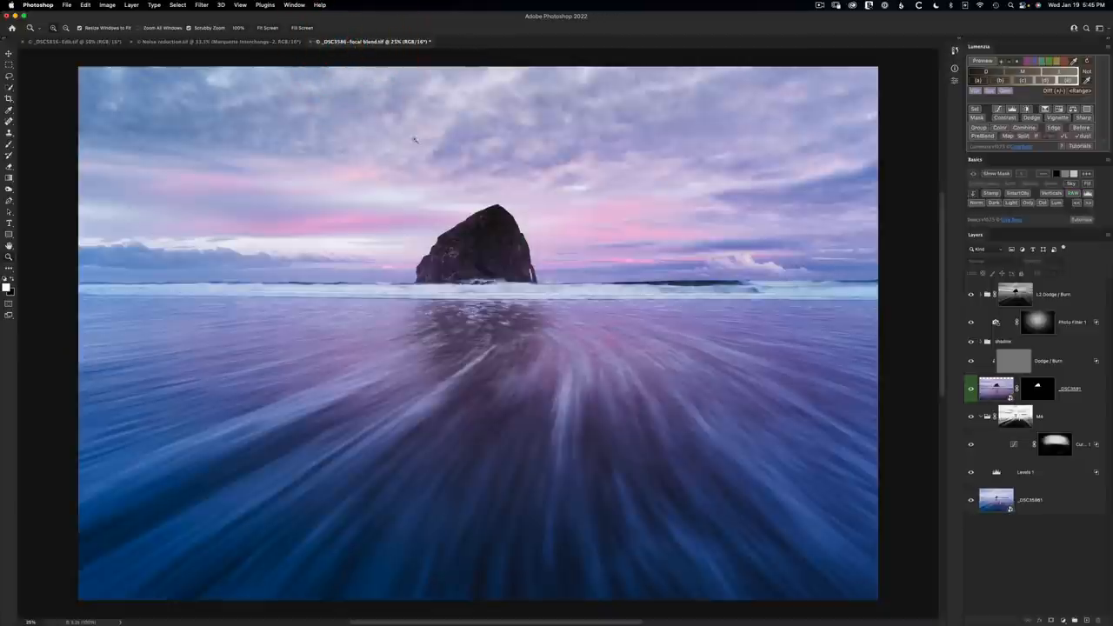
mouse_move(516, 292)
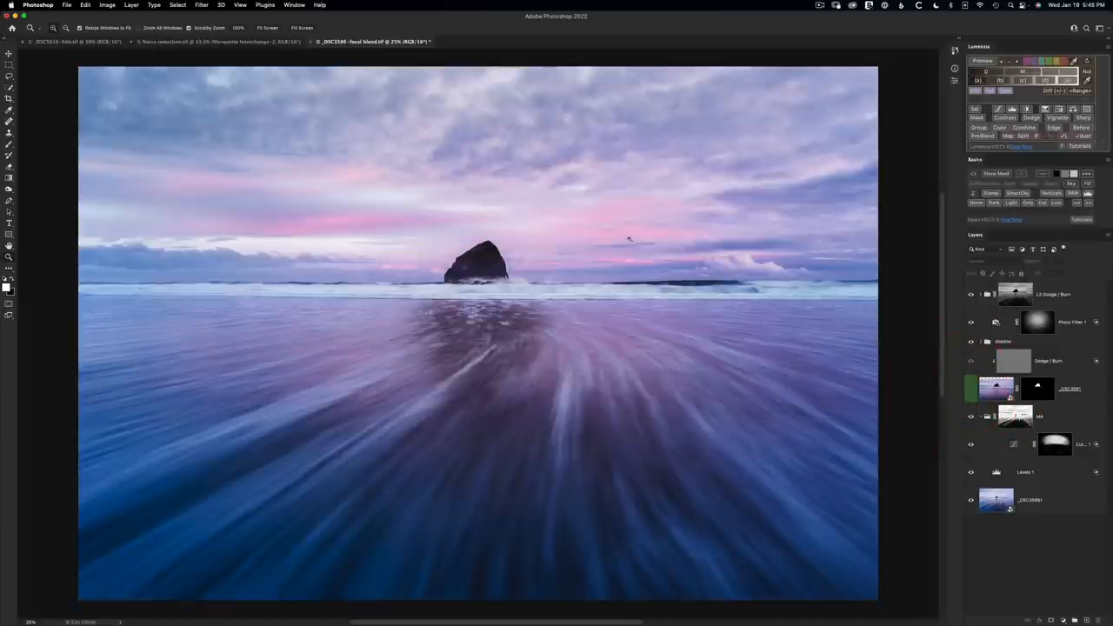
mouse_move(748, 351)
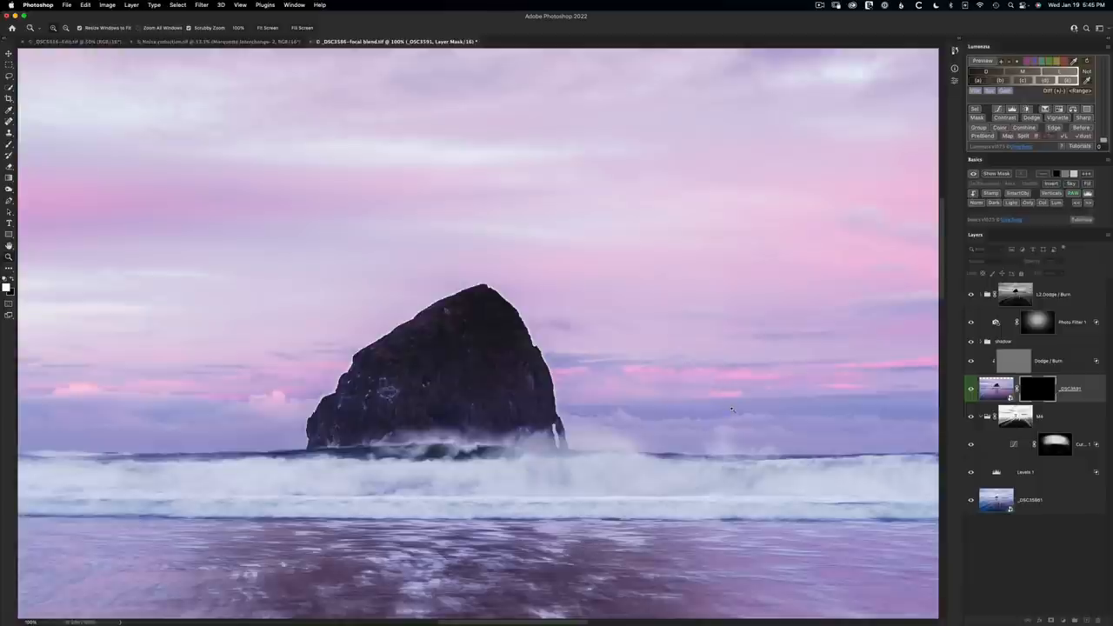
mouse_move(727, 403)
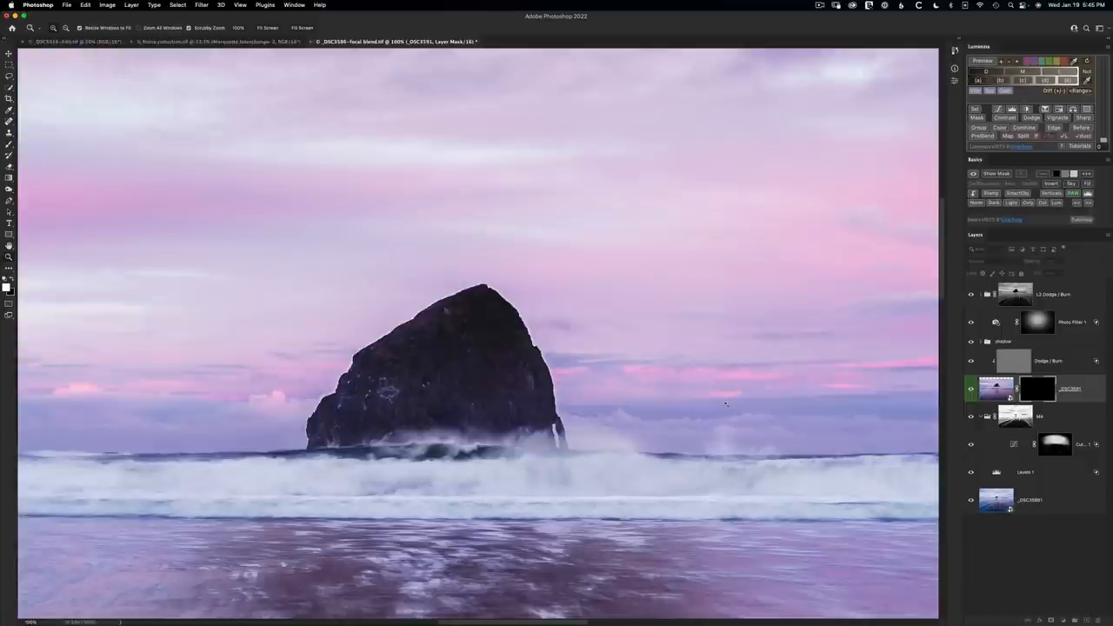
mouse_move(720, 404)
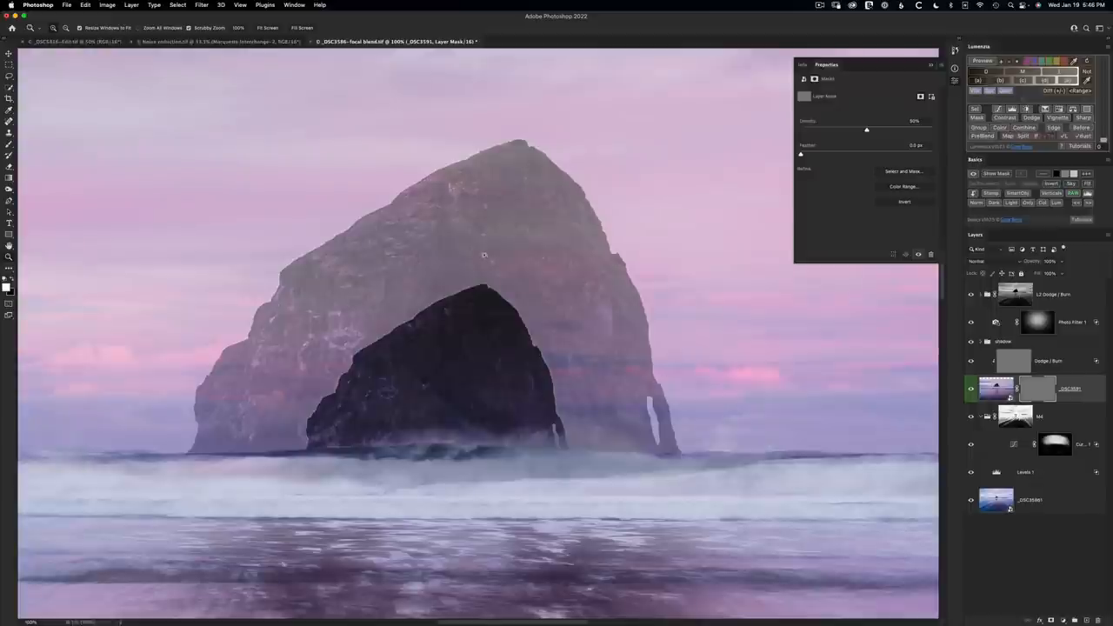
mouse_move(626, 328)
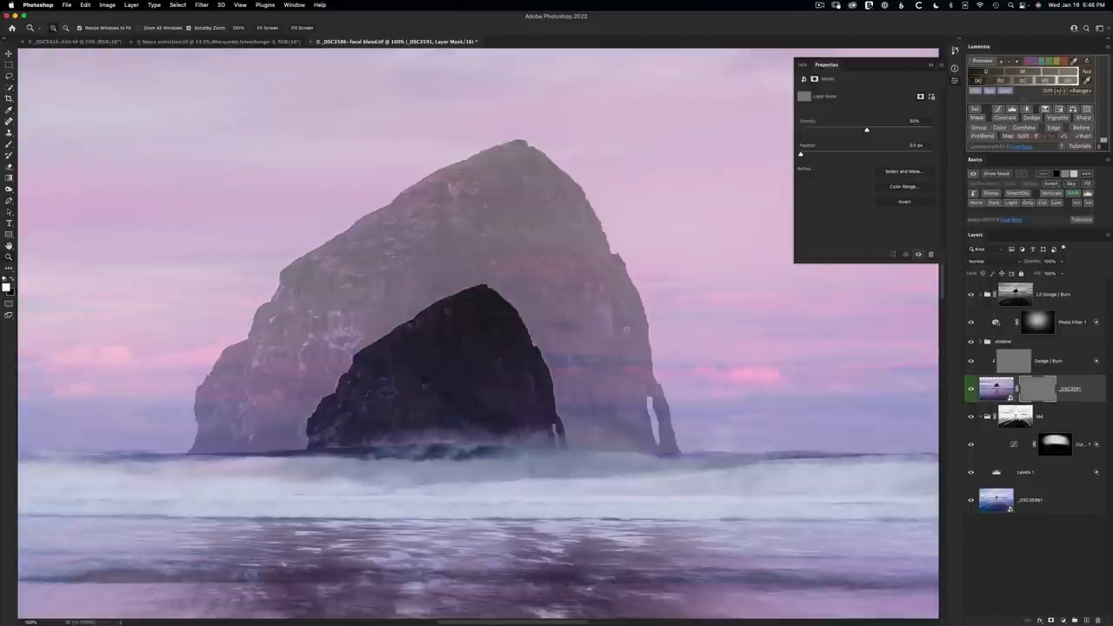
mouse_move(629, 316)
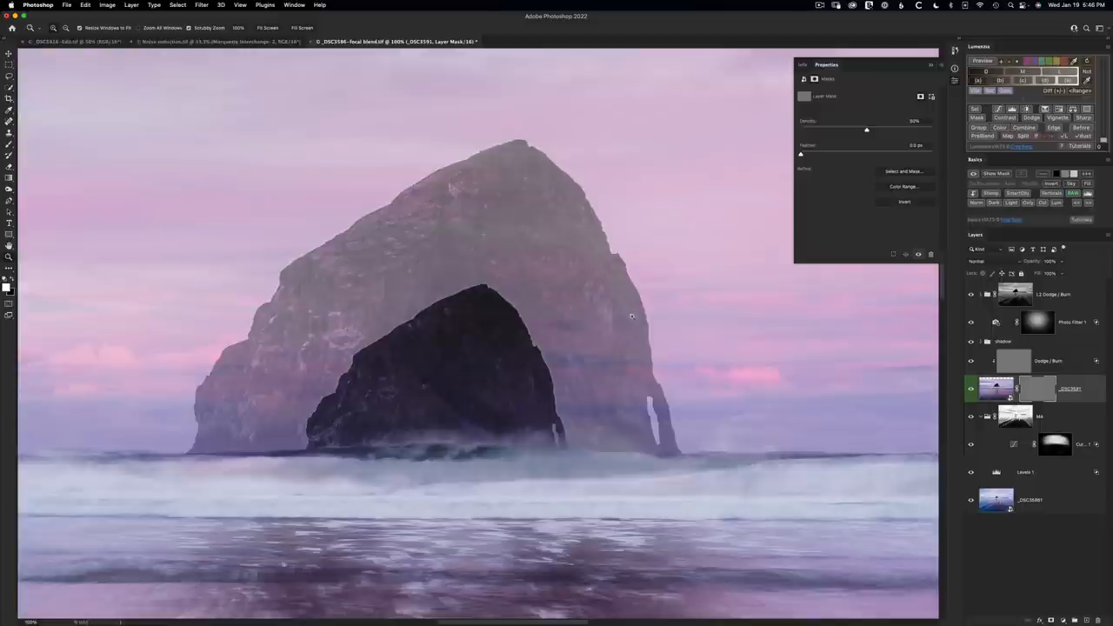
mouse_move(871, 184)
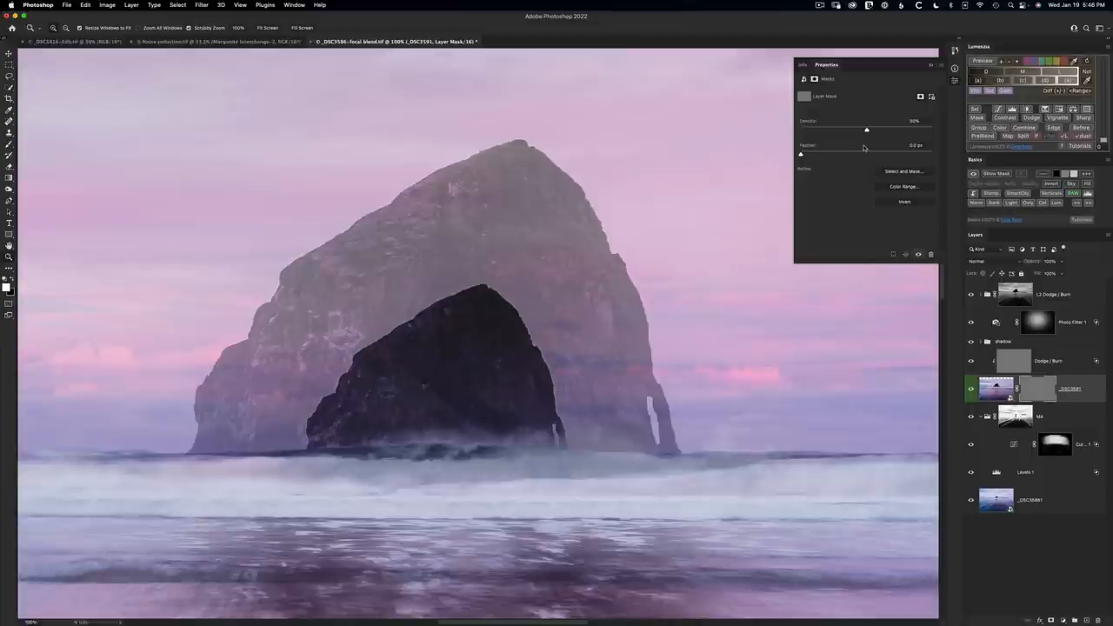
mouse_move(877, 136)
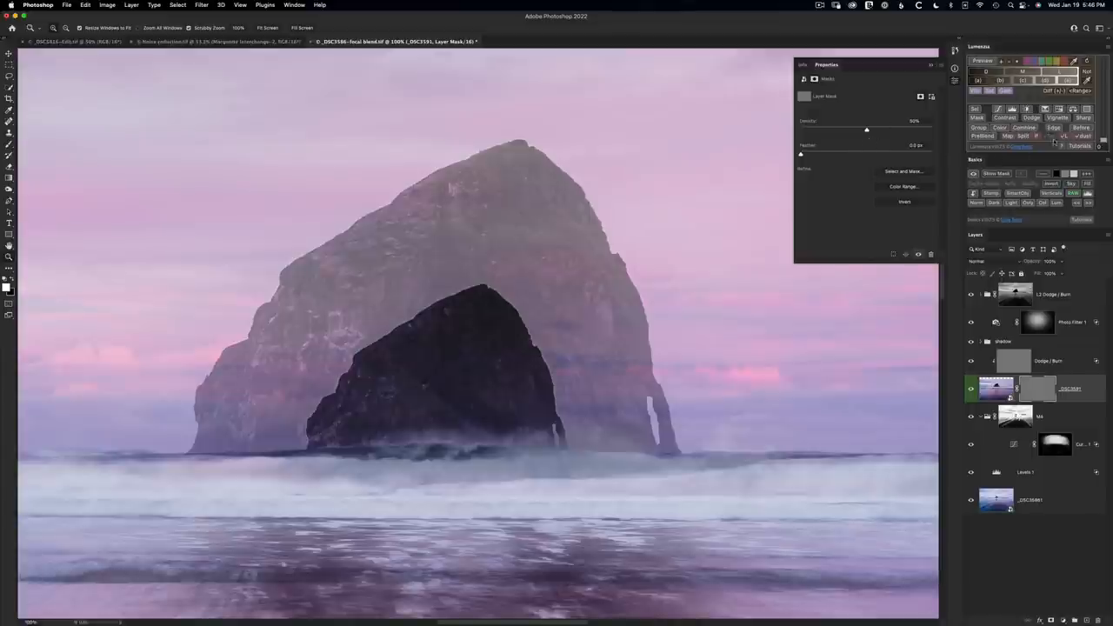
mouse_move(1026, 396)
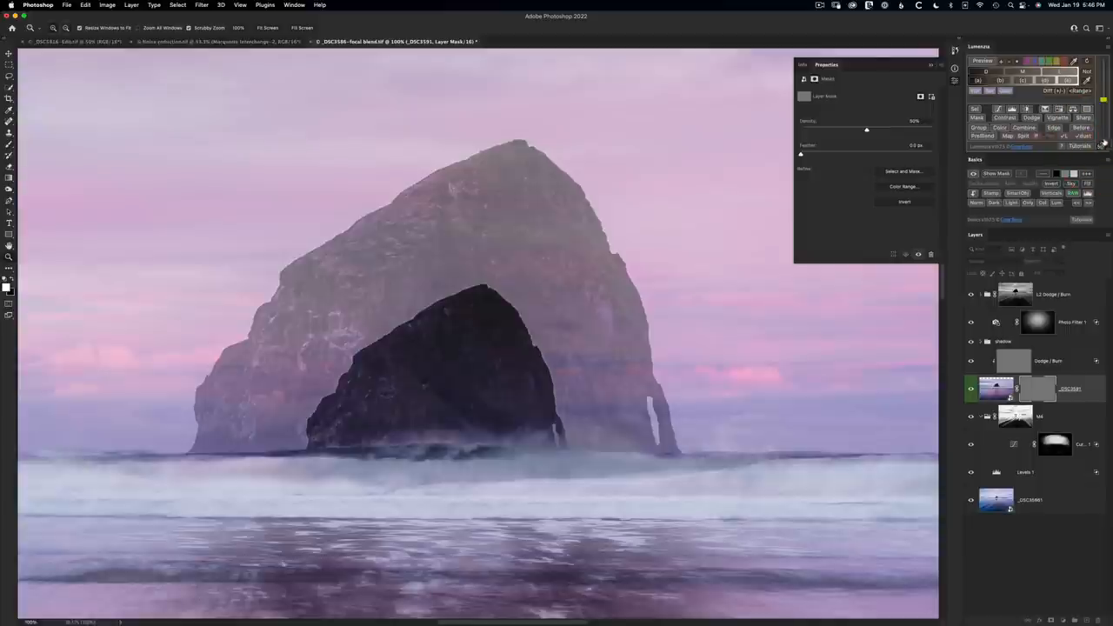
mouse_move(1103, 104)
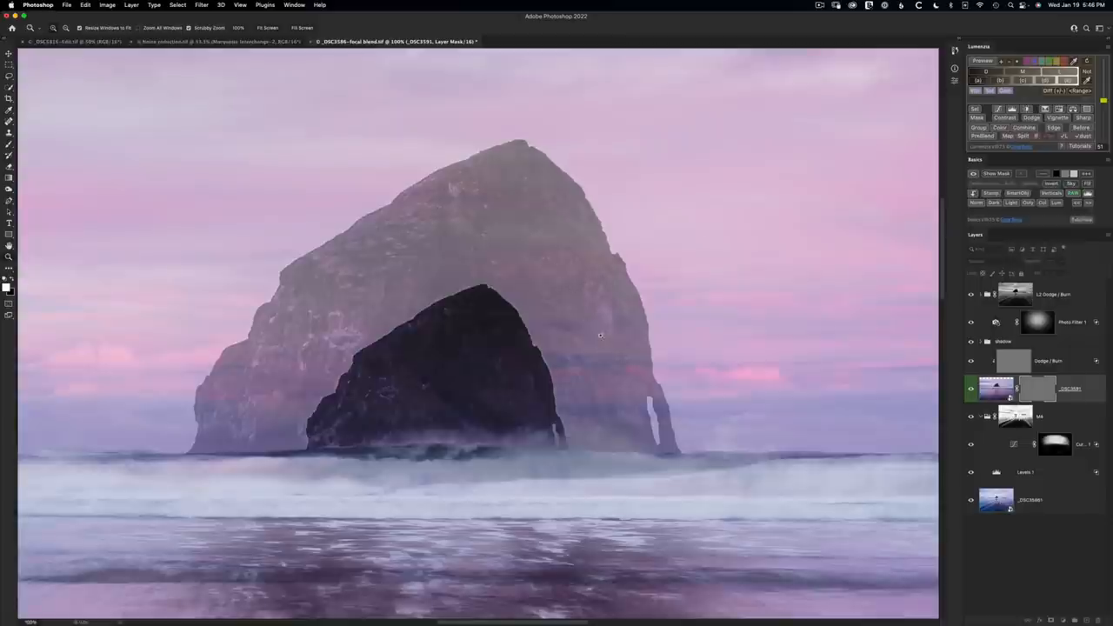
mouse_move(595, 335)
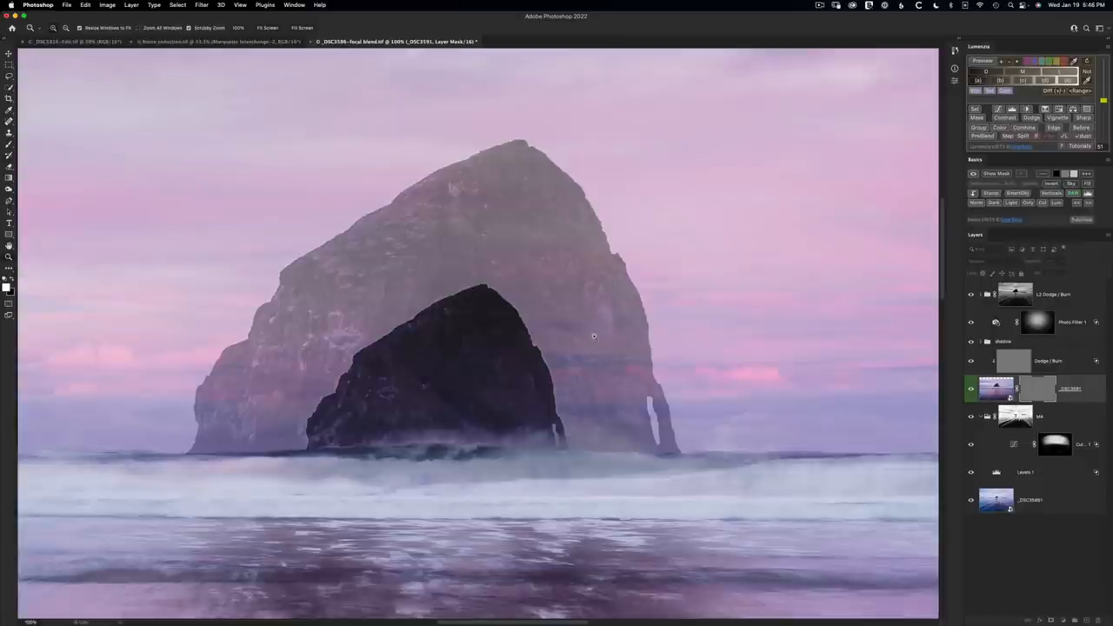
mouse_move(621, 337)
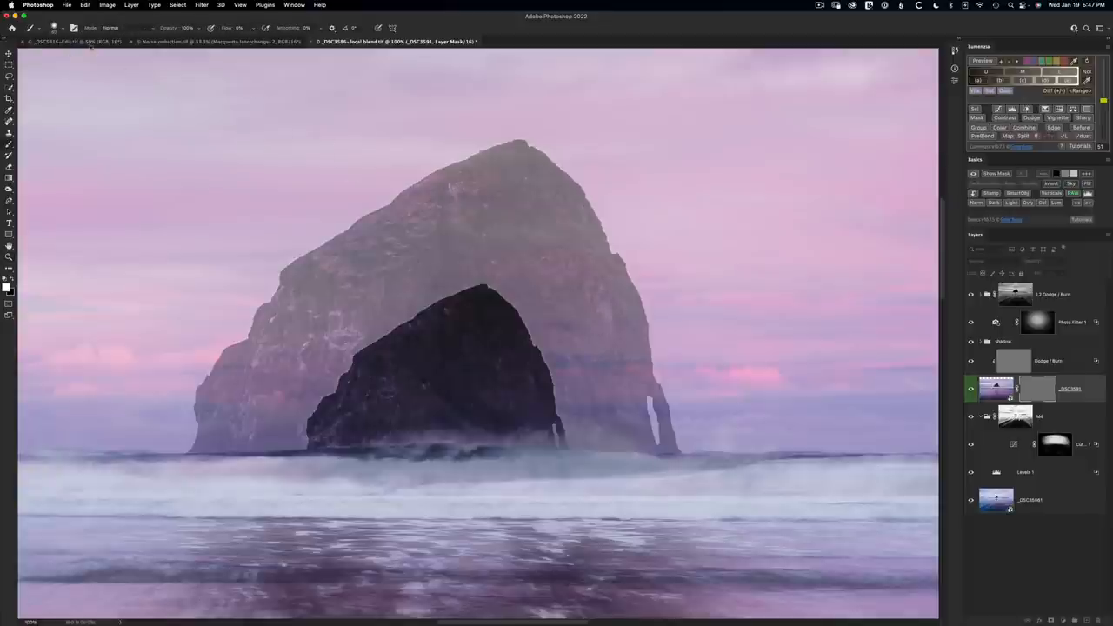
Step: With a white brush, preview the full rock and paint the large sea stack back in near its peak
click(54, 27)
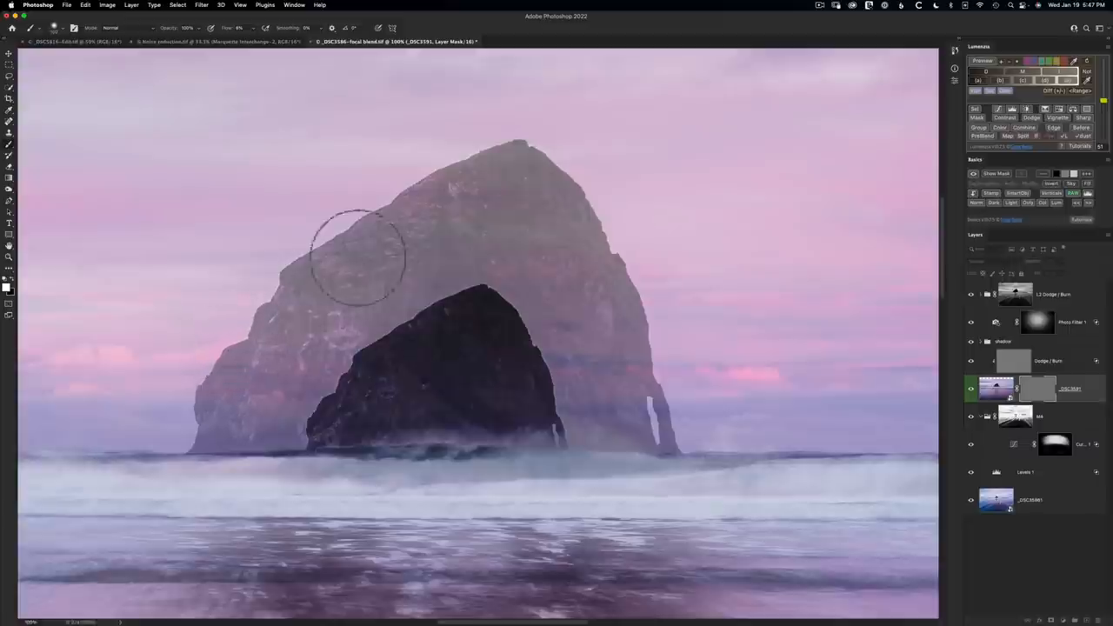
mouse_move(376, 275)
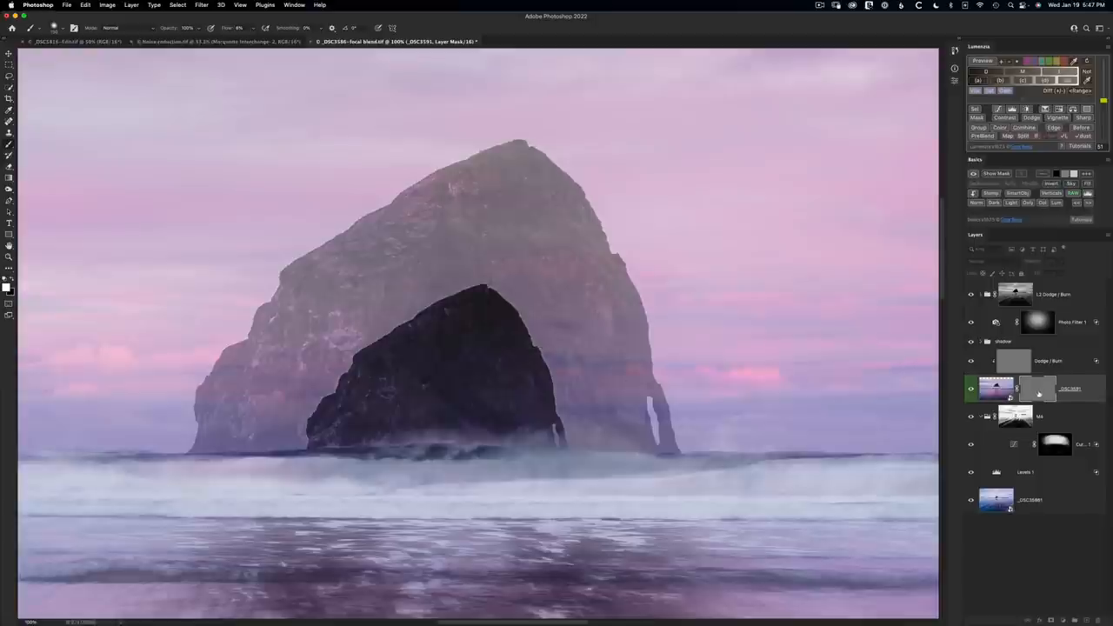
click(1038, 390)
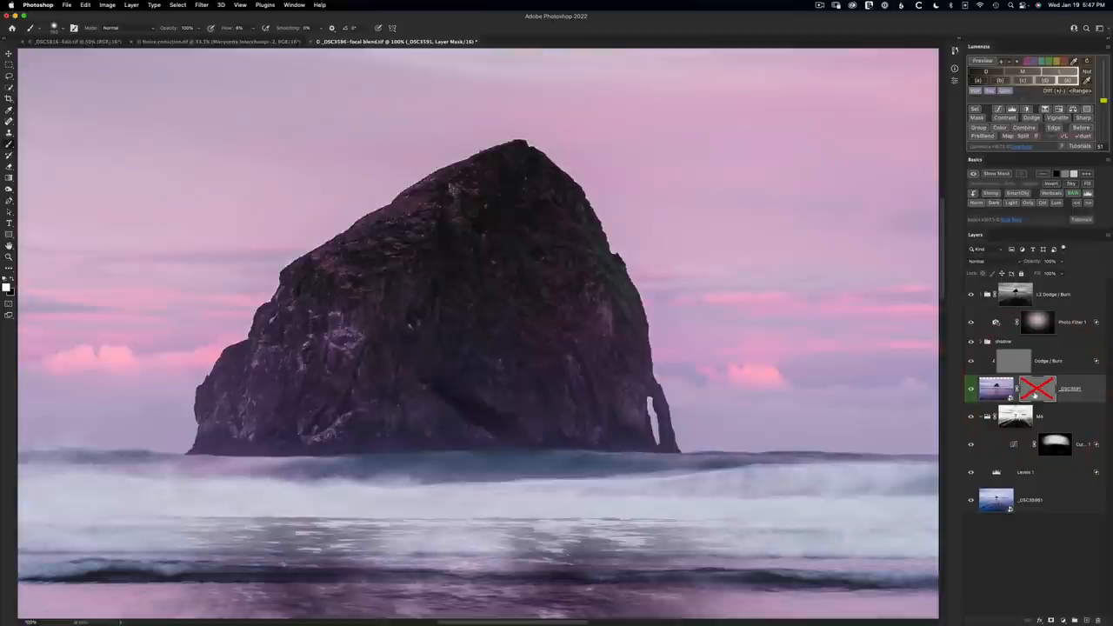
mouse_move(599, 334)
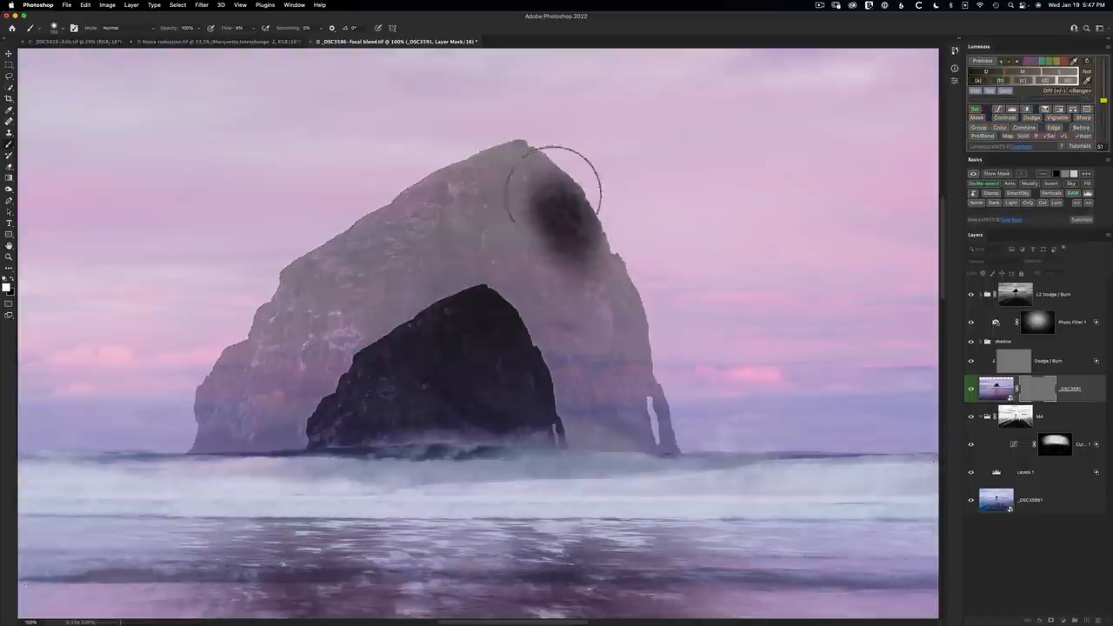
drag(574, 200, 330, 235)
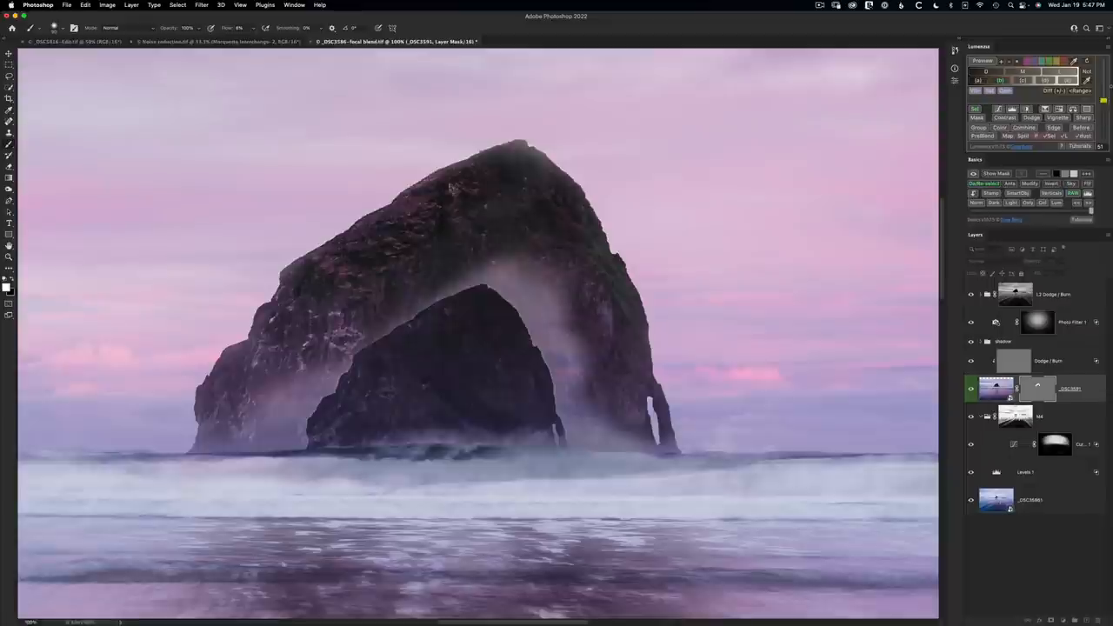
mouse_move(815, 326)
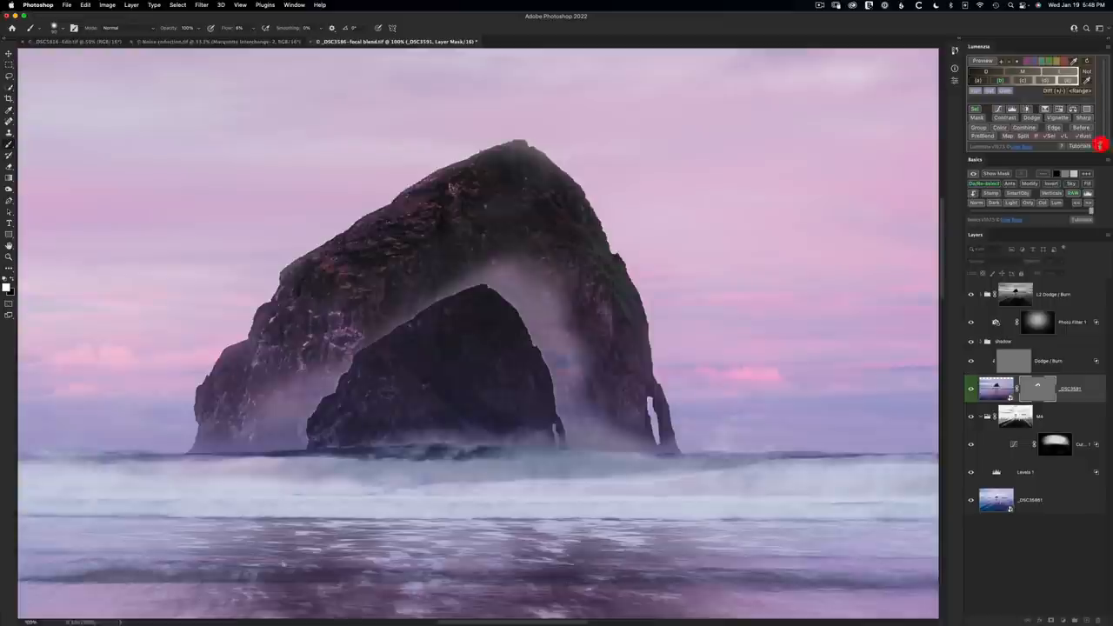
Step: Paint white over the lower right, inner left edge and lower left to clear the remaining mist
click(696, 276)
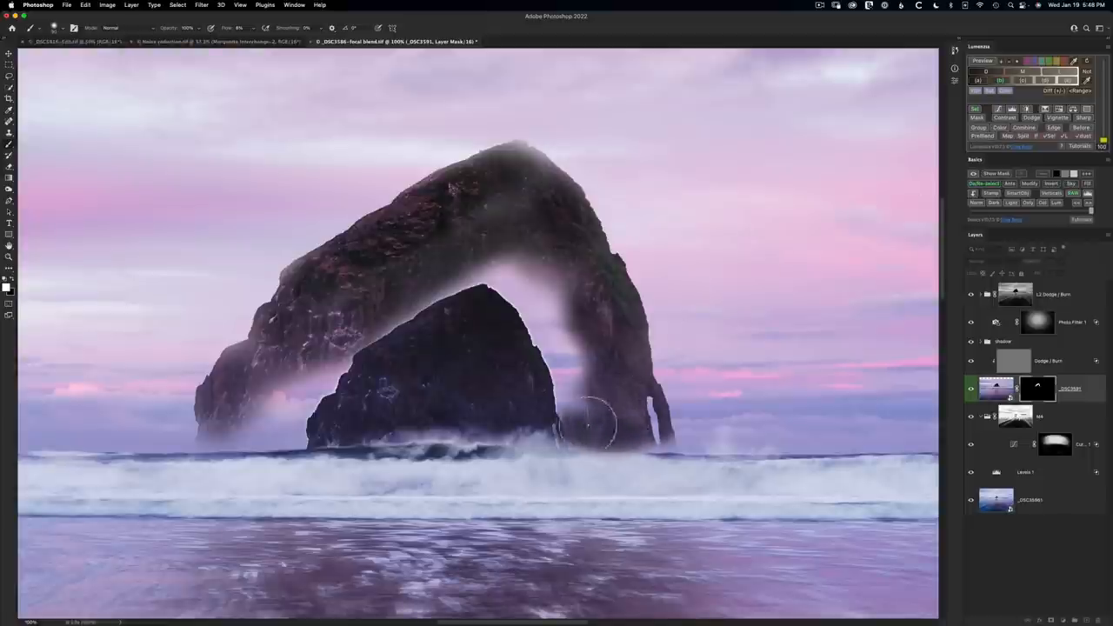
drag(591, 426, 399, 295)
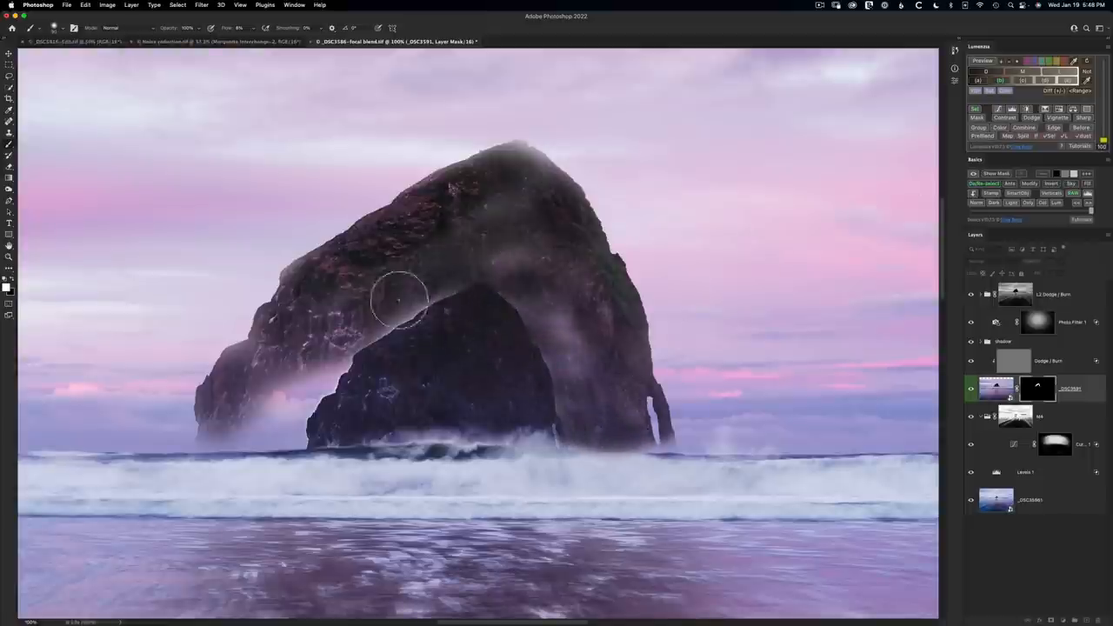
drag(403, 299, 295, 423)
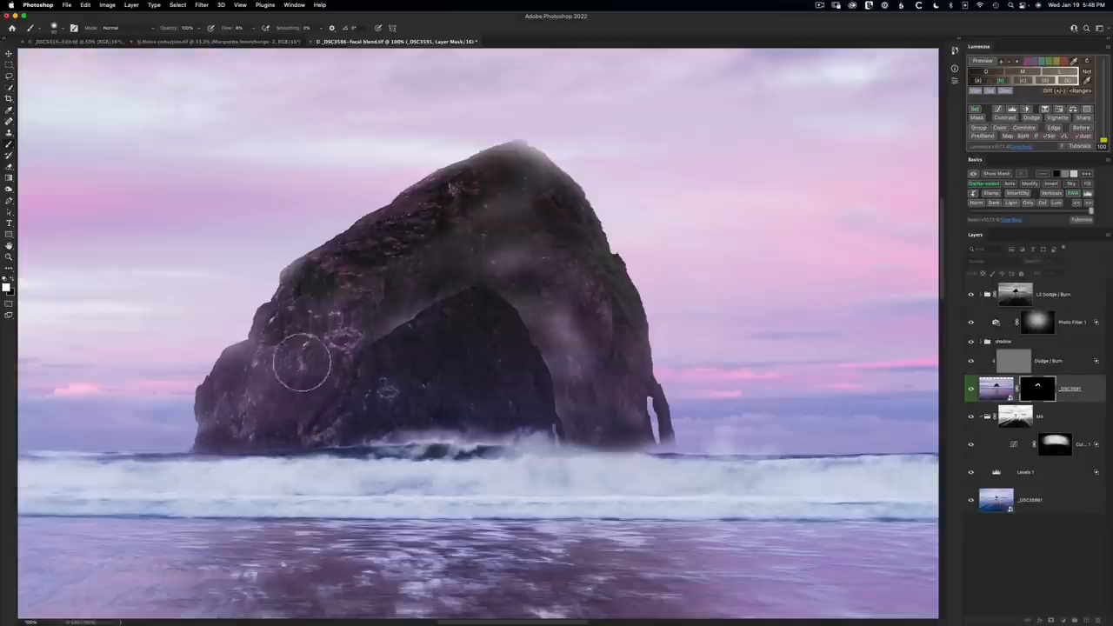
drag(304, 359, 469, 300)
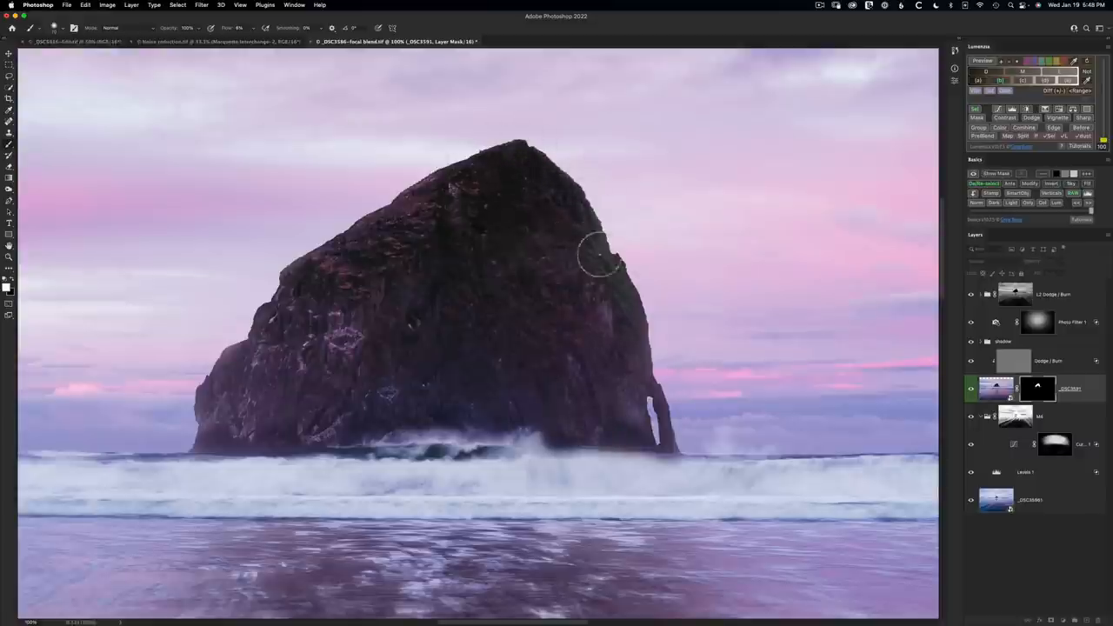
mouse_move(465, 365)
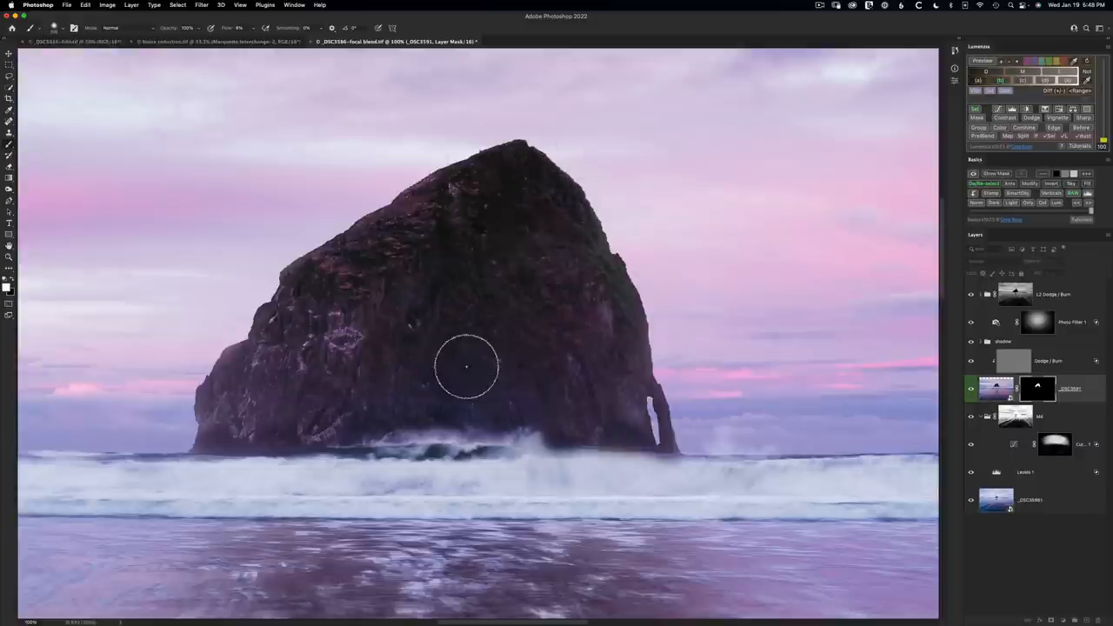